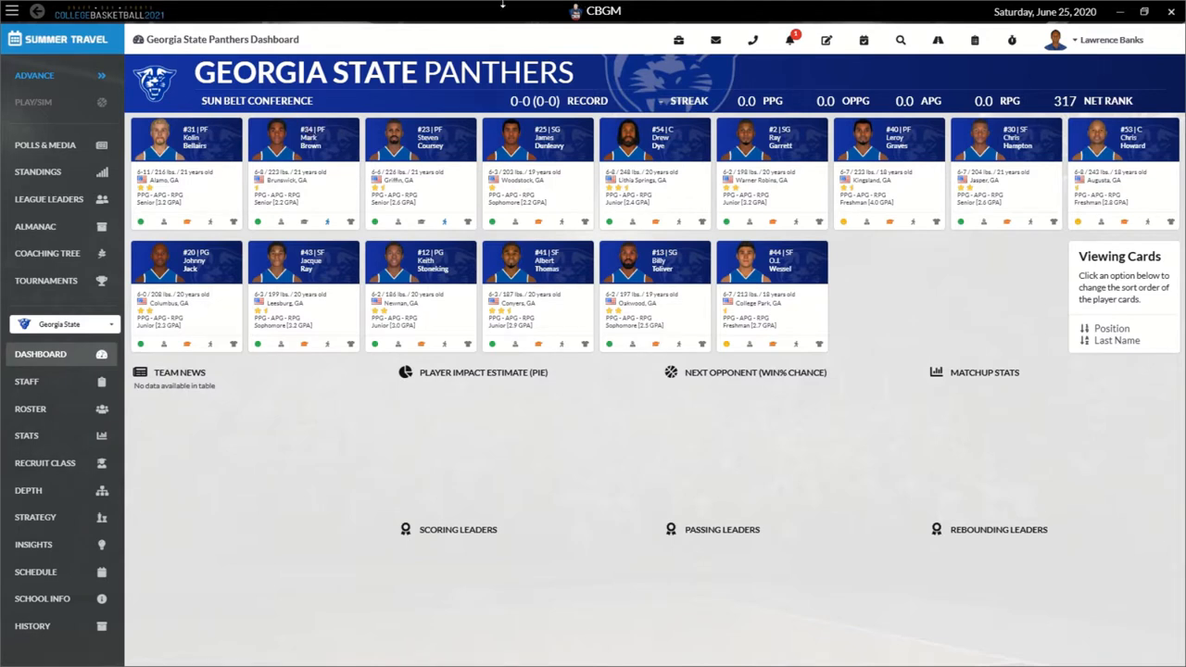
pyautogui.moveTo(374, 294)
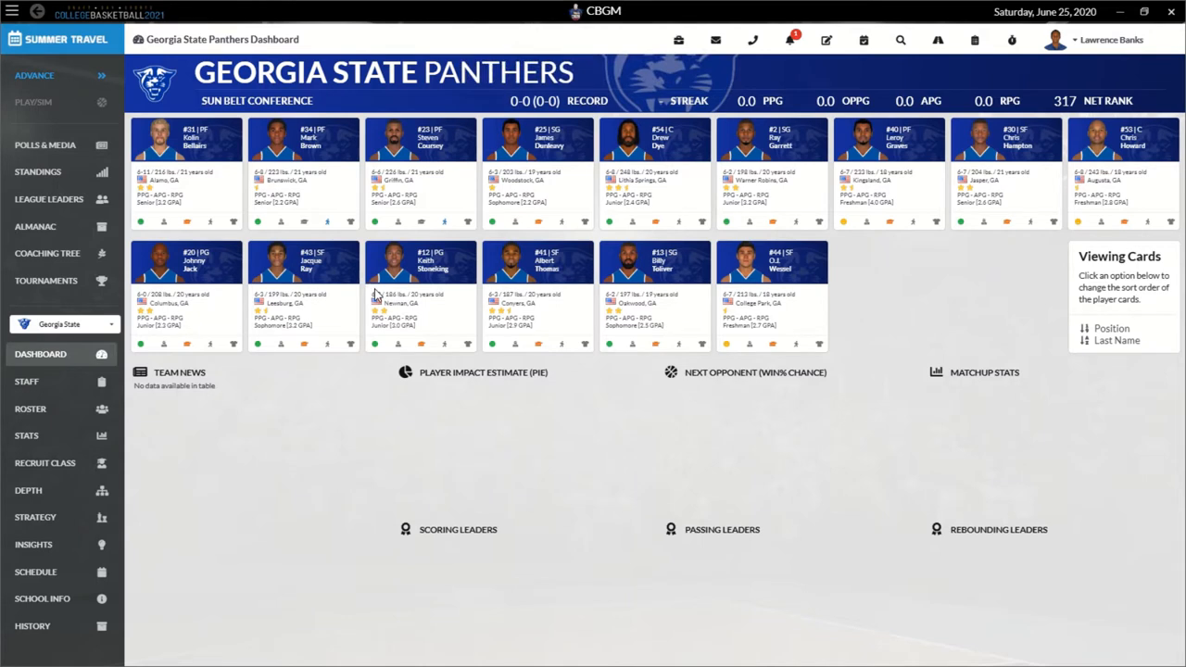
pyautogui.moveTo(819, 360)
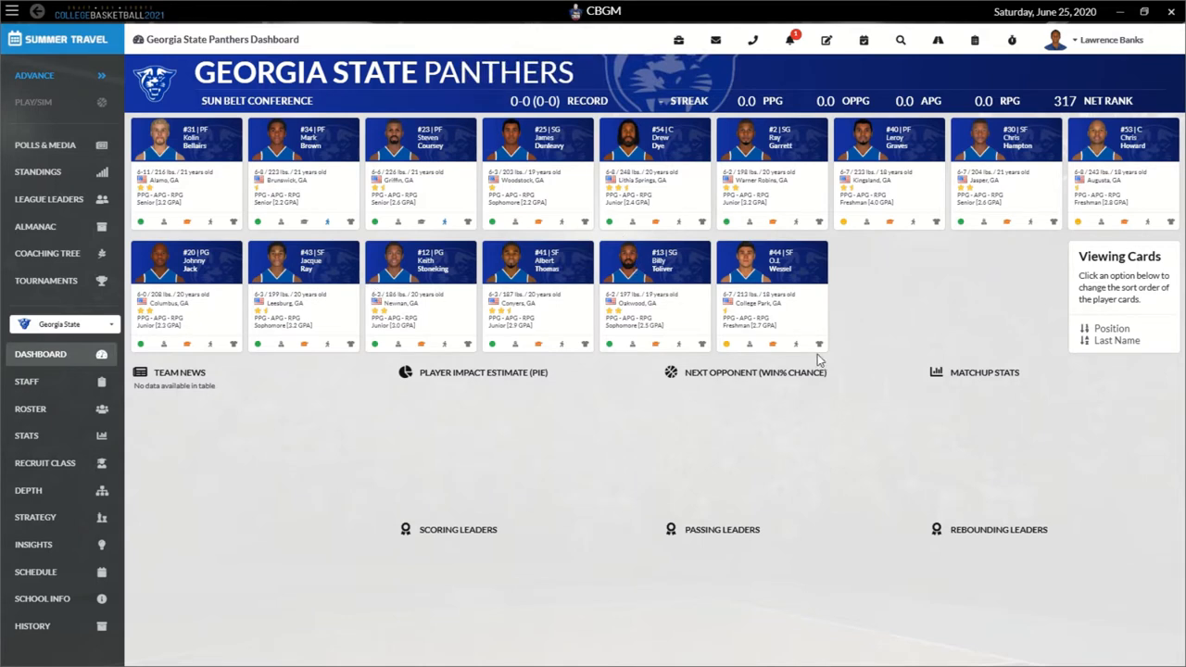
pyautogui.moveTo(1011, 74)
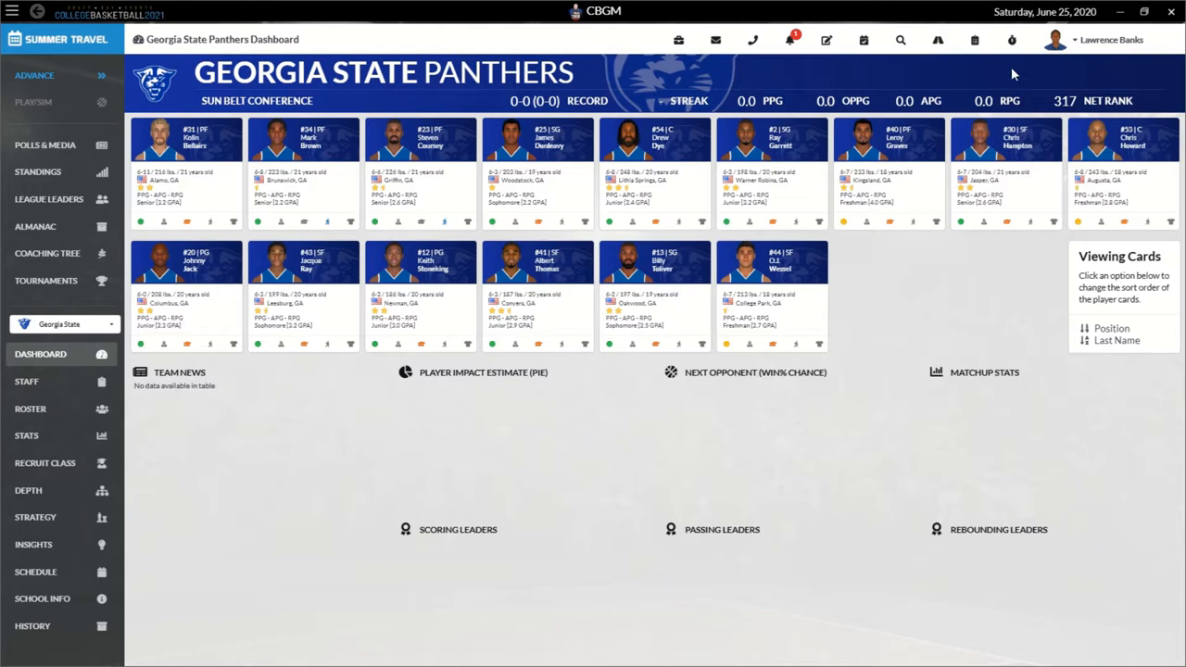
pyautogui.moveTo(748, 78)
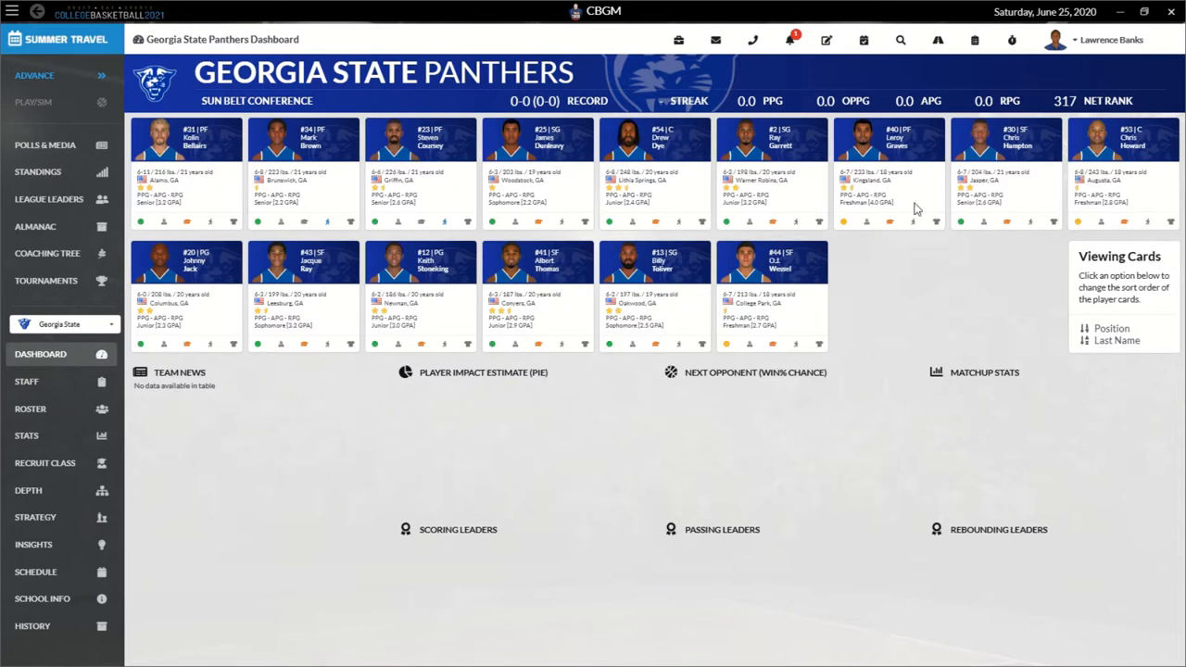
pyautogui.moveTo(274, 128)
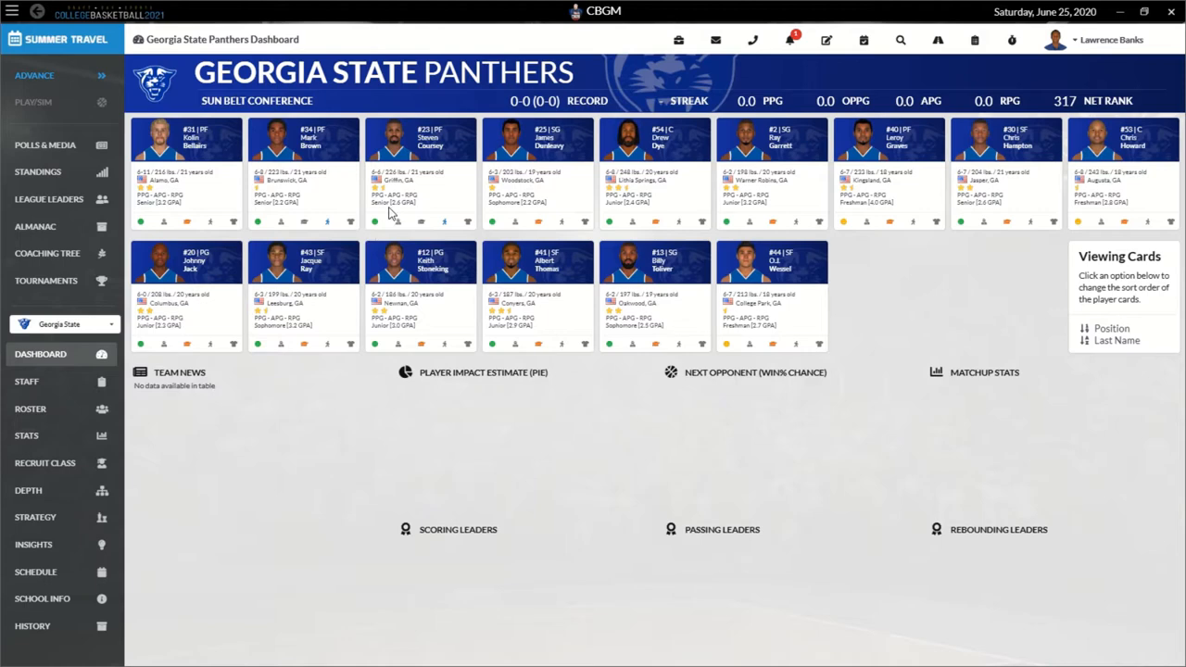
pyautogui.moveTo(296, 117)
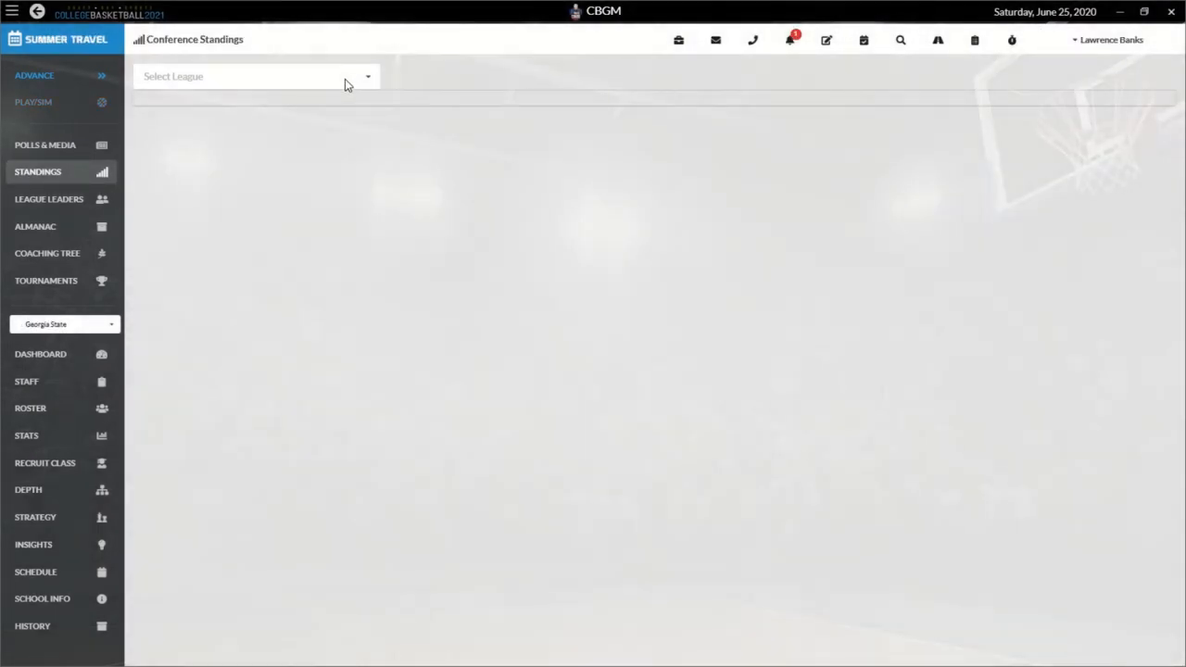
# Step: Choose Sun Belt Conference from the league list to show its East and West standings
pyautogui.click(255, 76)
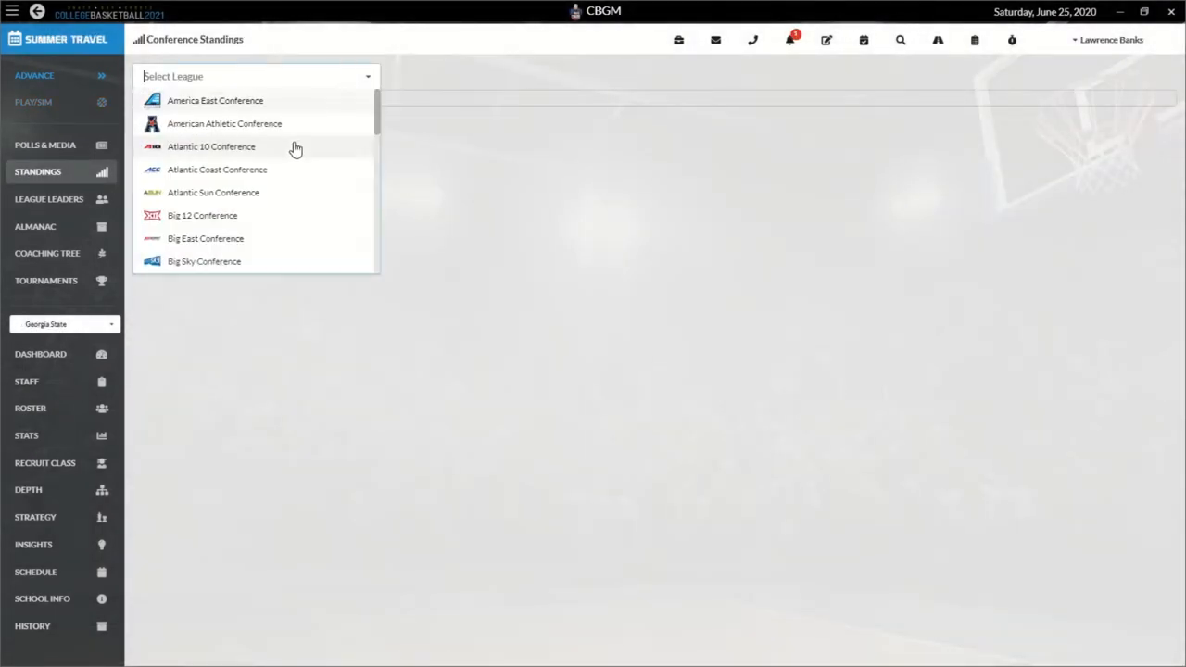
pyautogui.scroll(-3)
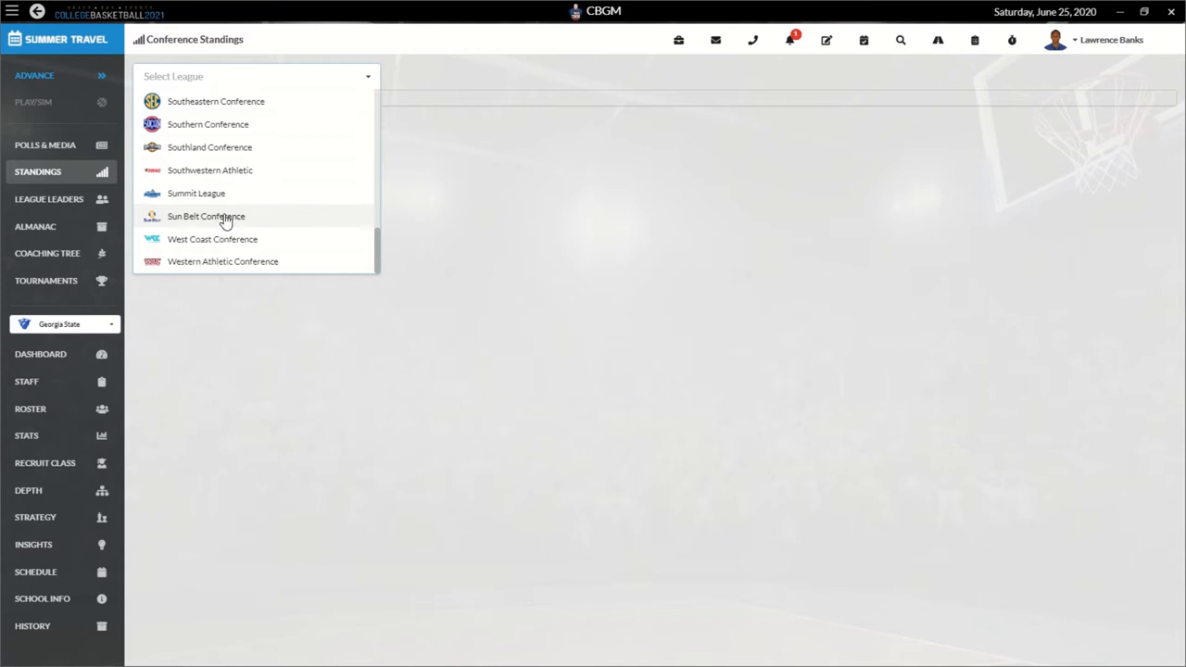
pyautogui.click(205, 215)
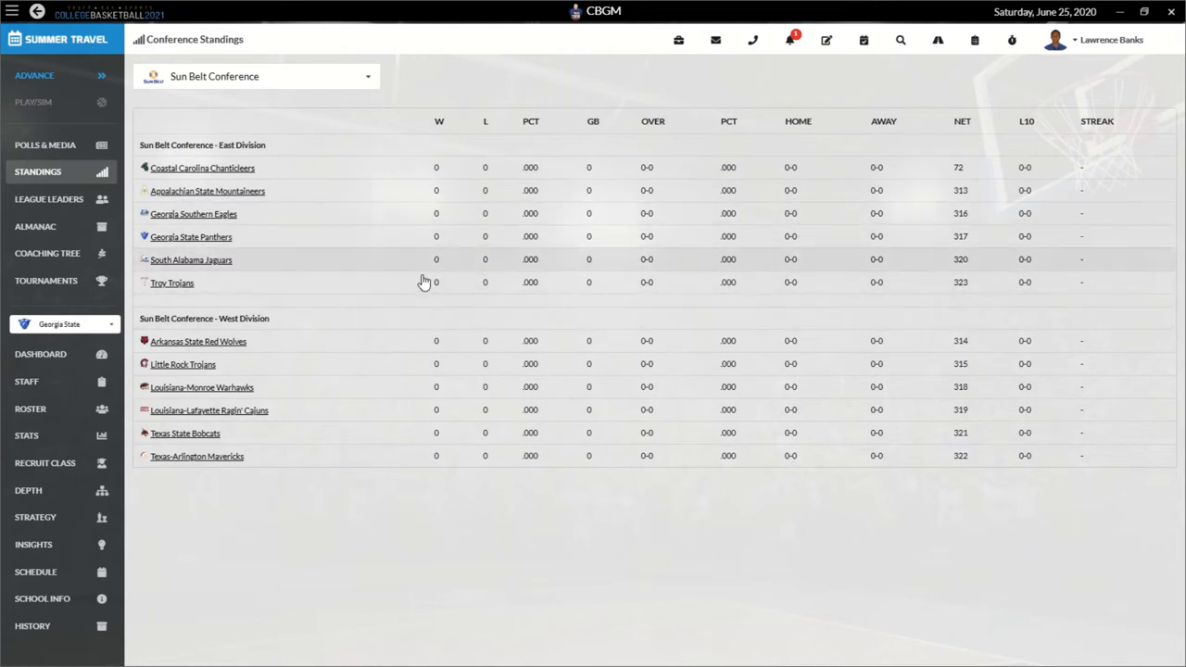
pyautogui.moveTo(303, 194)
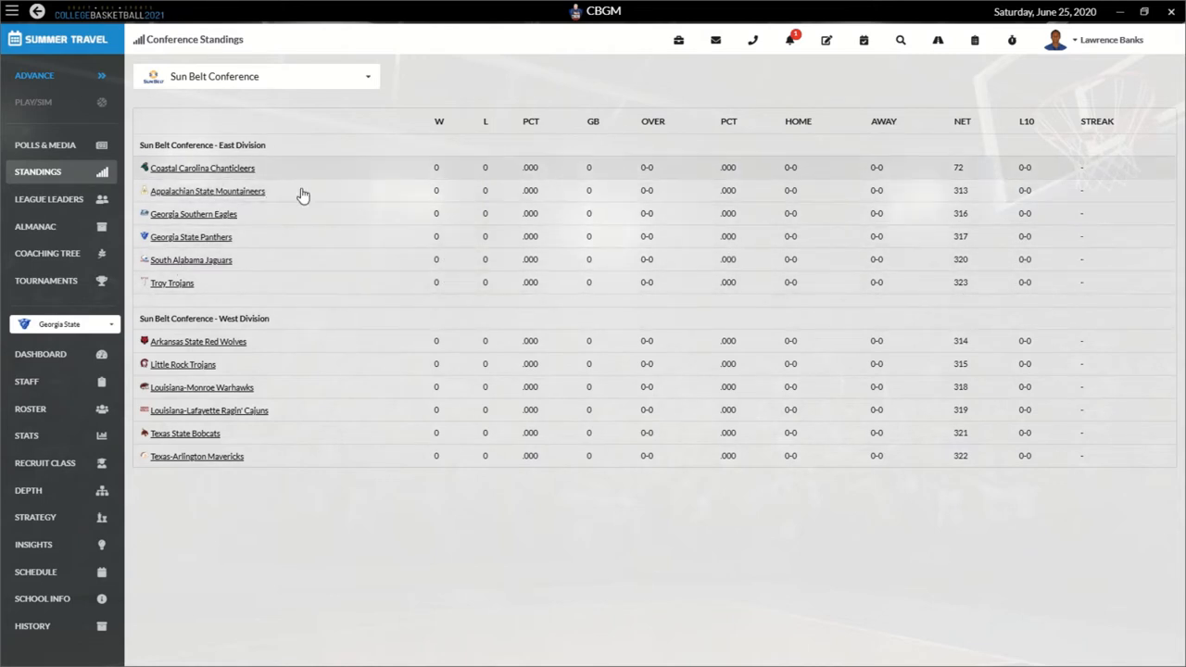
pyautogui.moveTo(308, 322)
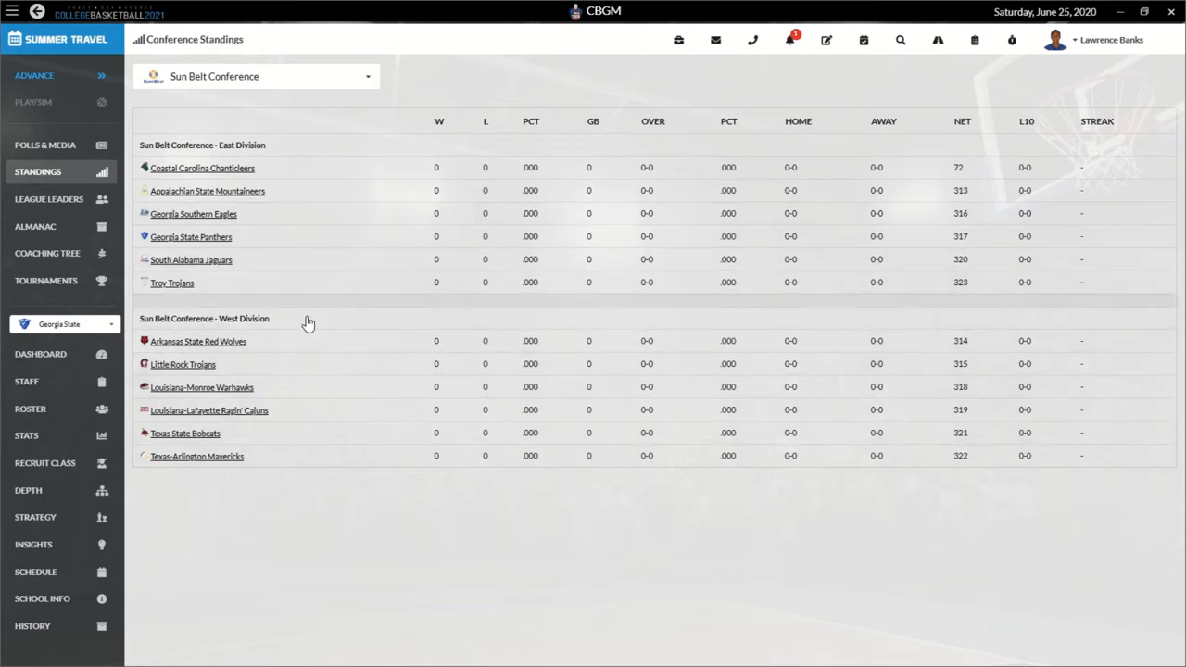
pyautogui.moveTo(304, 341)
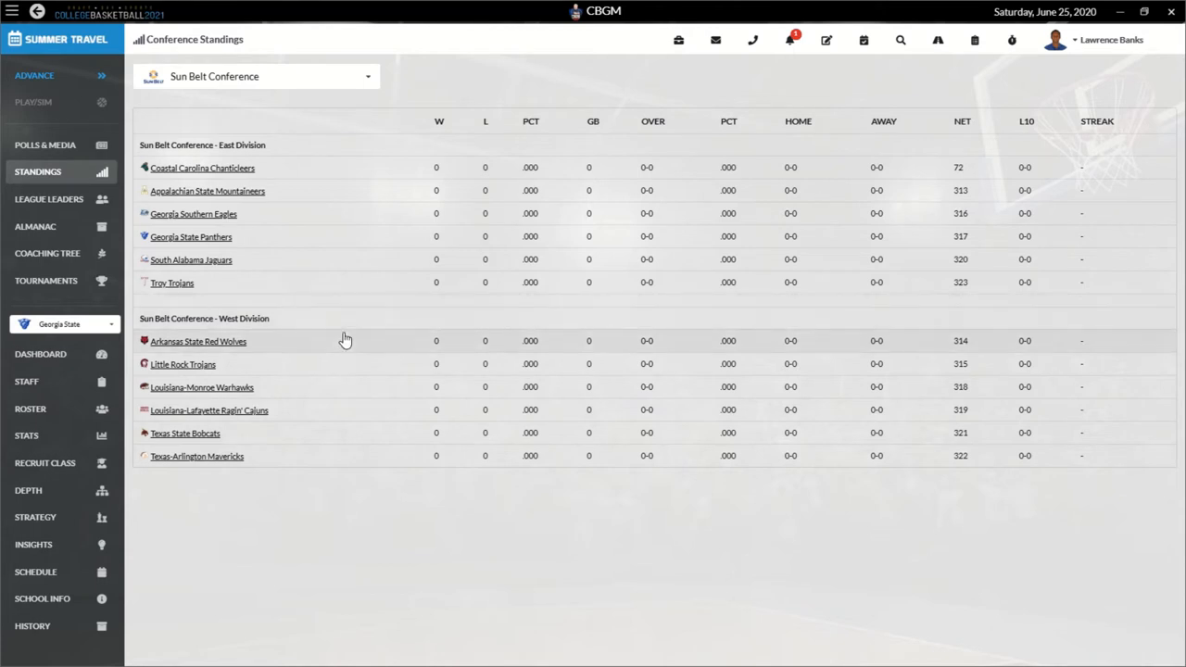
pyautogui.moveTo(104, 354)
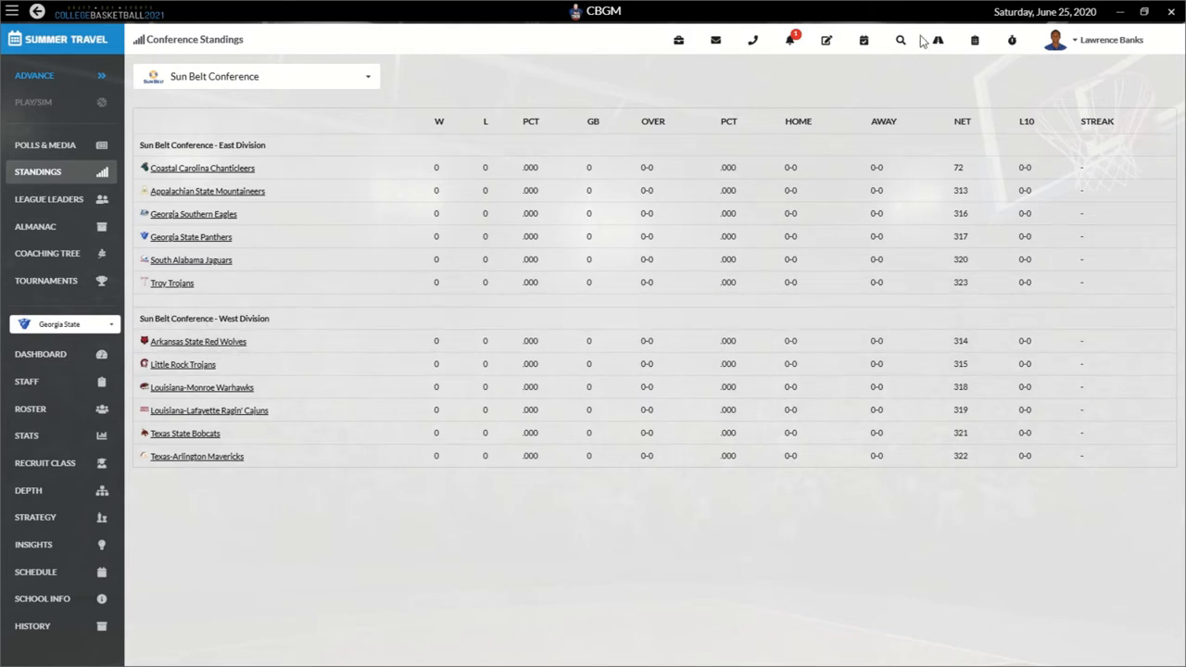
pyautogui.moveTo(937, 41)
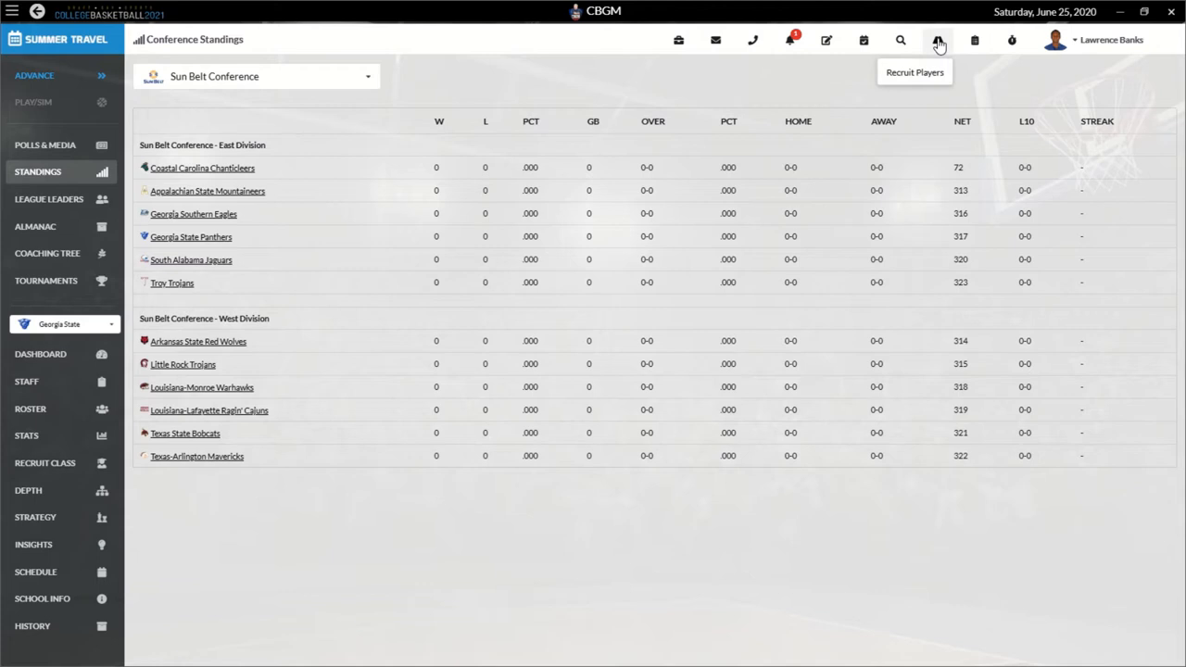
pyautogui.moveTo(895, 63)
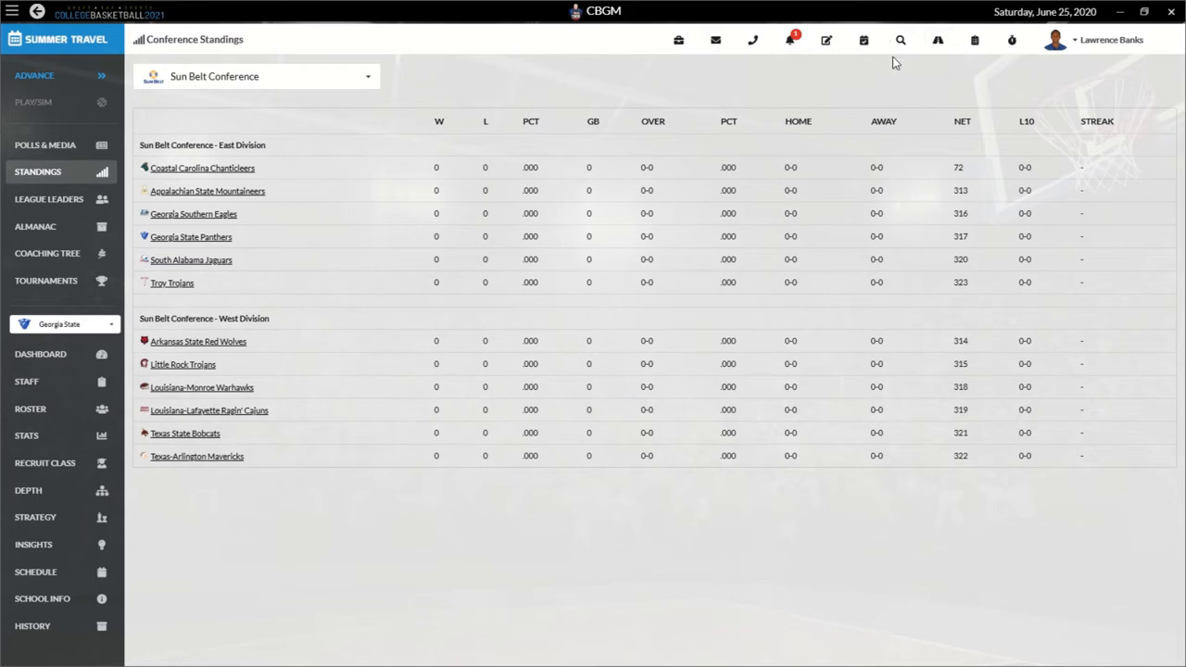
pyautogui.moveTo(311, 123)
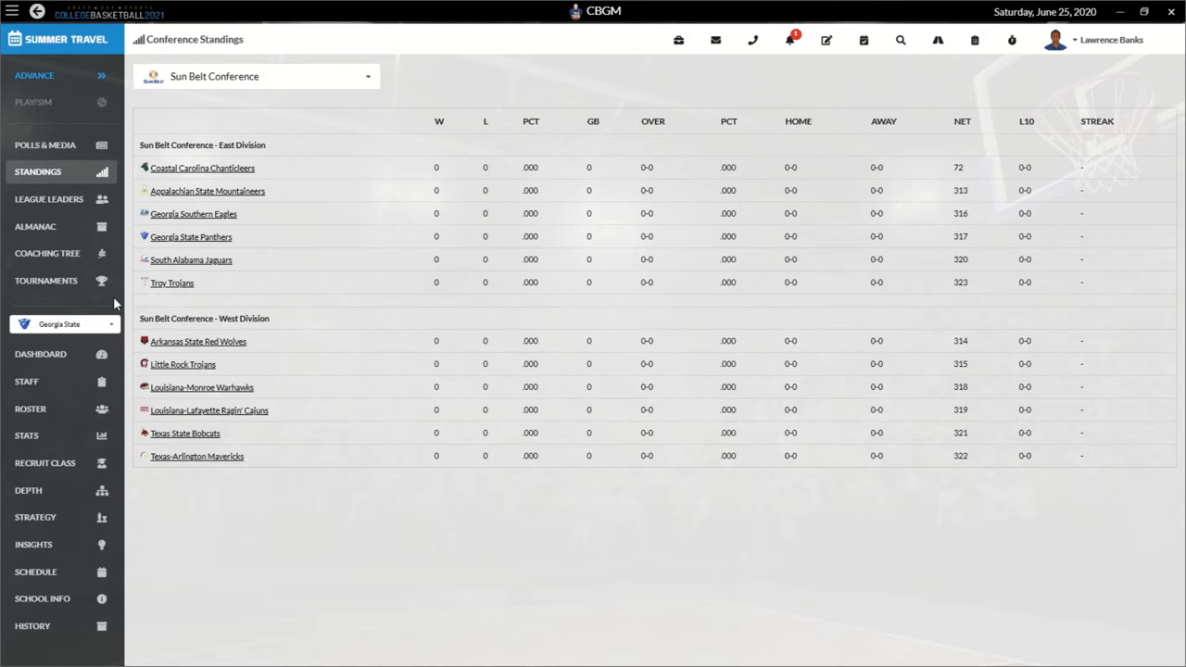
pyautogui.moveTo(76, 378)
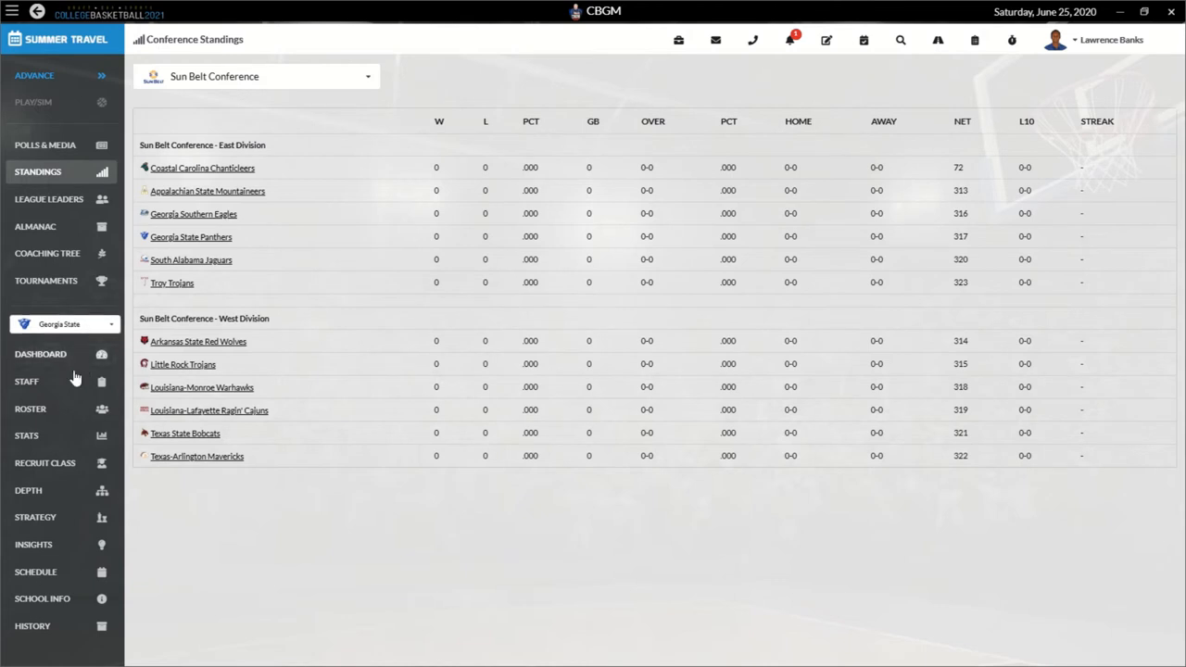
pyautogui.moveTo(41, 354)
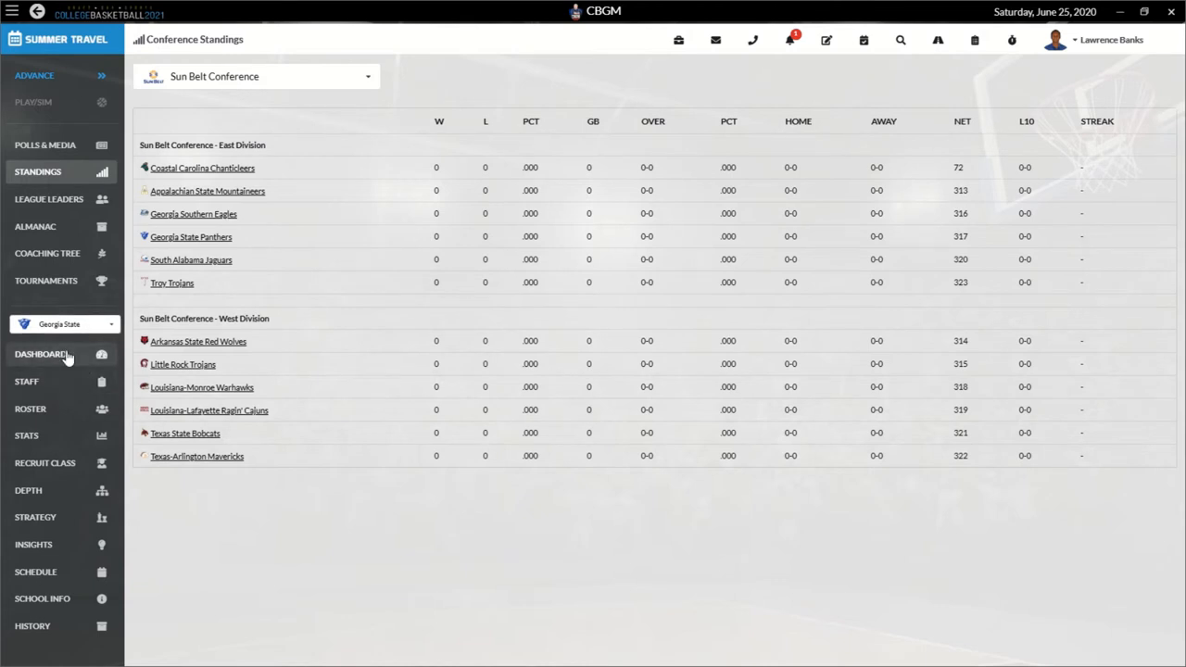
pyautogui.moveTo(59, 415)
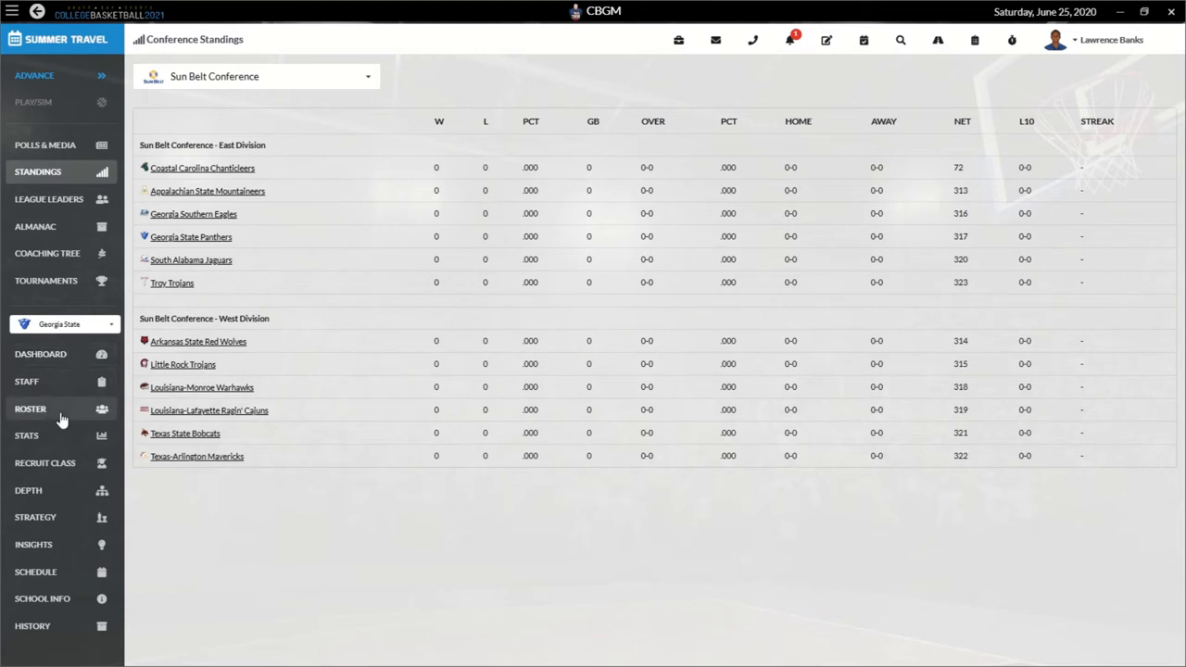
# Step: Load the Georgia State Panthers roster table from the team sidebar
pyautogui.click(30, 407)
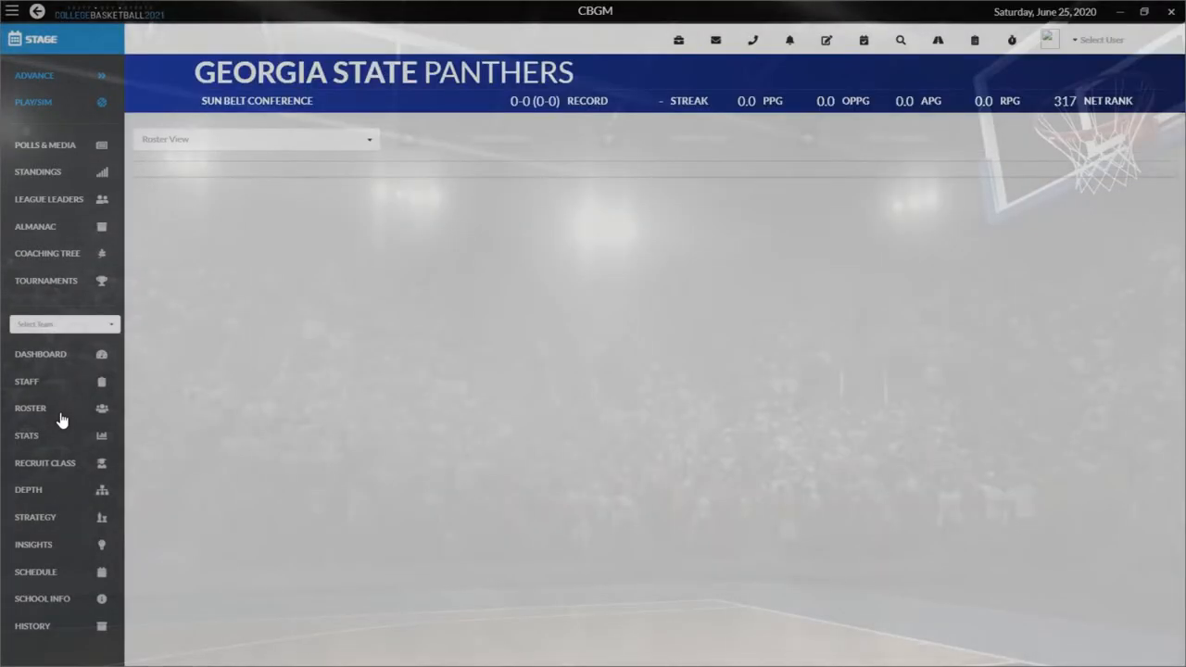
pyautogui.click(30, 409)
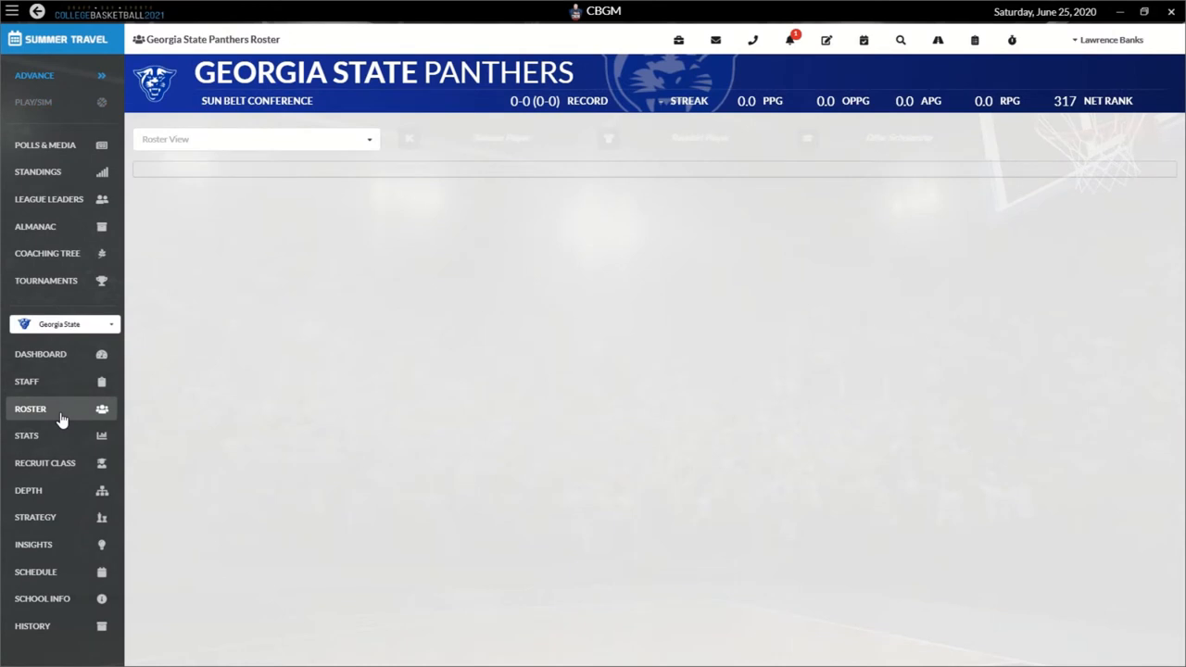
pyautogui.moveTo(21, 302)
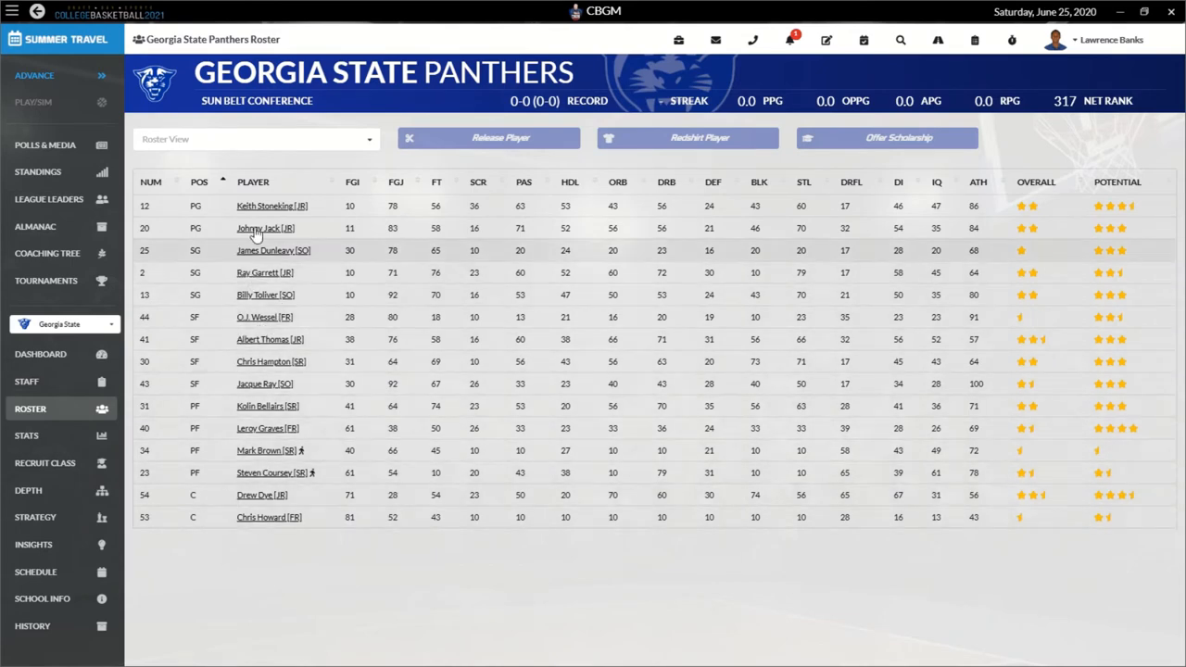
pyautogui.click(271, 206)
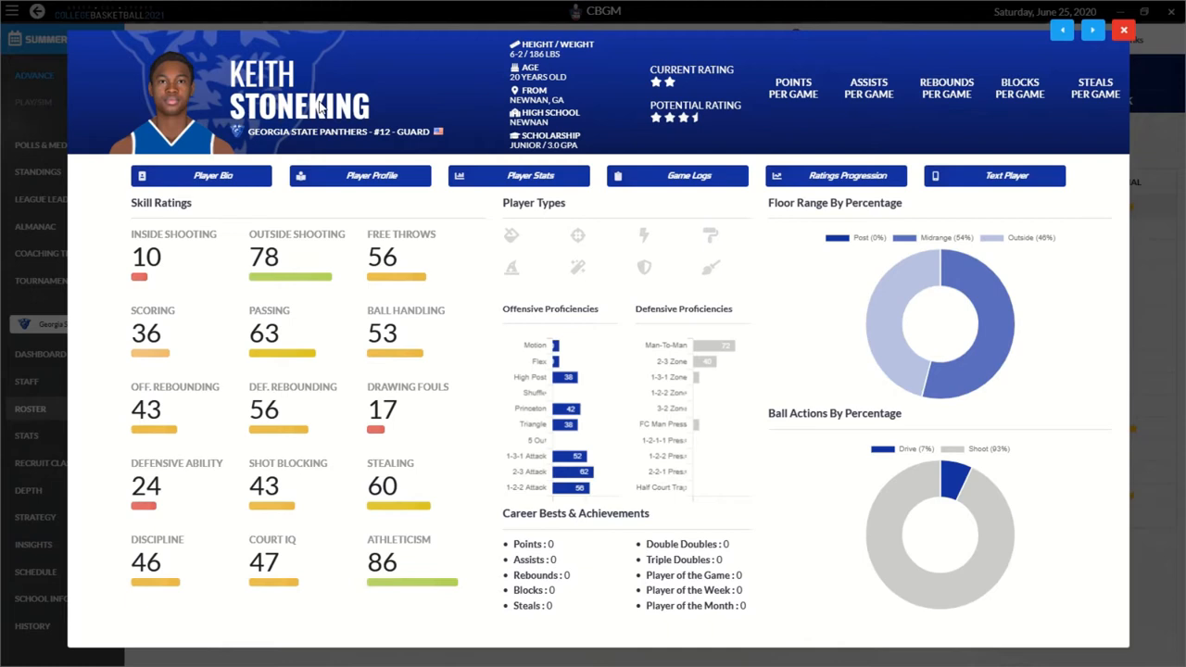
pyautogui.moveTo(678, 102)
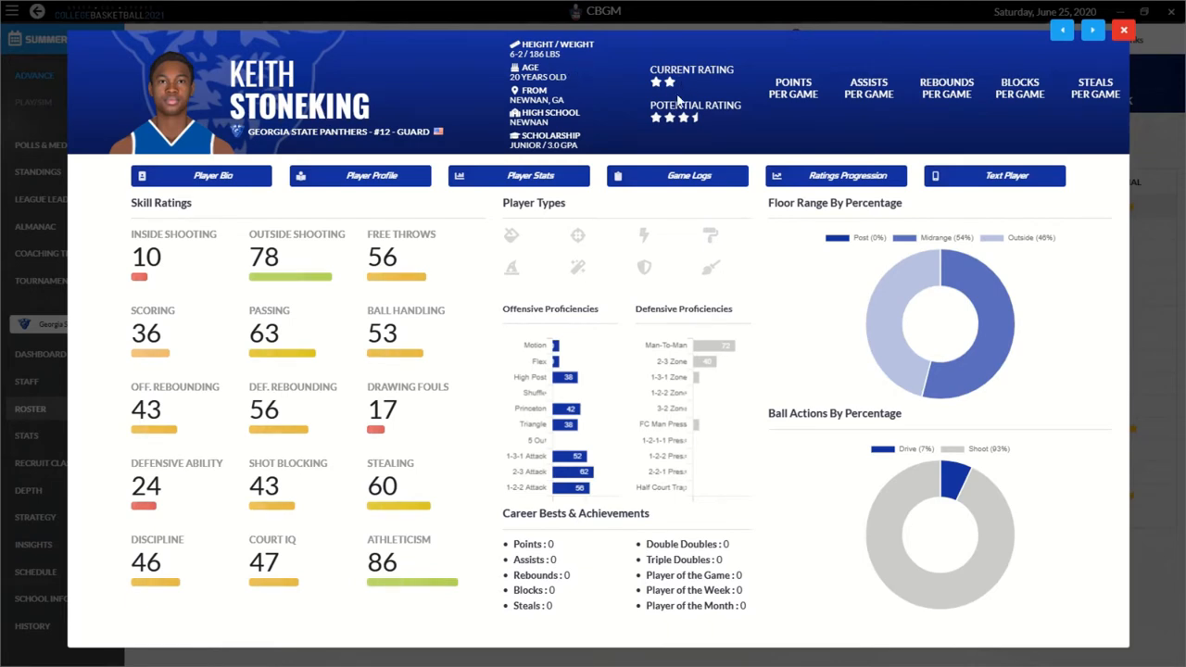
pyautogui.moveTo(752, 131)
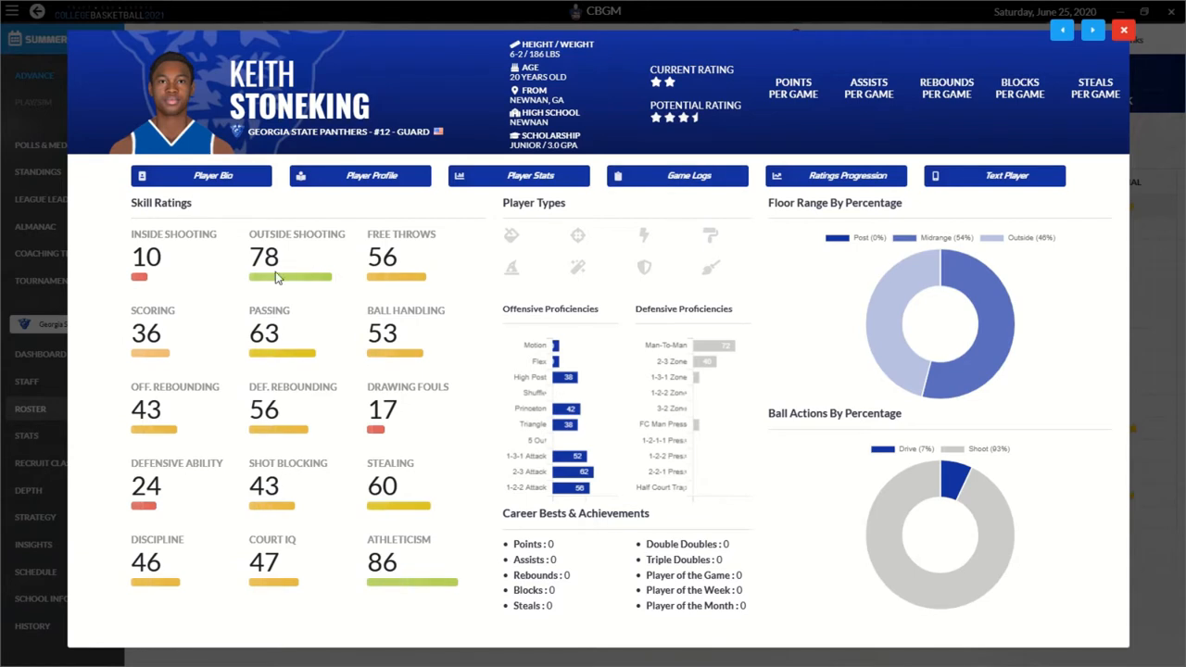
pyautogui.moveTo(266, 355)
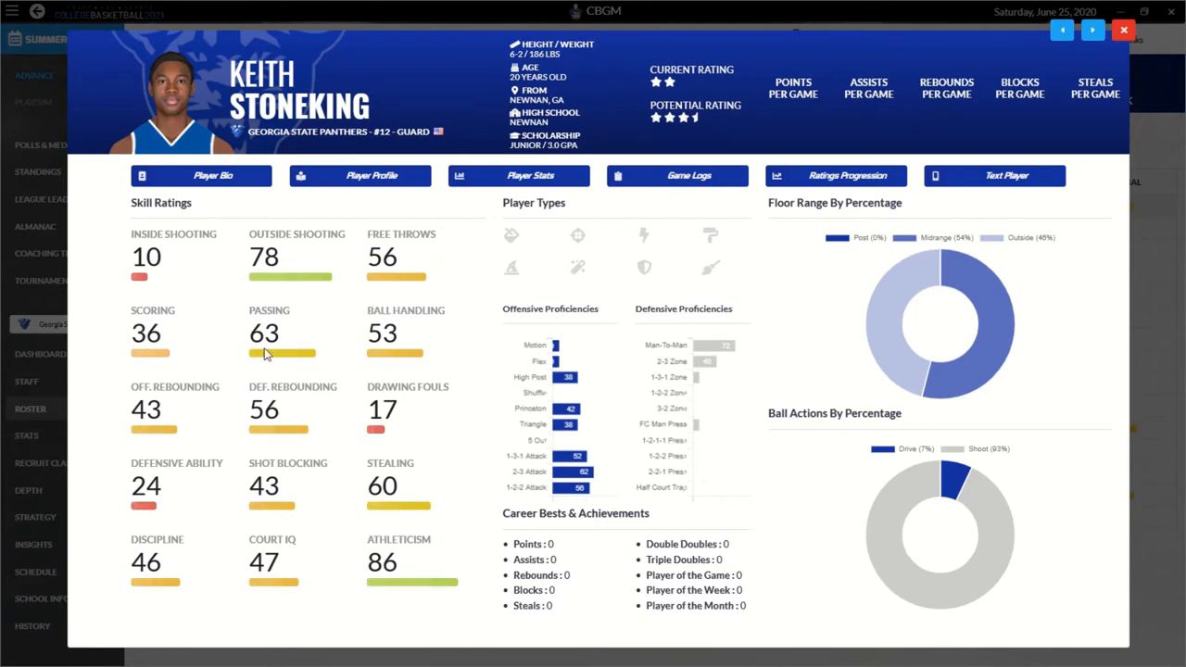
pyautogui.moveTo(419, 515)
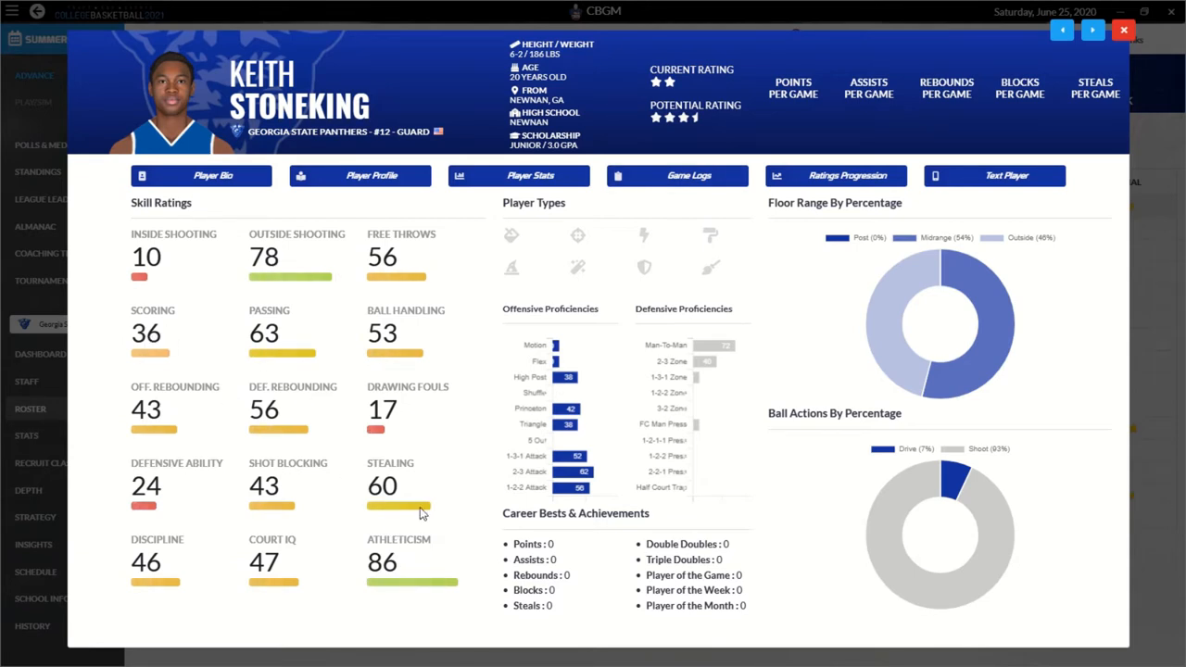
pyautogui.moveTo(368, 287)
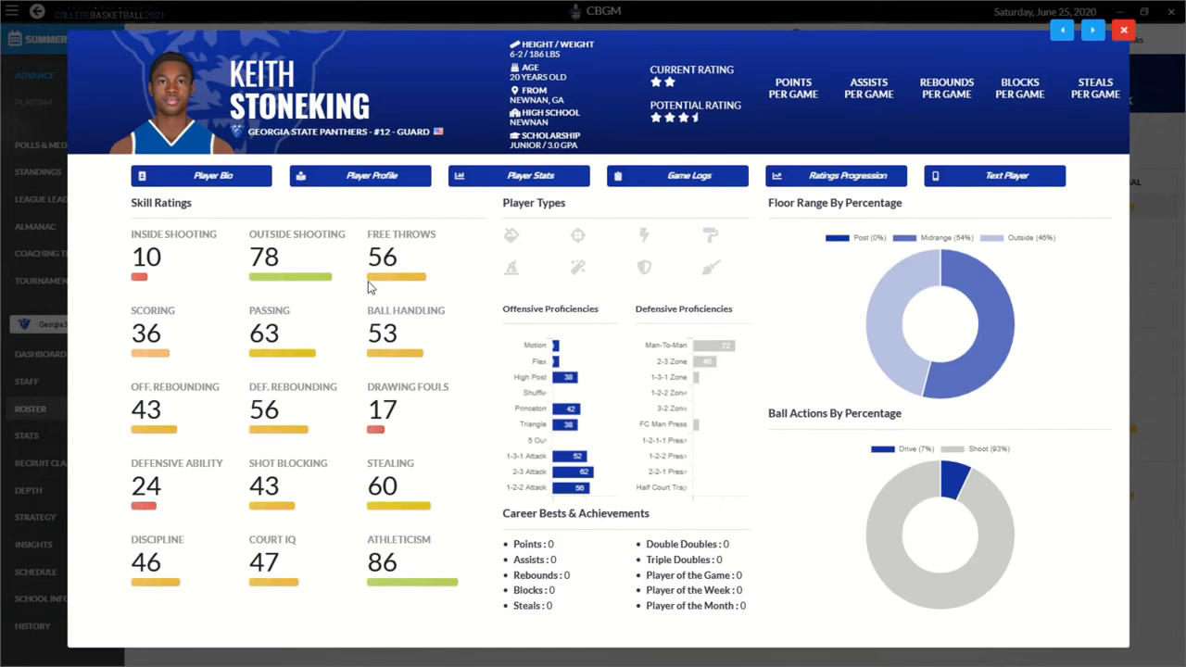
pyautogui.moveTo(126, 254)
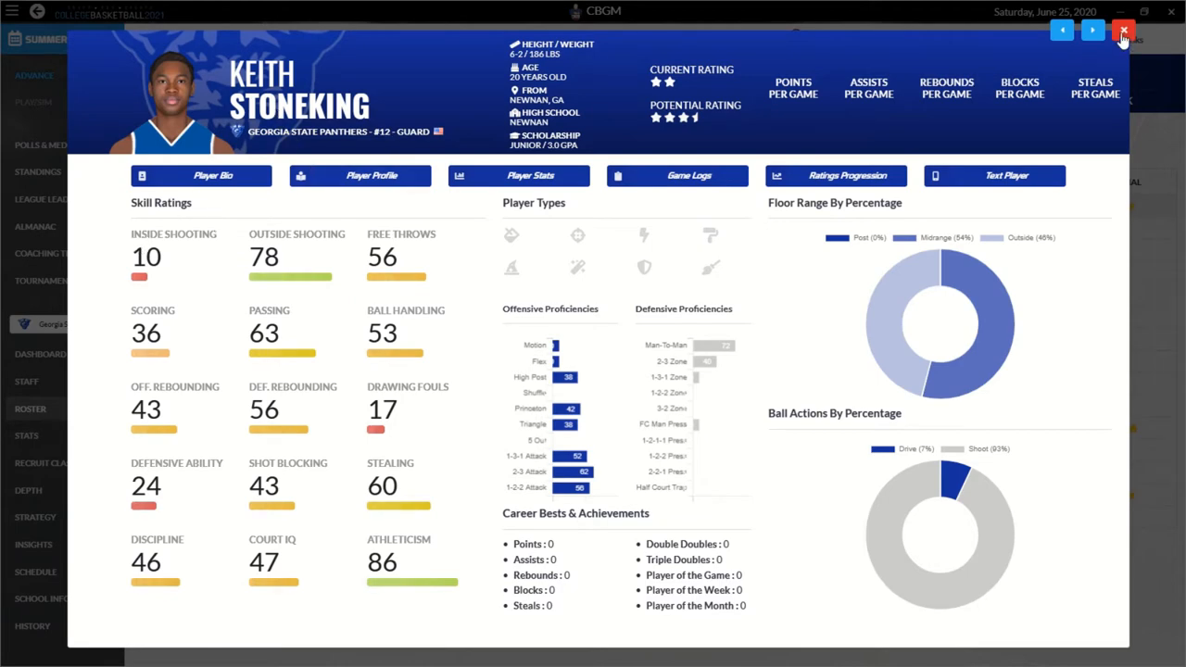
pyautogui.click(1123, 33)
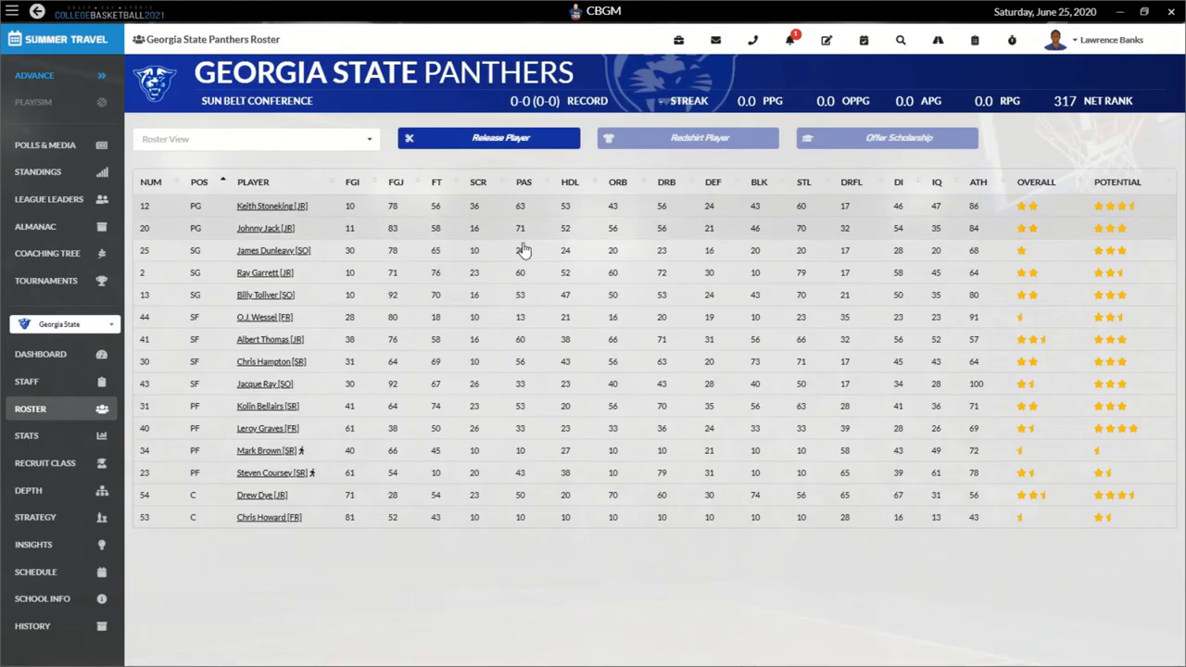
pyautogui.click(265, 228)
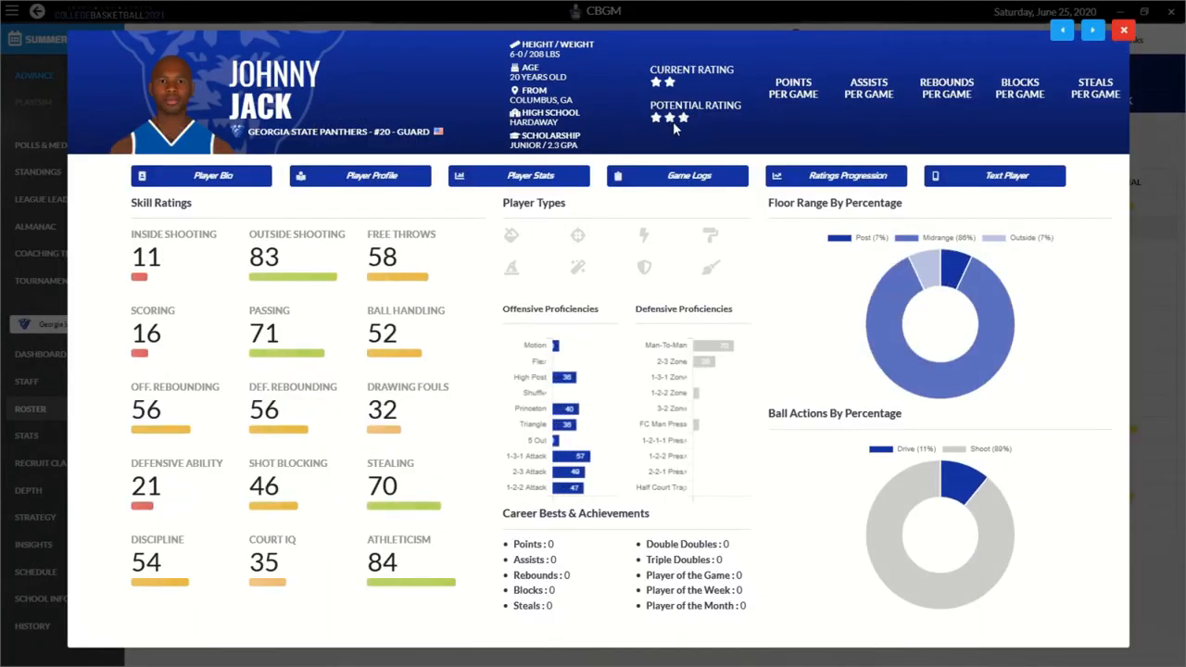
pyautogui.moveTo(674, 126)
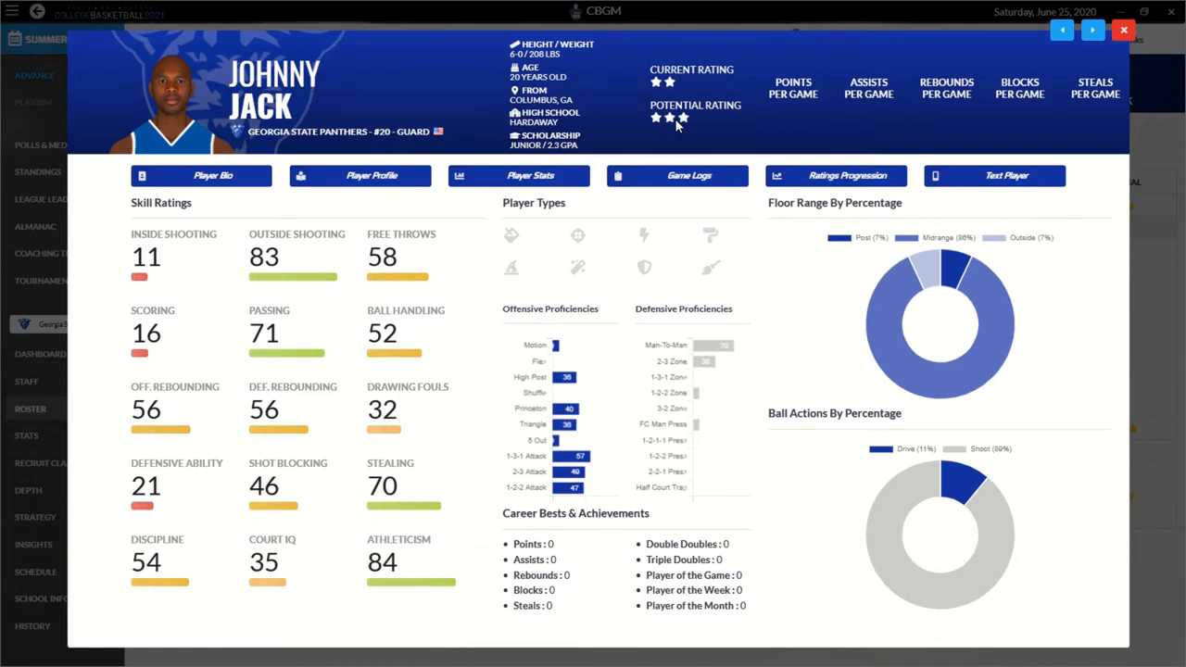
pyautogui.moveTo(416, 350)
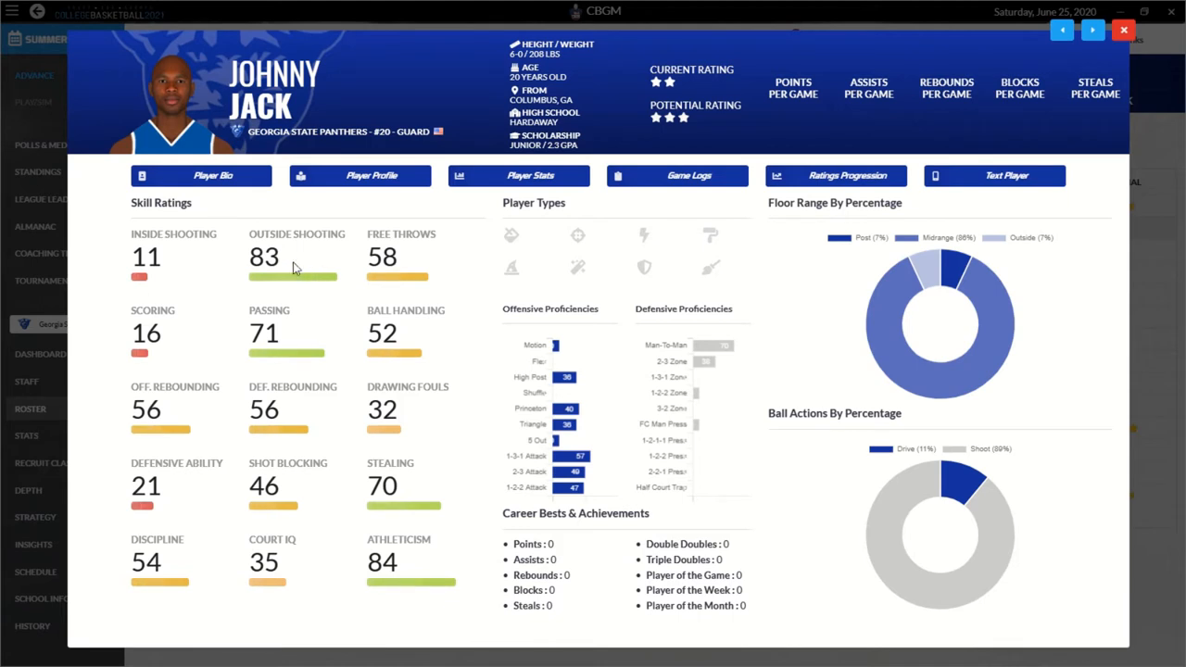
pyautogui.moveTo(312, 278)
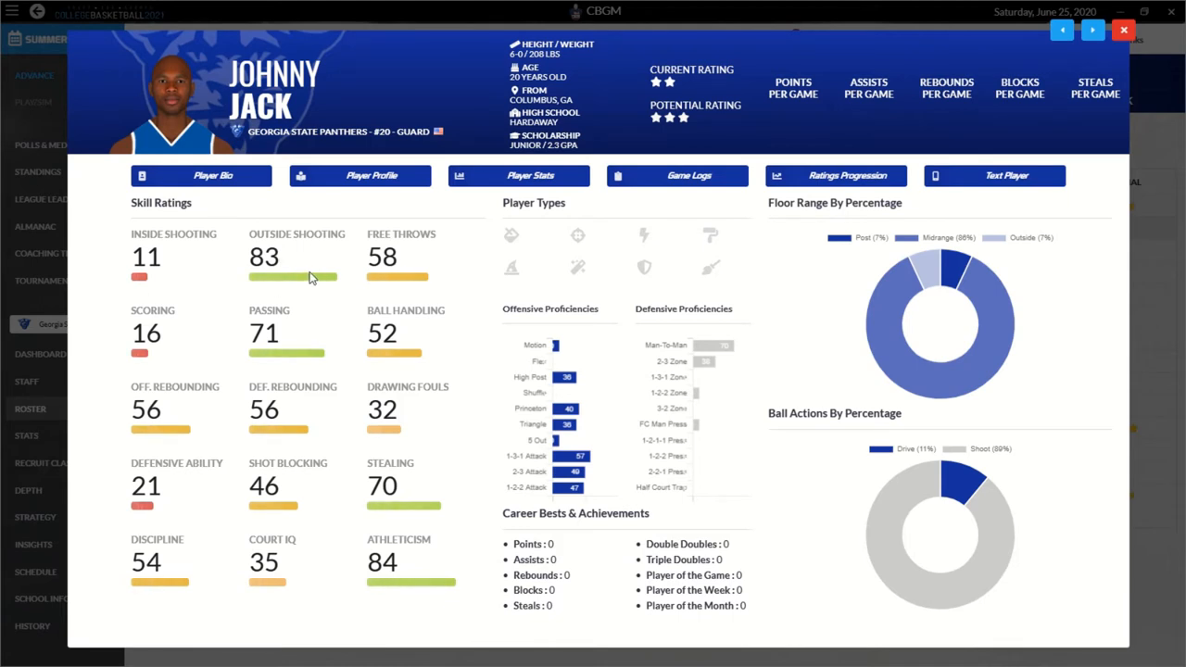
pyautogui.moveTo(911, 57)
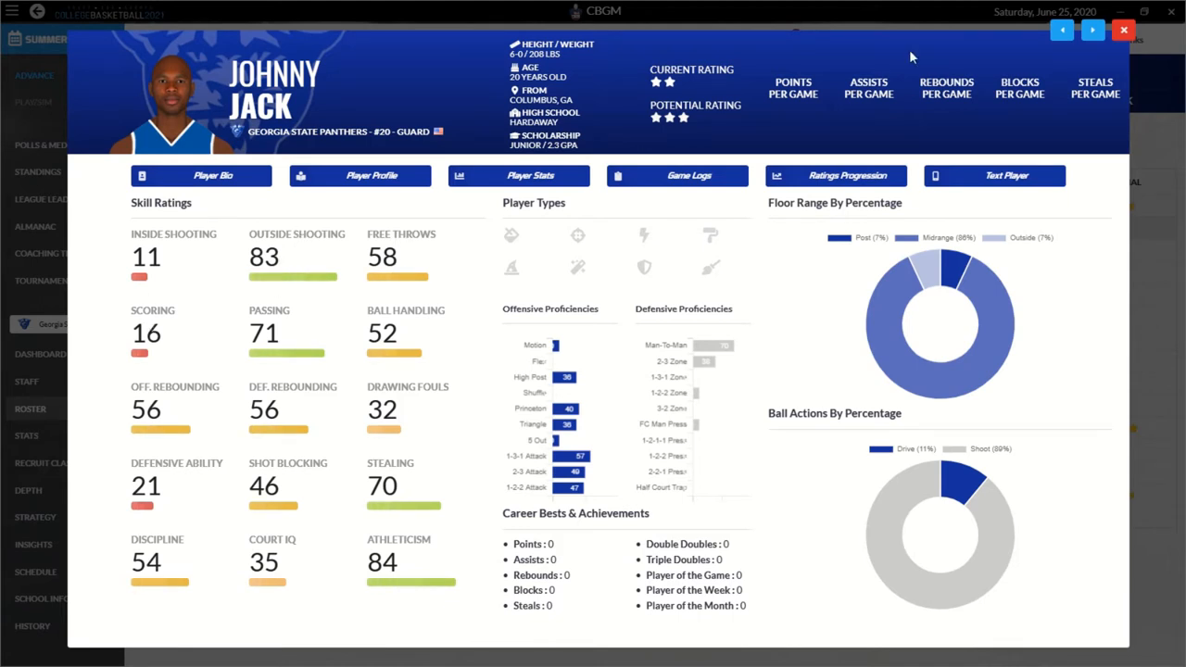
pyautogui.click(1123, 30)
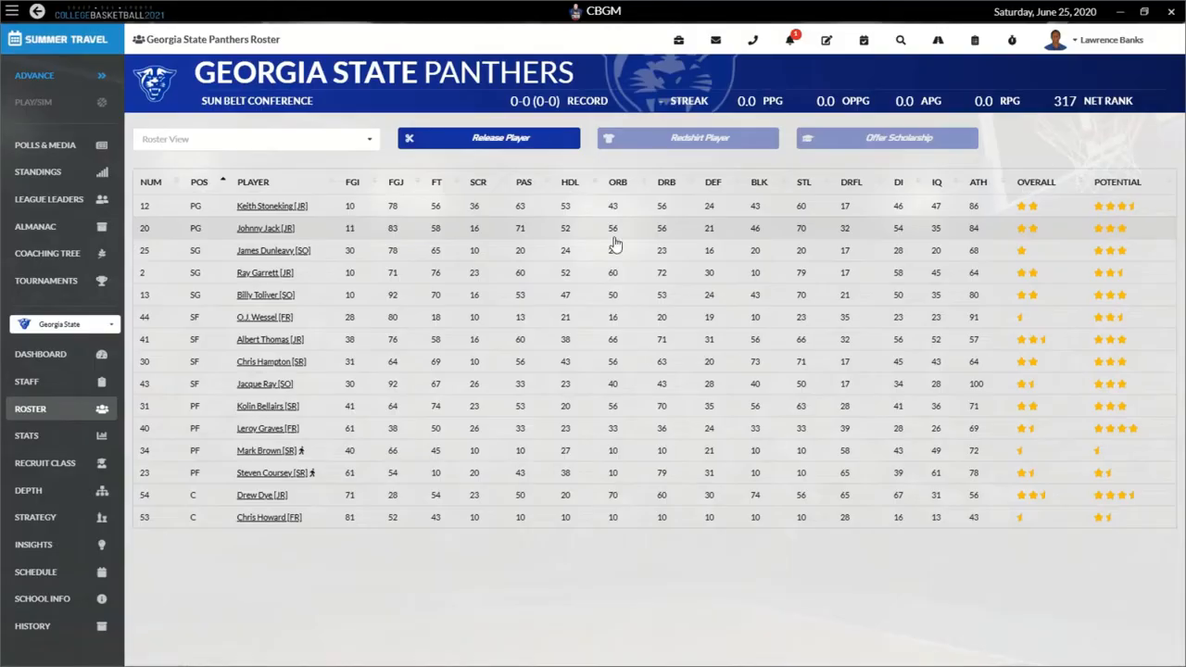
pyautogui.click(274, 250)
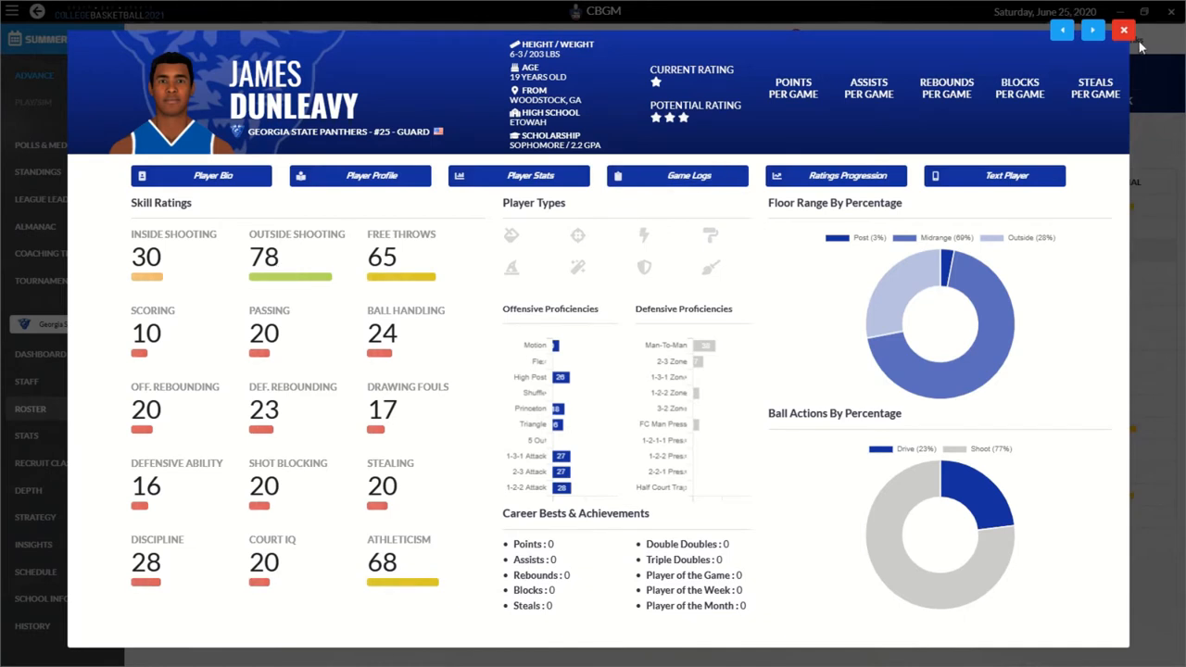
pyautogui.click(1123, 30)
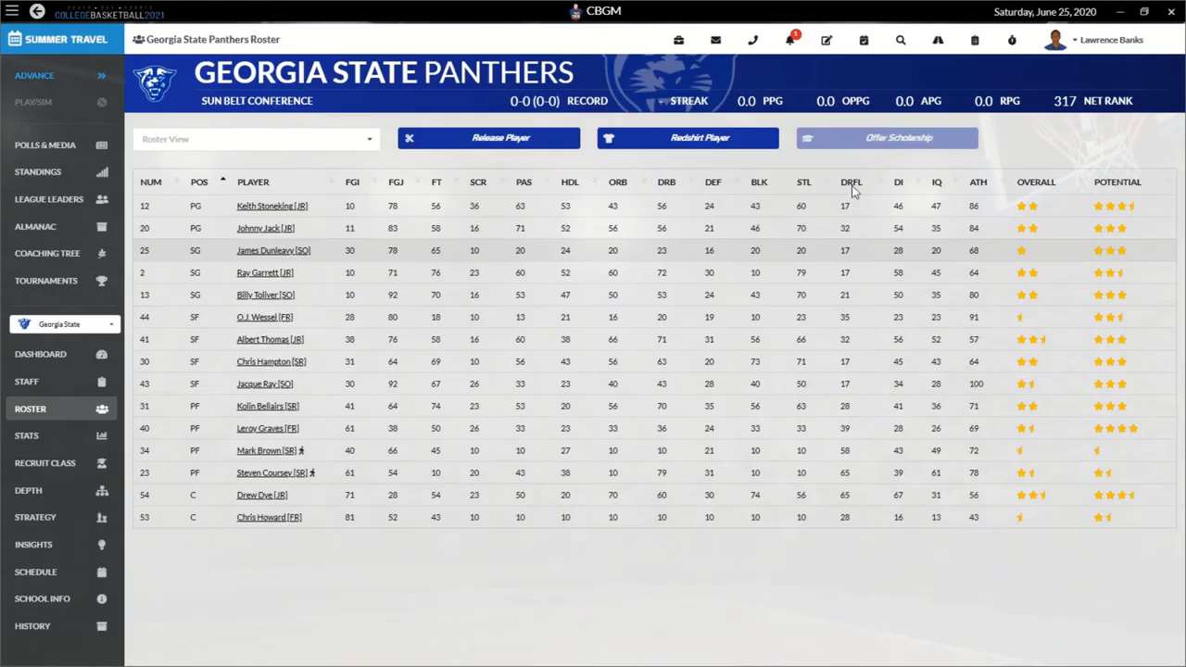
pyautogui.click(265, 272)
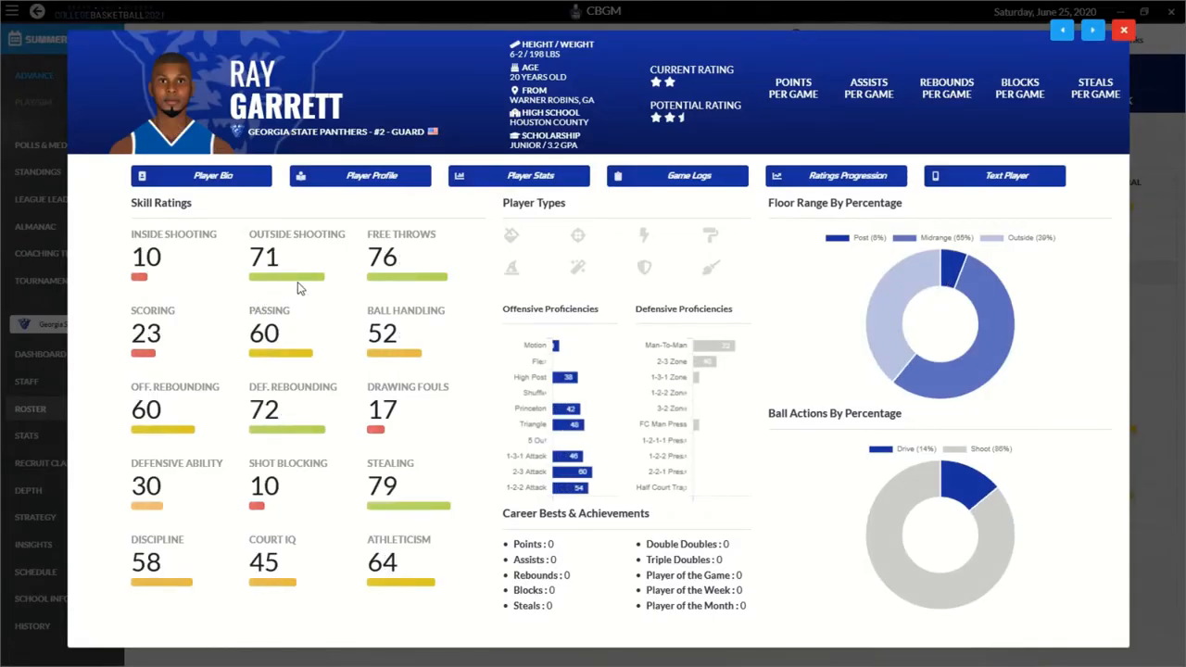
pyautogui.moveTo(296, 361)
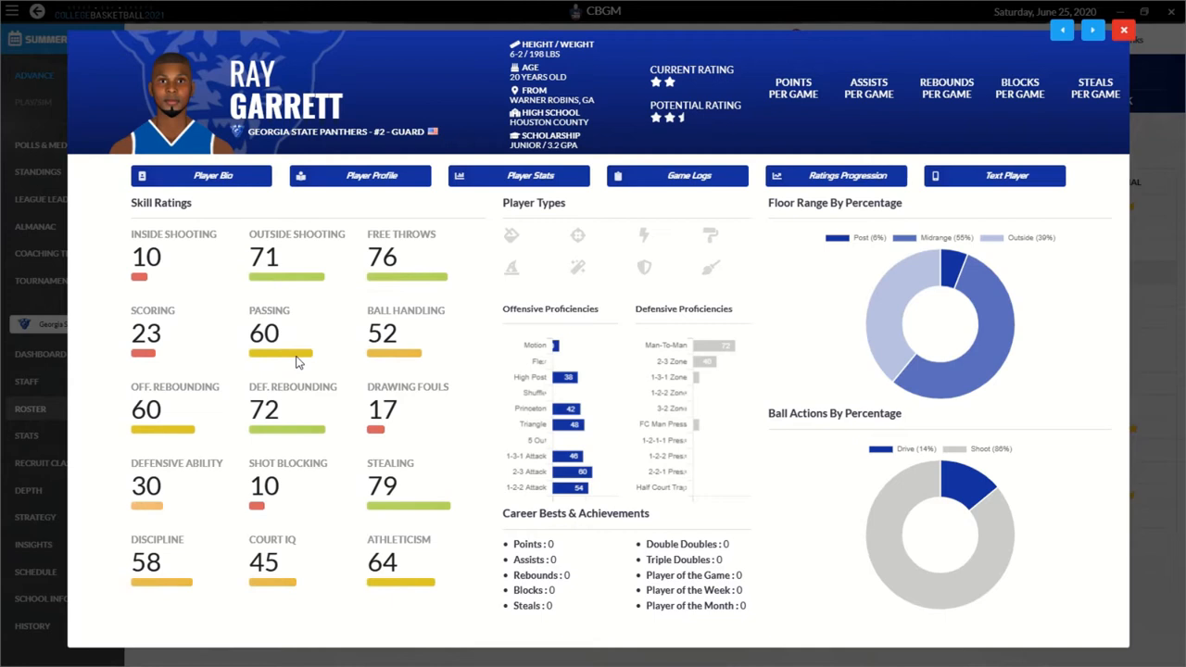
pyautogui.moveTo(169, 322)
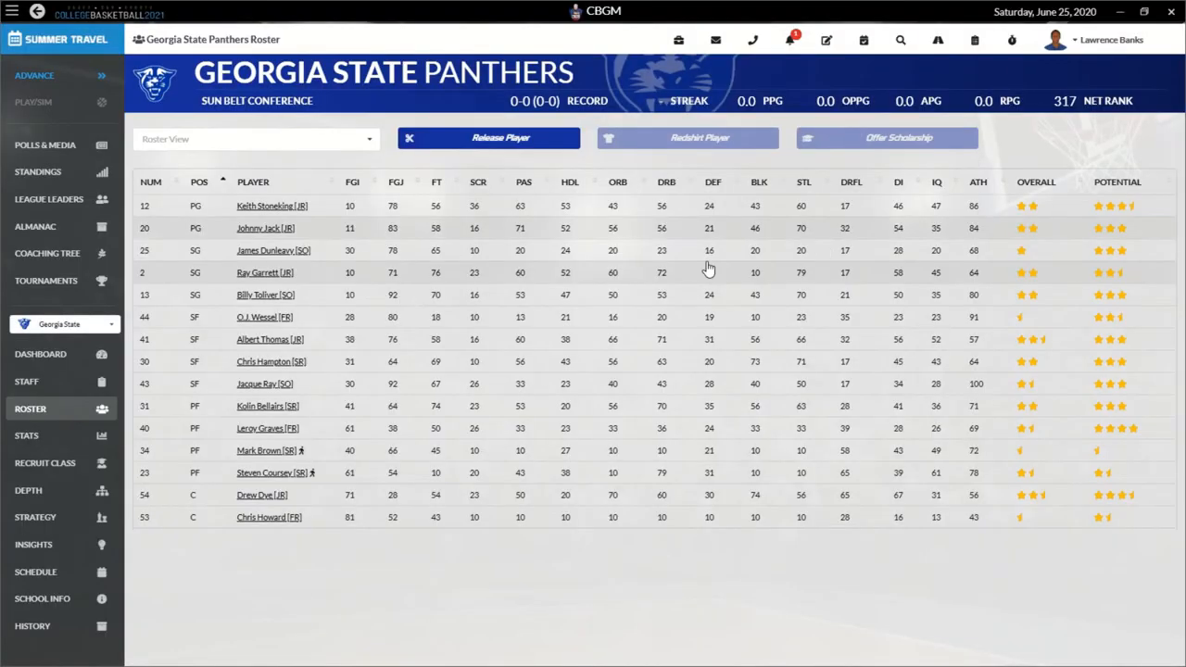
pyautogui.click(265, 295)
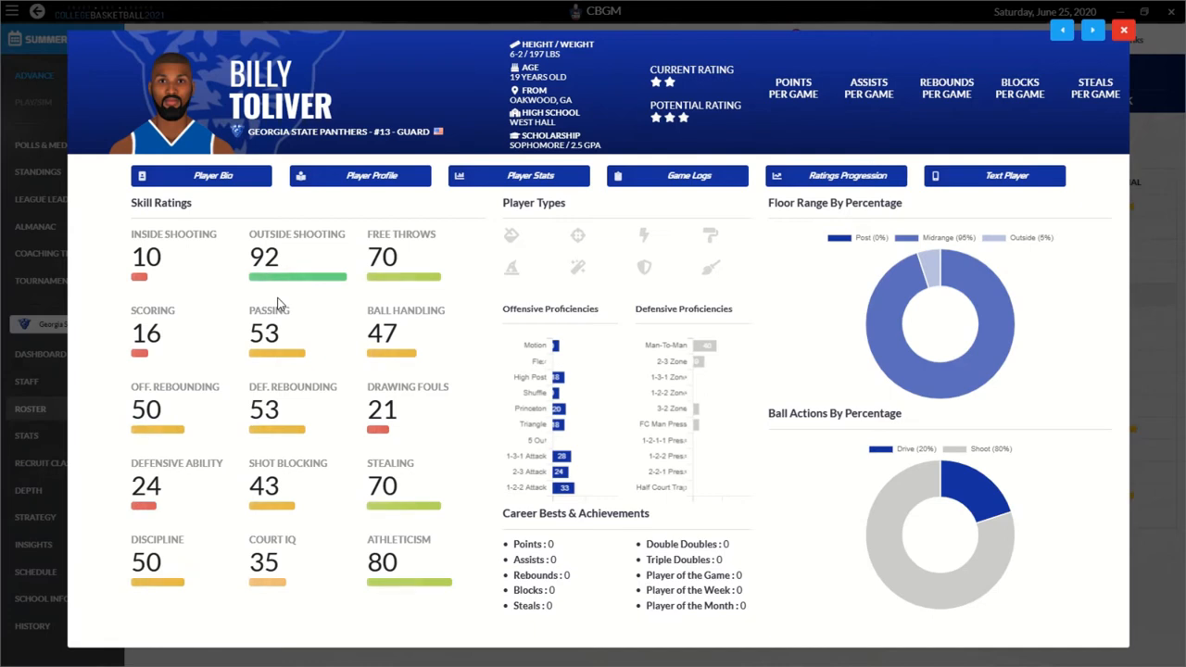
pyautogui.moveTo(387, 350)
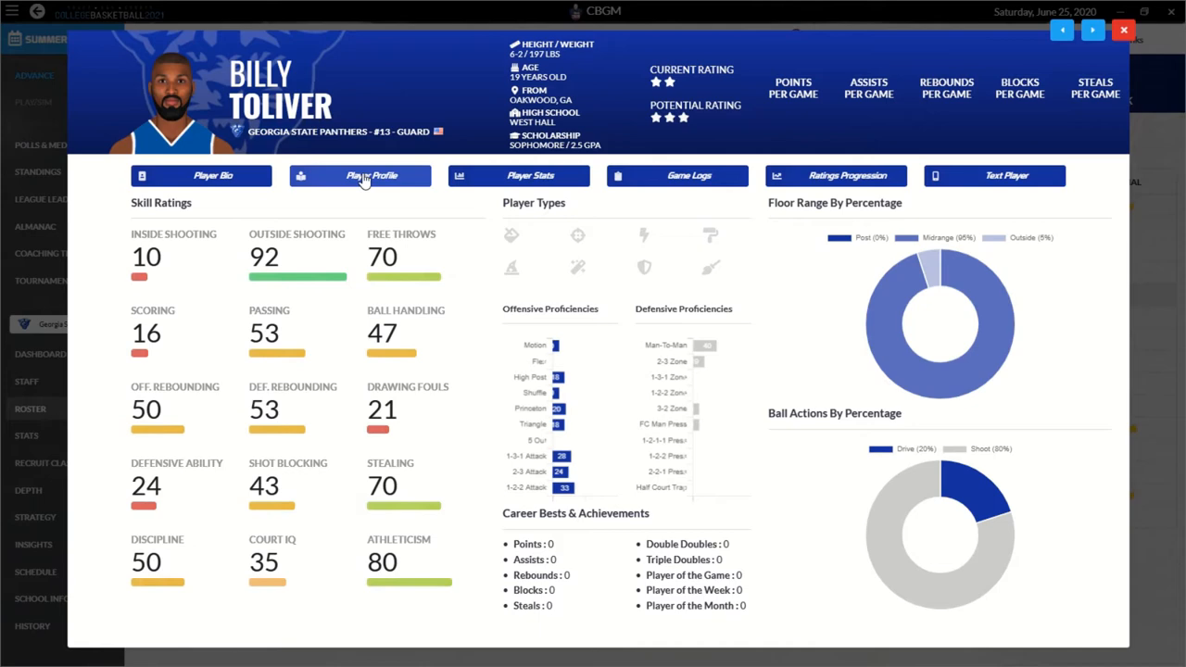
pyautogui.click(213, 174)
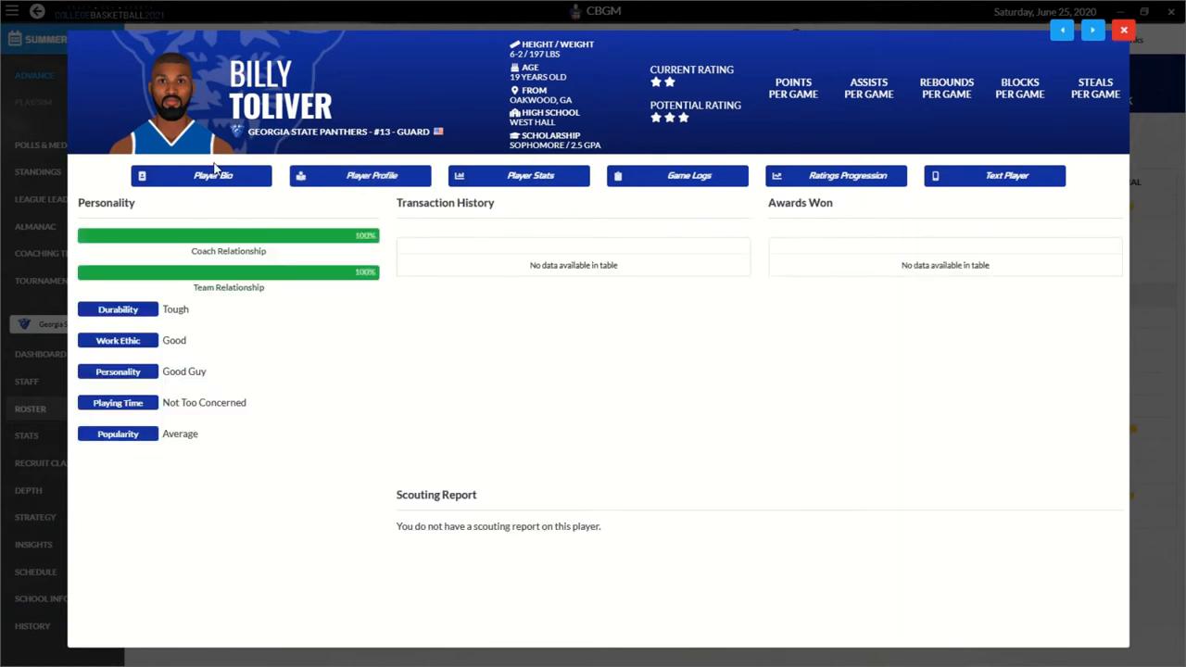
pyautogui.click(371, 174)
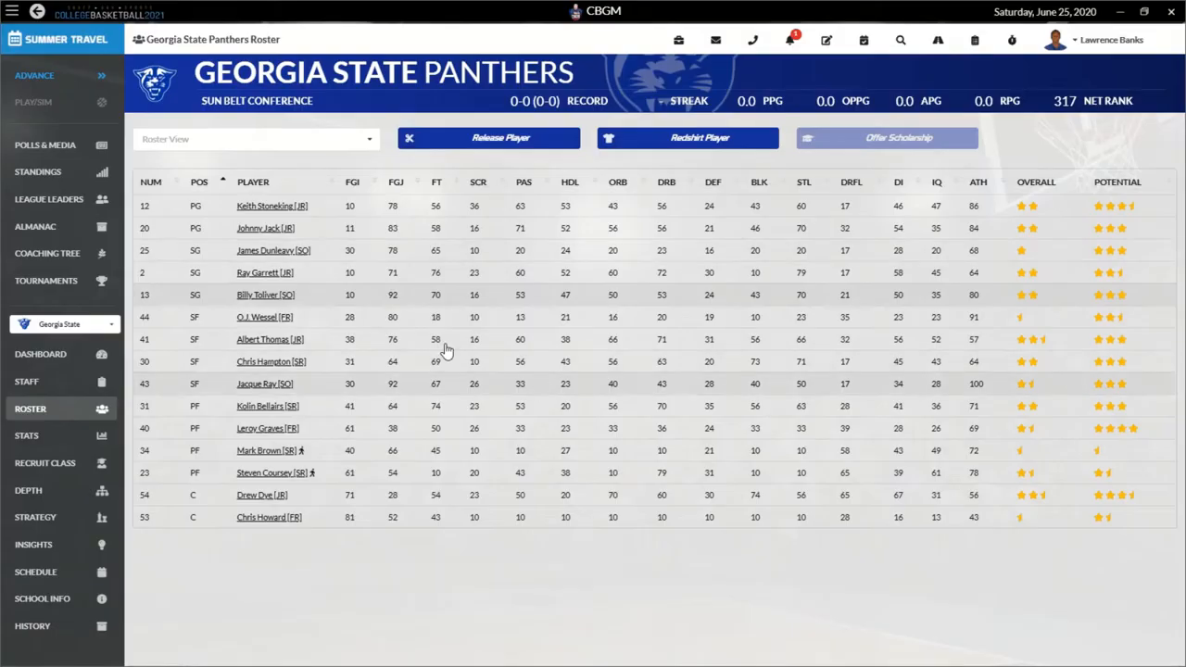
pyautogui.moveTo(282, 317)
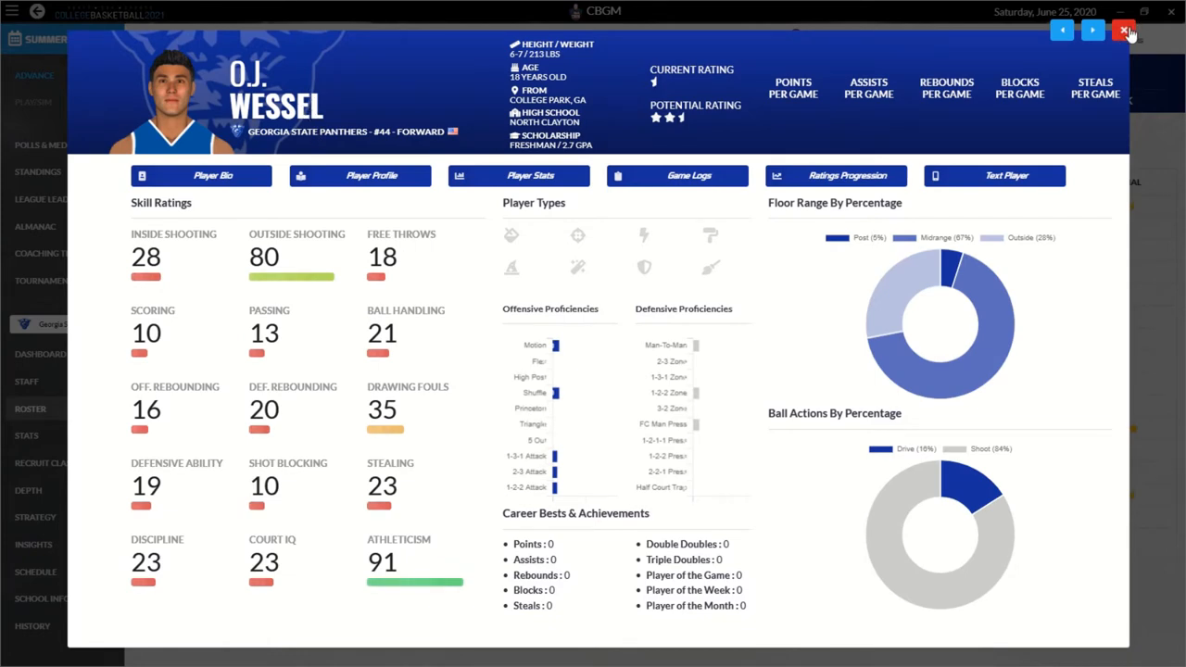
pyautogui.click(1123, 29)
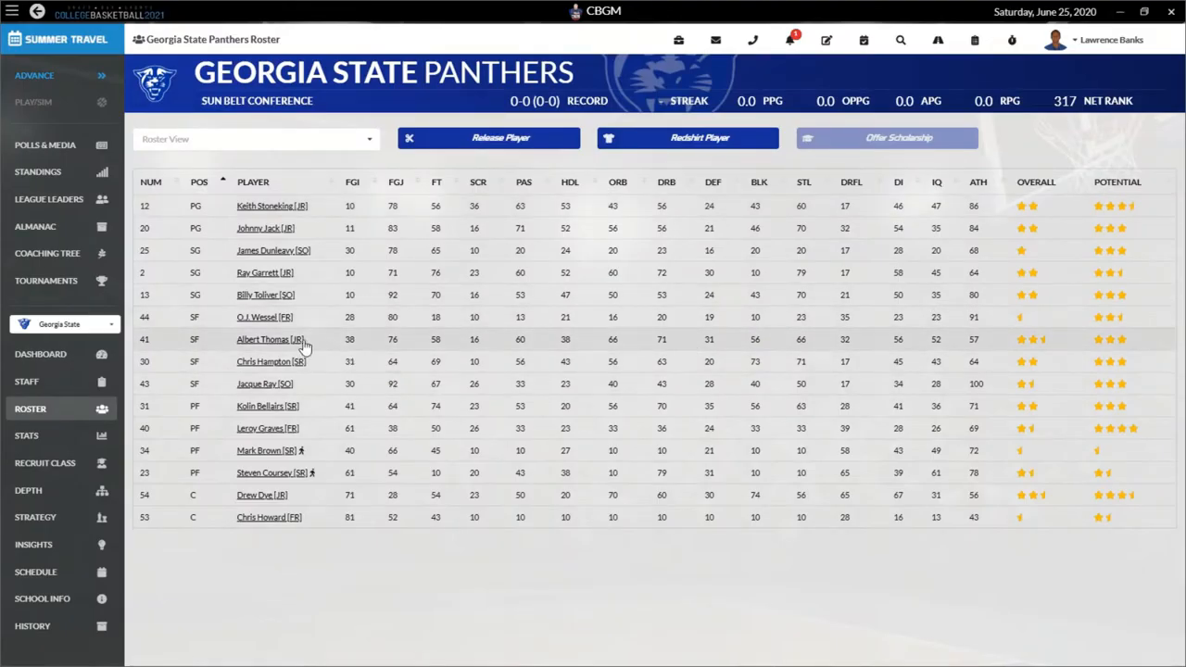
pyautogui.click(269, 339)
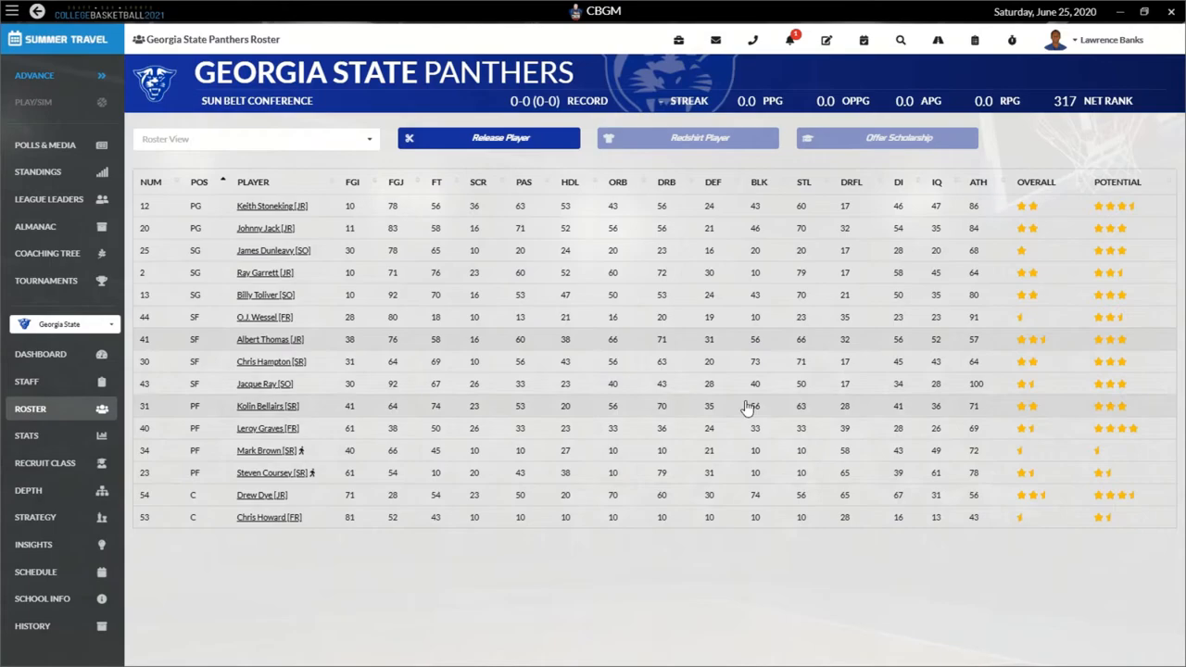
pyautogui.click(270, 362)
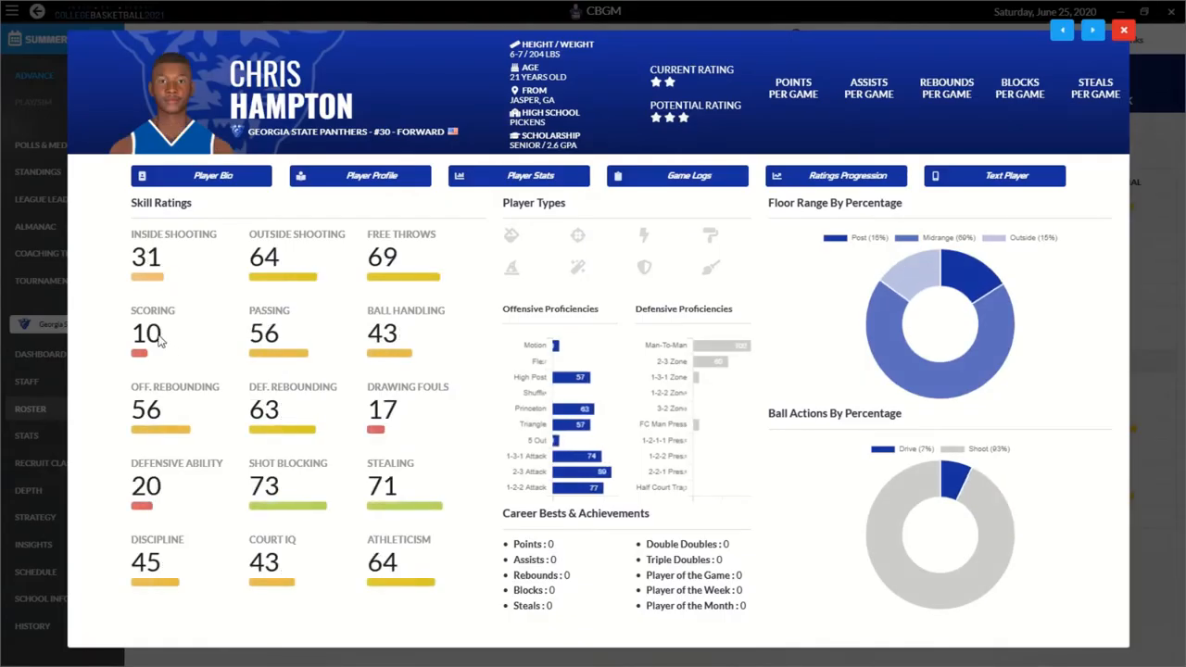
pyautogui.moveTo(675, 102)
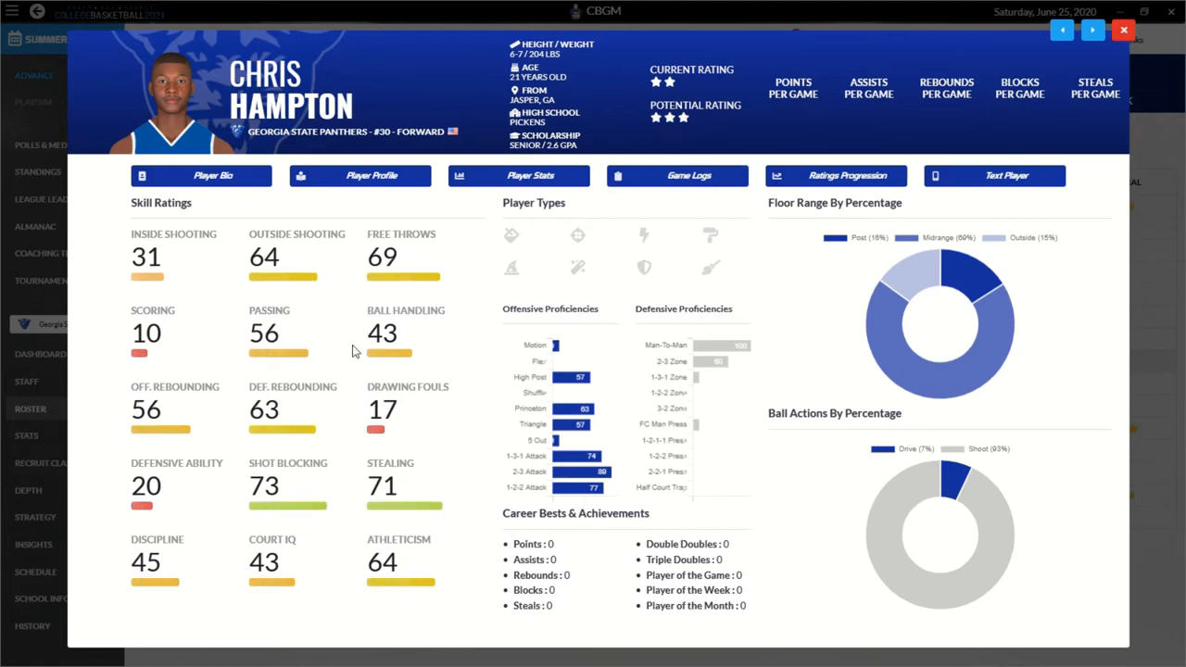
pyautogui.moveTo(292, 200)
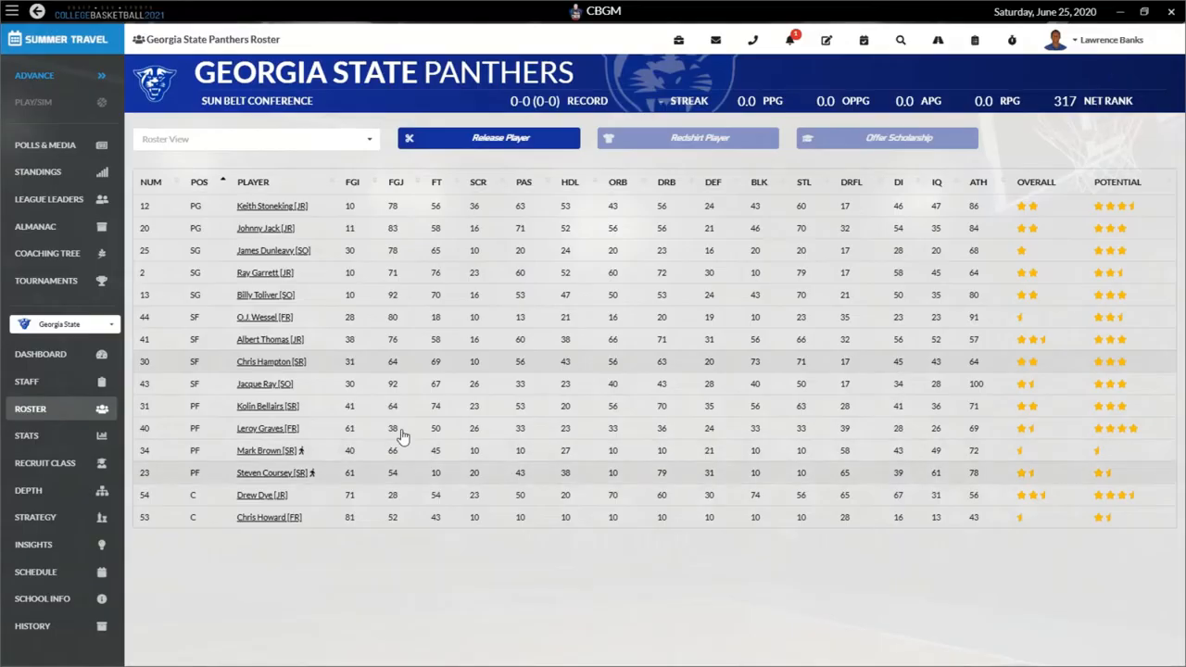
# Step: Review Jacque Ray's and Kolin Bellairs' player cards, then return to the roster
pyautogui.click(263, 384)
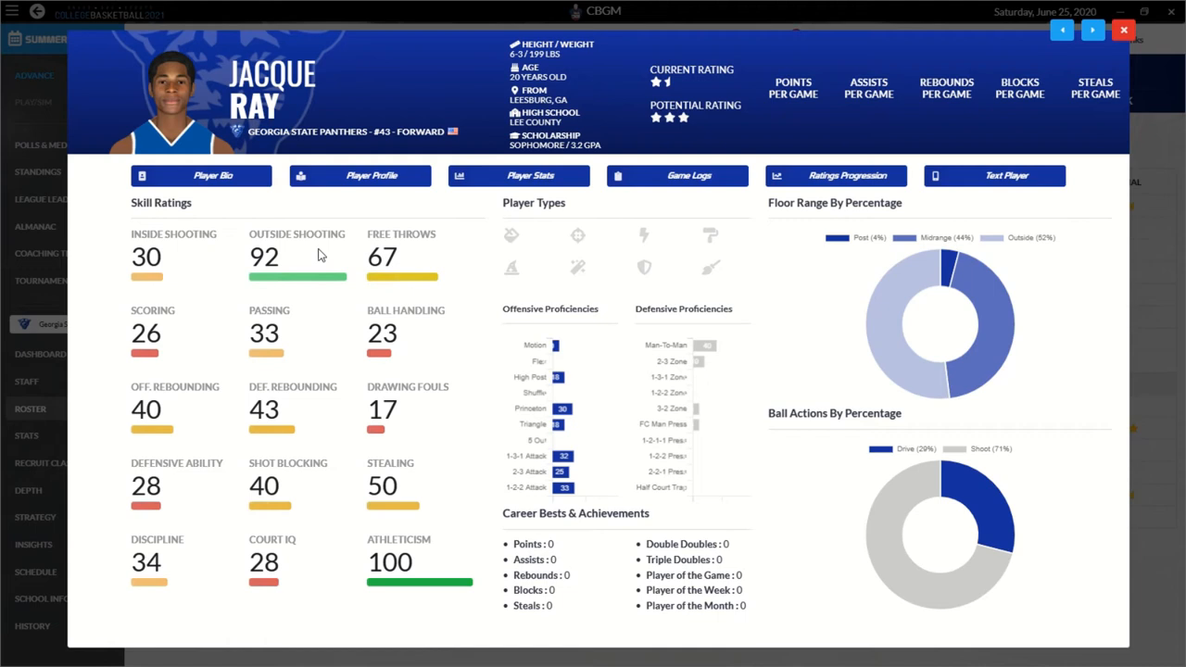
pyautogui.moveTo(289, 248)
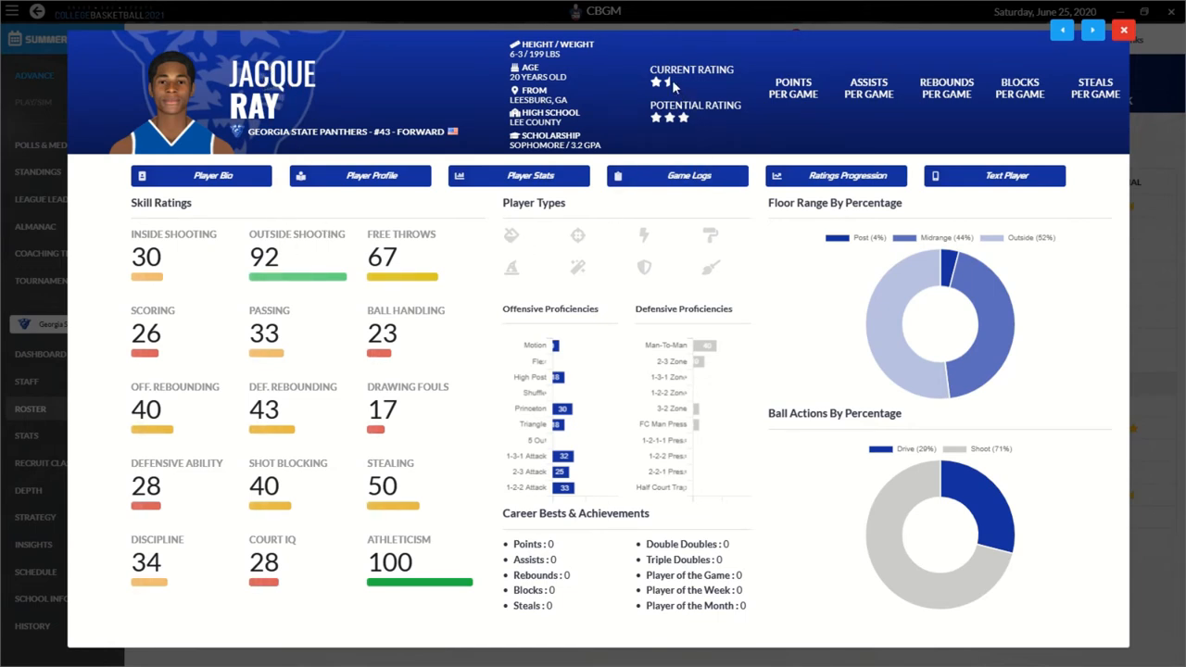
pyautogui.moveTo(676, 102)
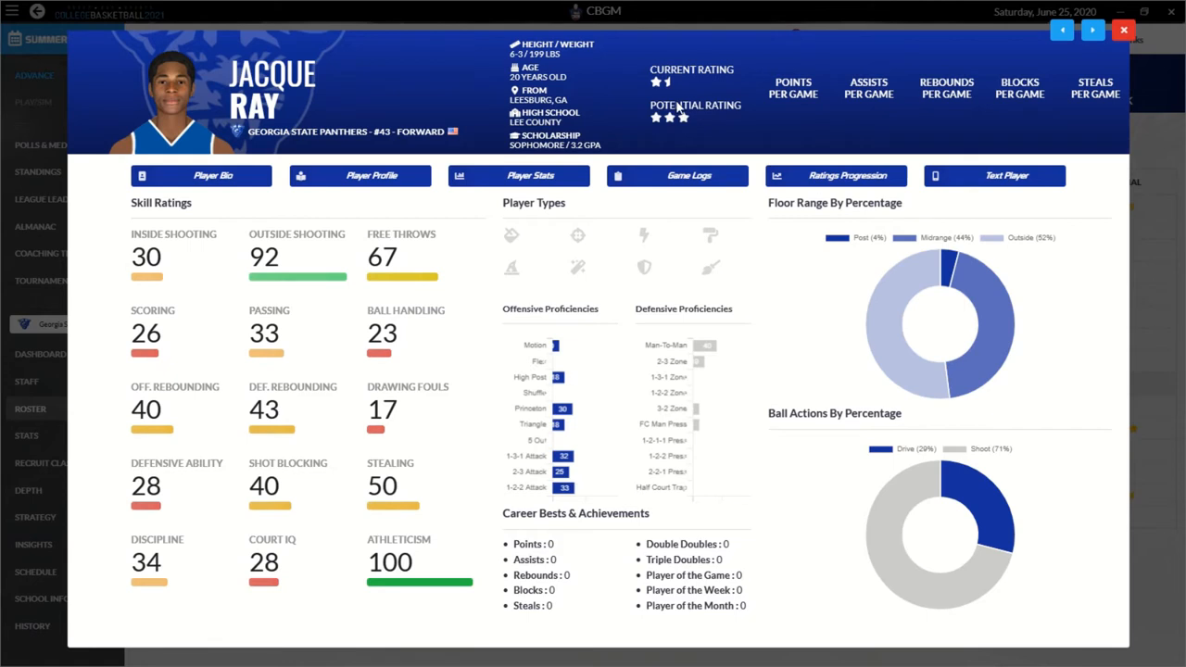
pyautogui.moveTo(428, 575)
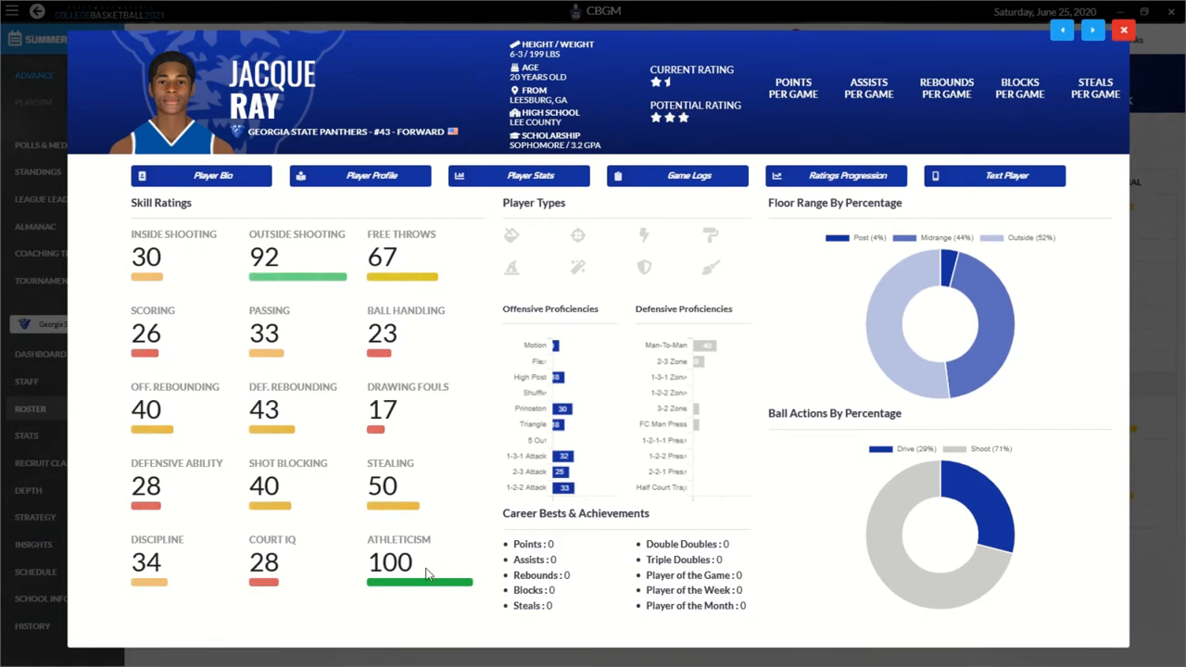
pyautogui.moveTo(411, 602)
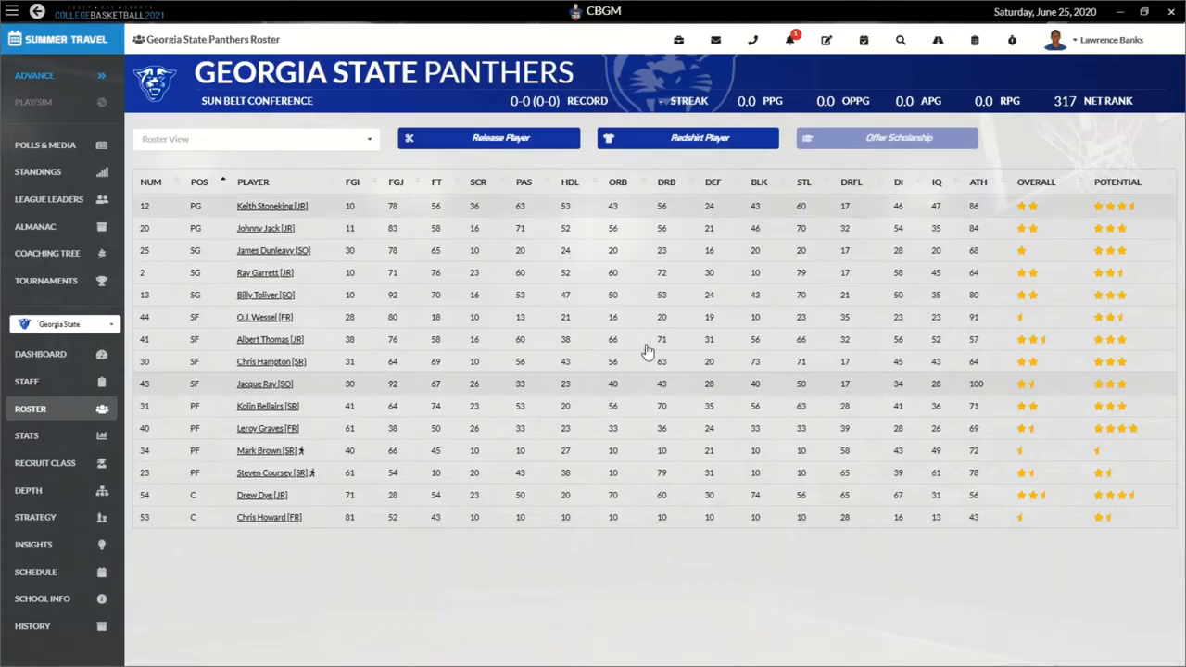
pyautogui.click(266, 406)
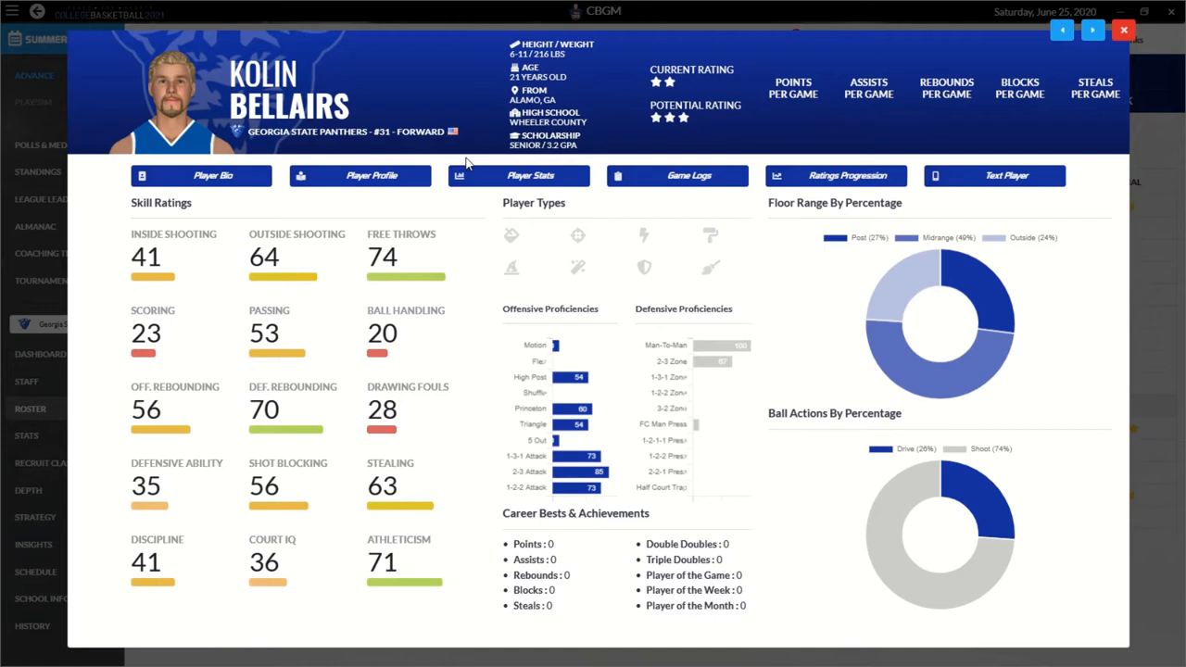
pyautogui.moveTo(311, 471)
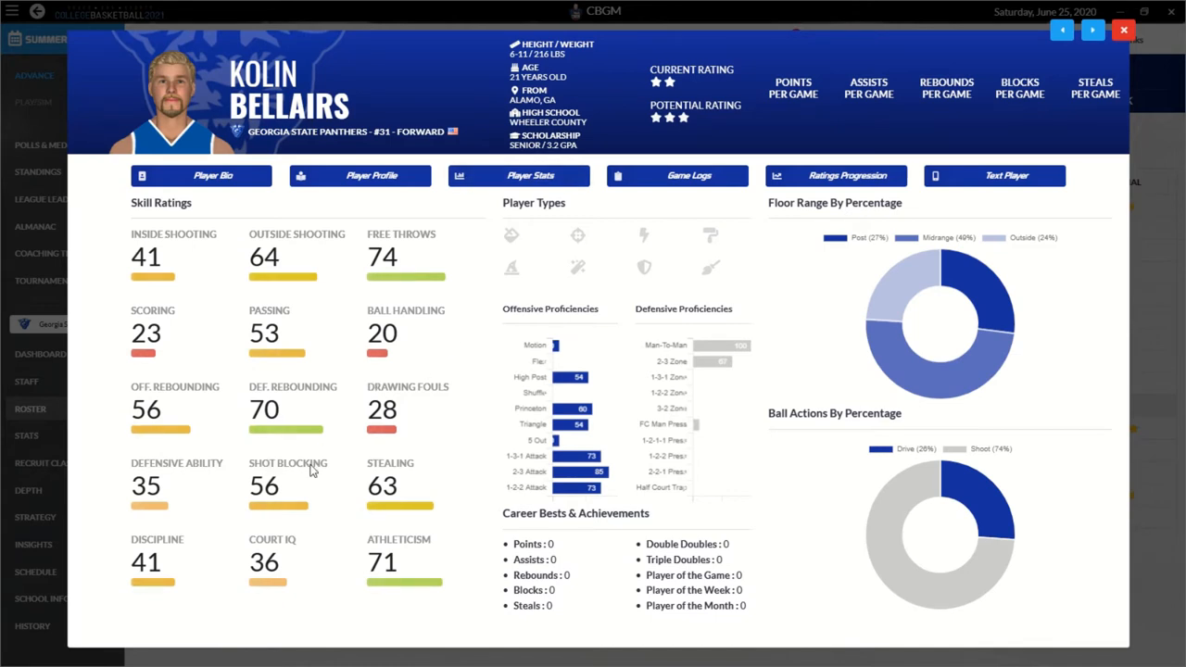
pyautogui.moveTo(411, 283)
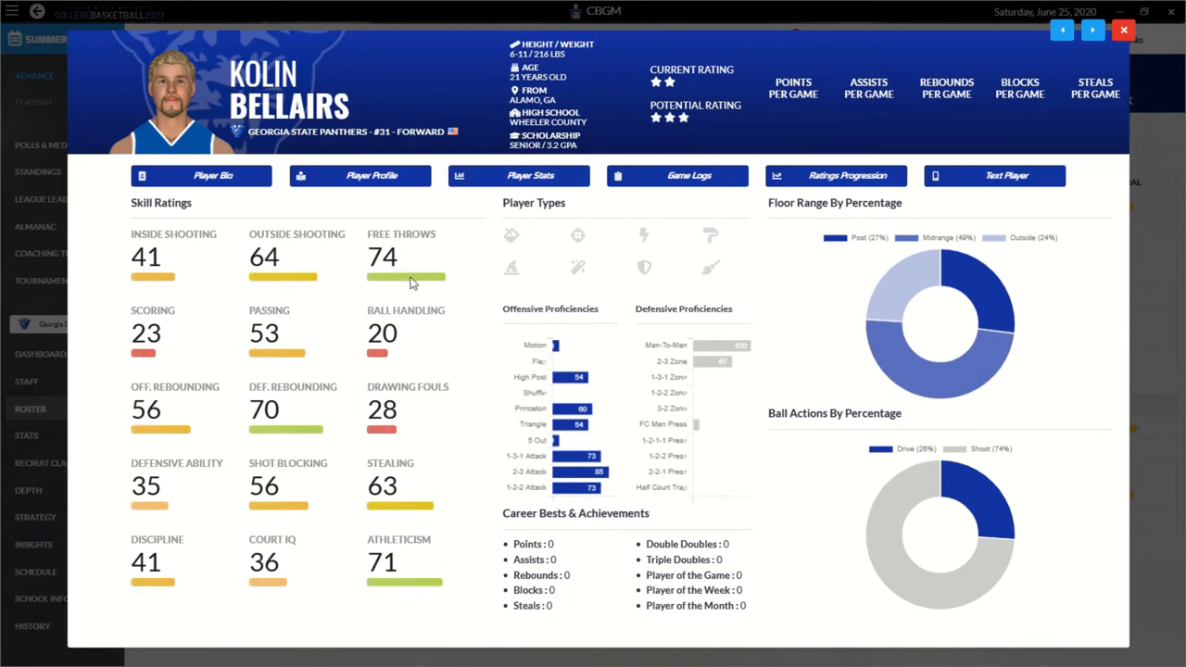
pyautogui.moveTo(308, 447)
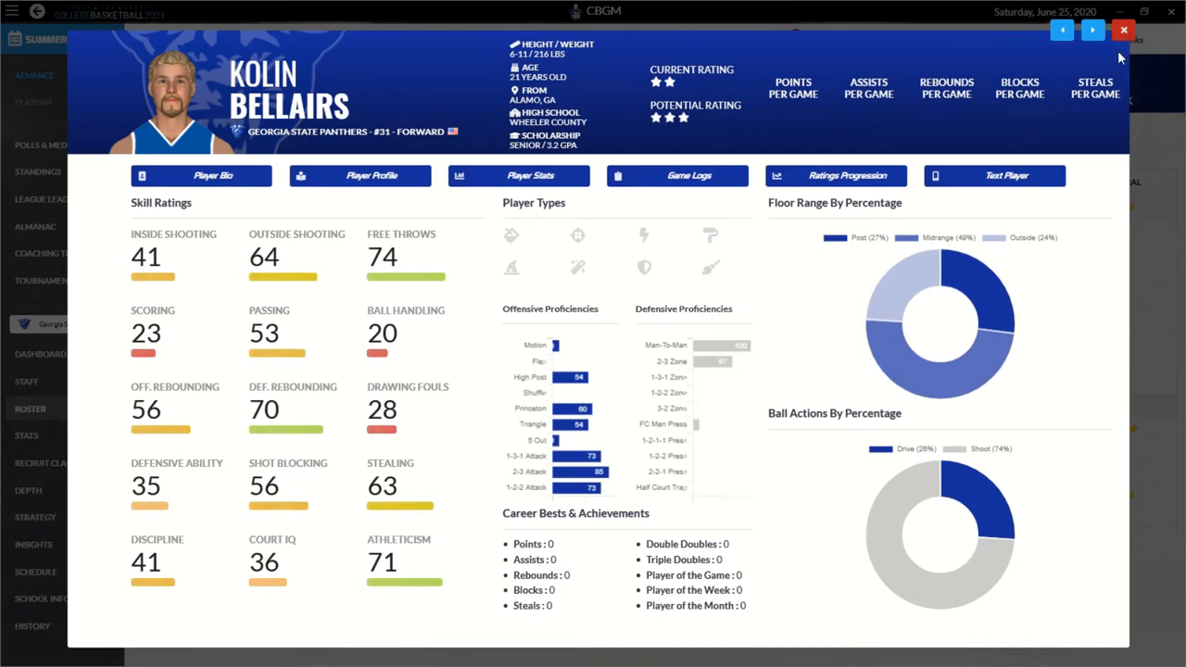
pyautogui.click(1123, 29)
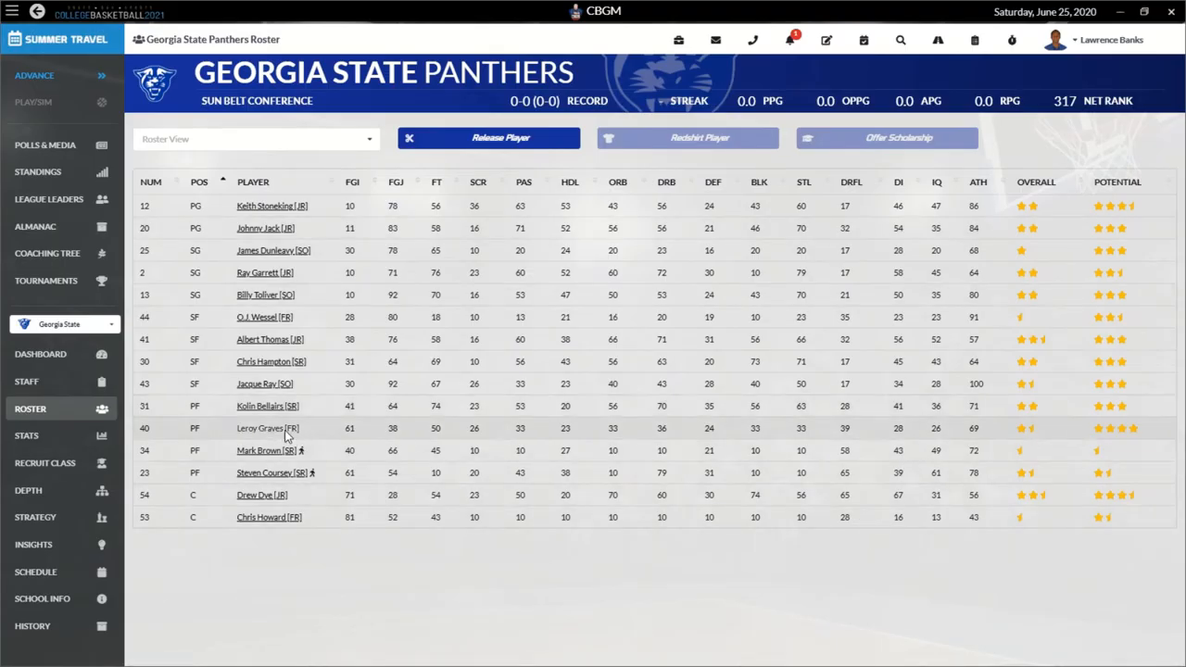
pyautogui.click(267, 428)
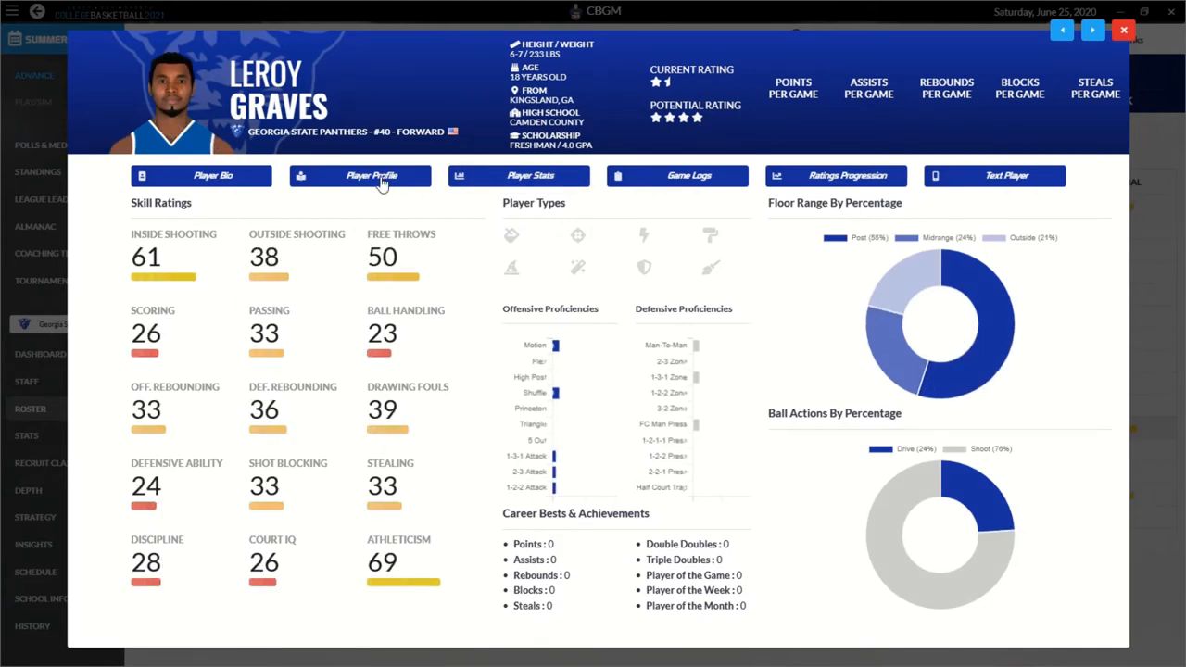
pyautogui.click(211, 175)
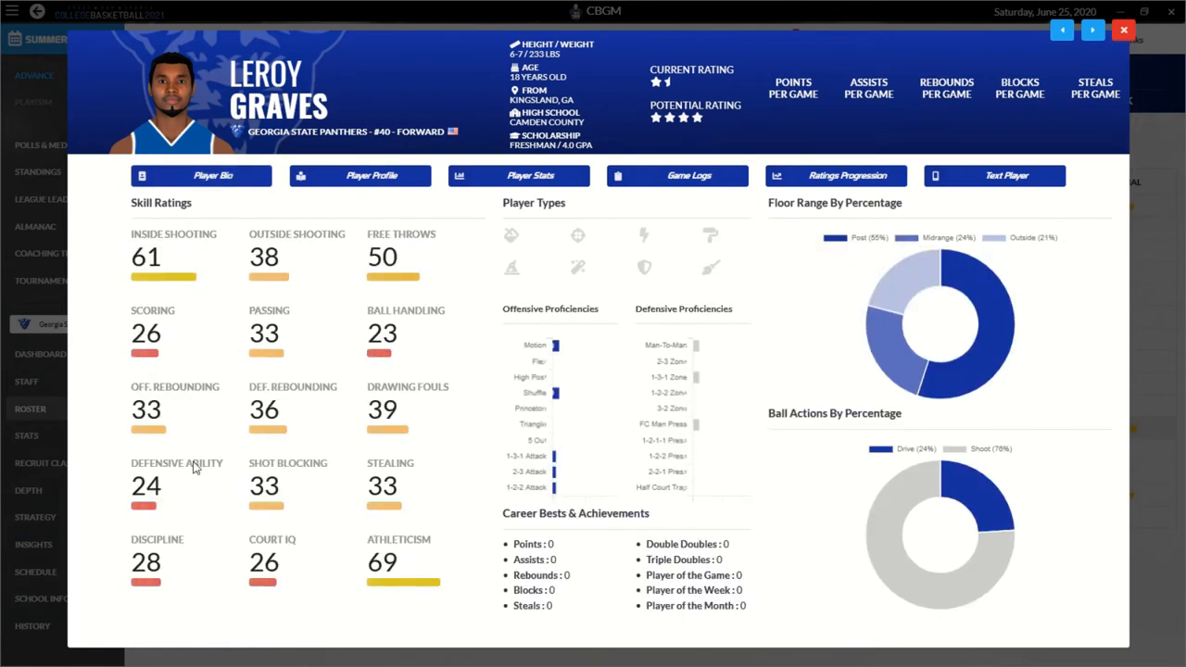
pyautogui.moveTo(335, 389)
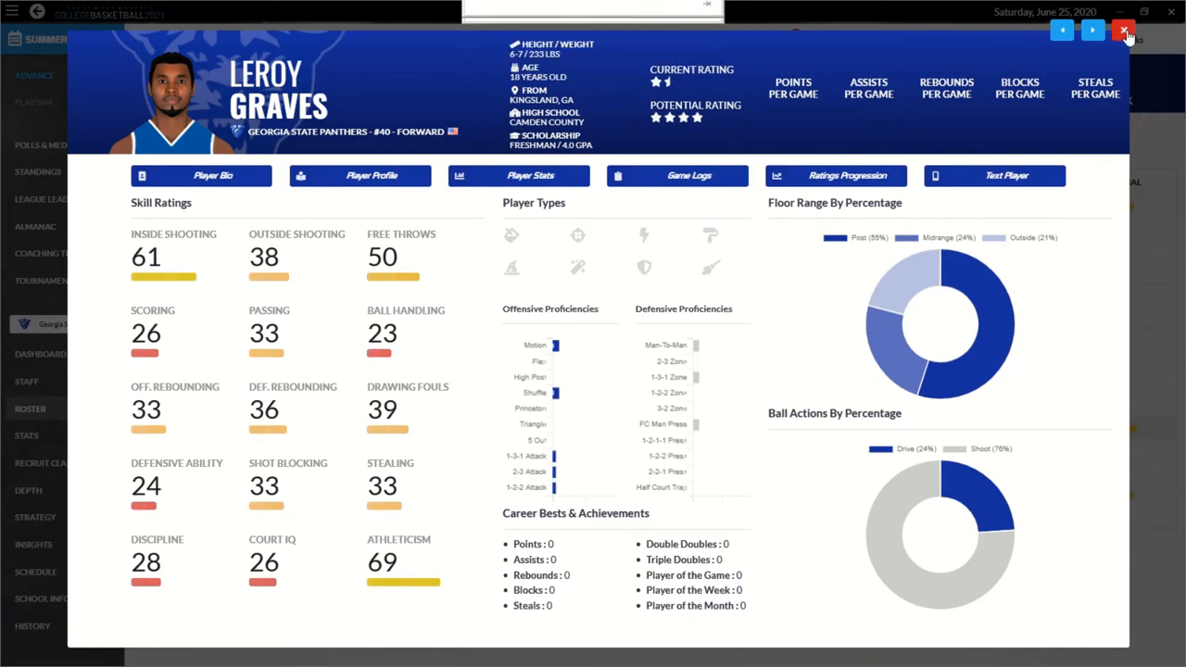
pyautogui.click(1123, 33)
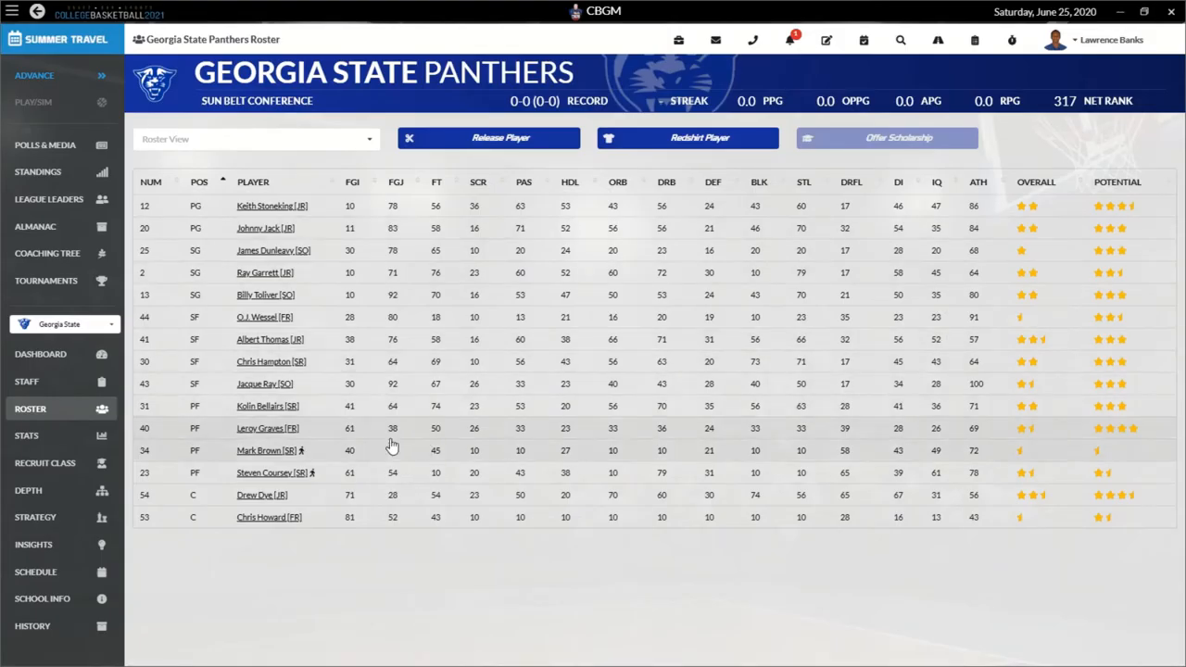
pyautogui.click(267, 451)
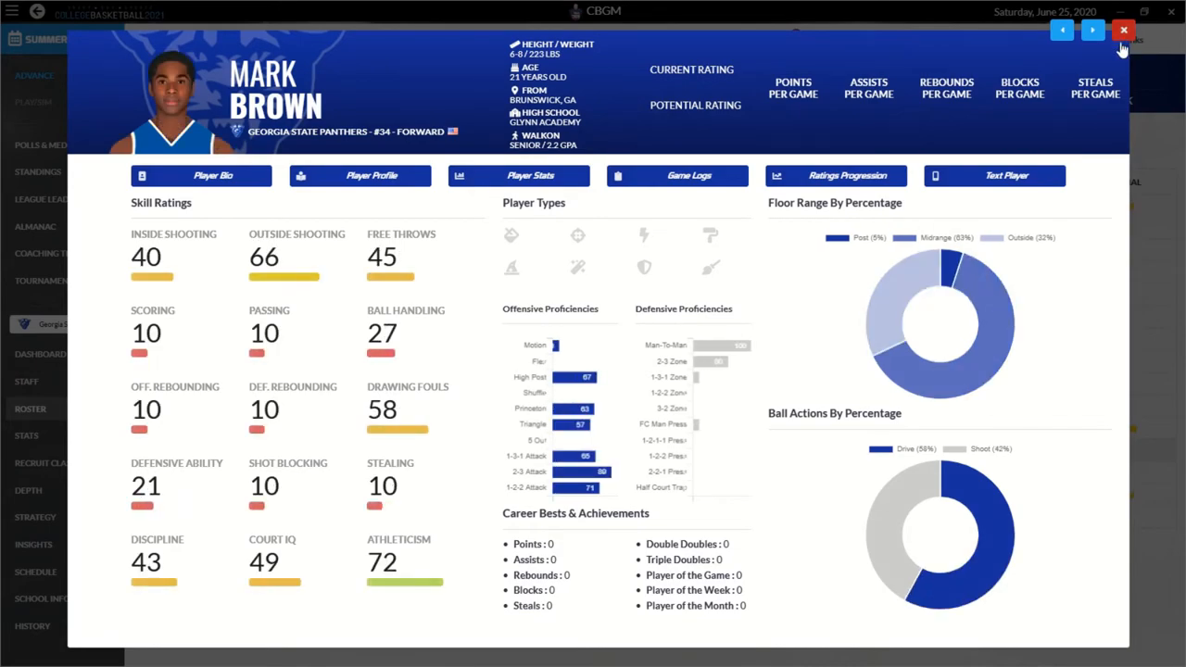
pyautogui.click(1123, 34)
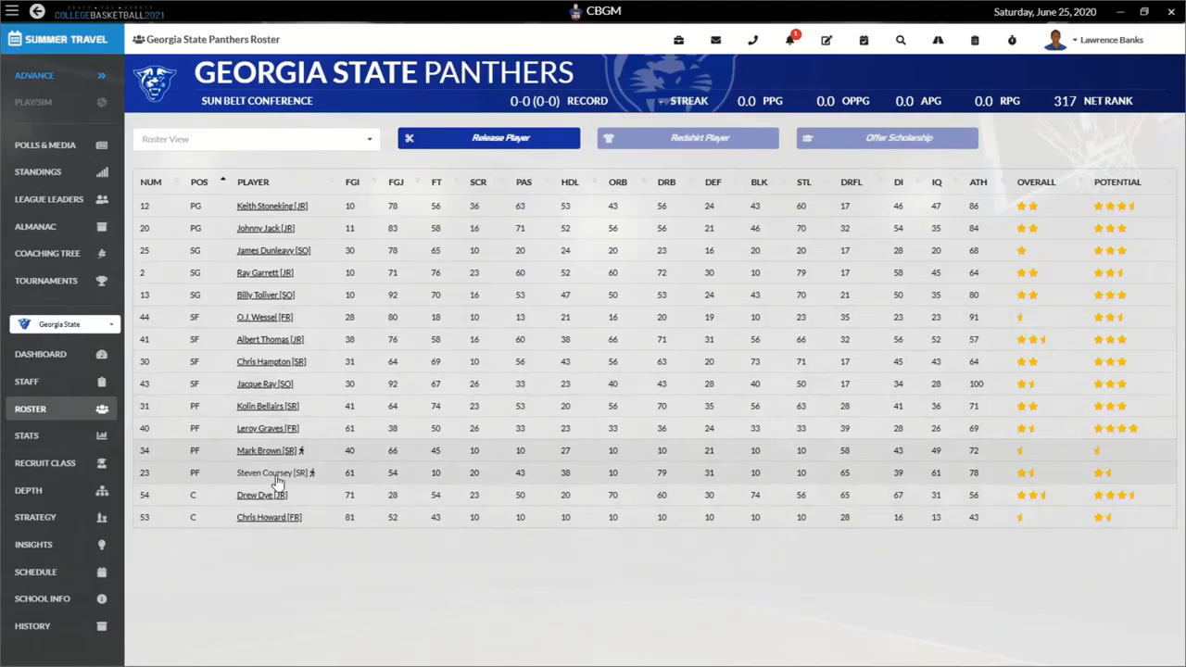
pyautogui.click(267, 472)
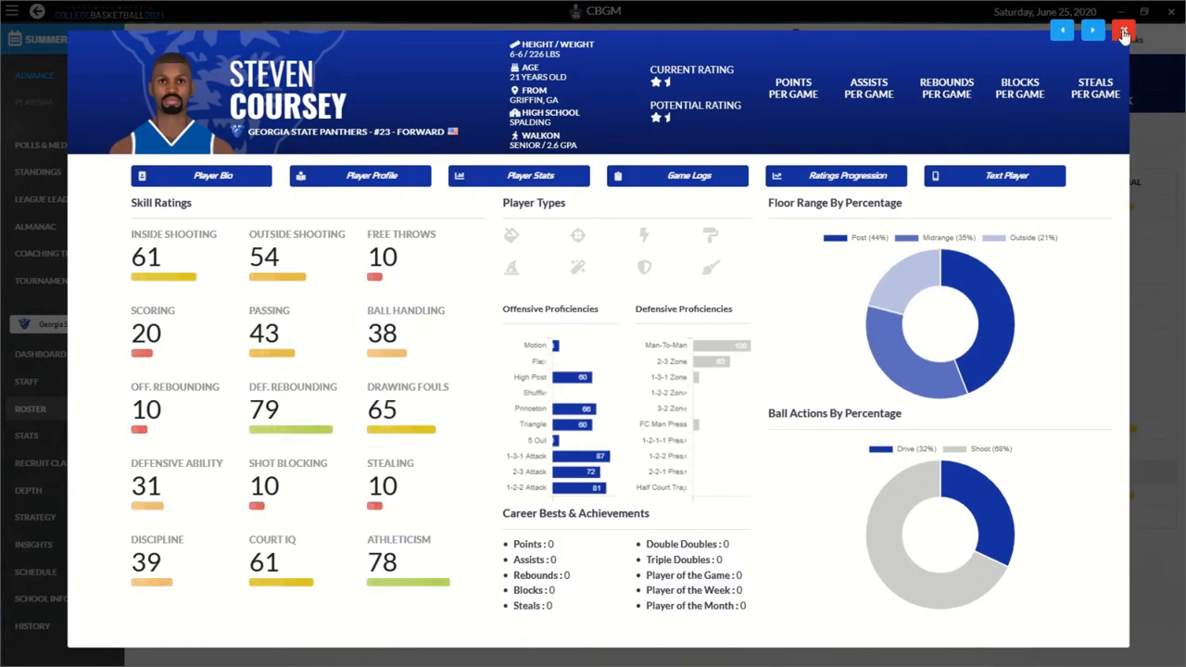
pyautogui.click(1123, 34)
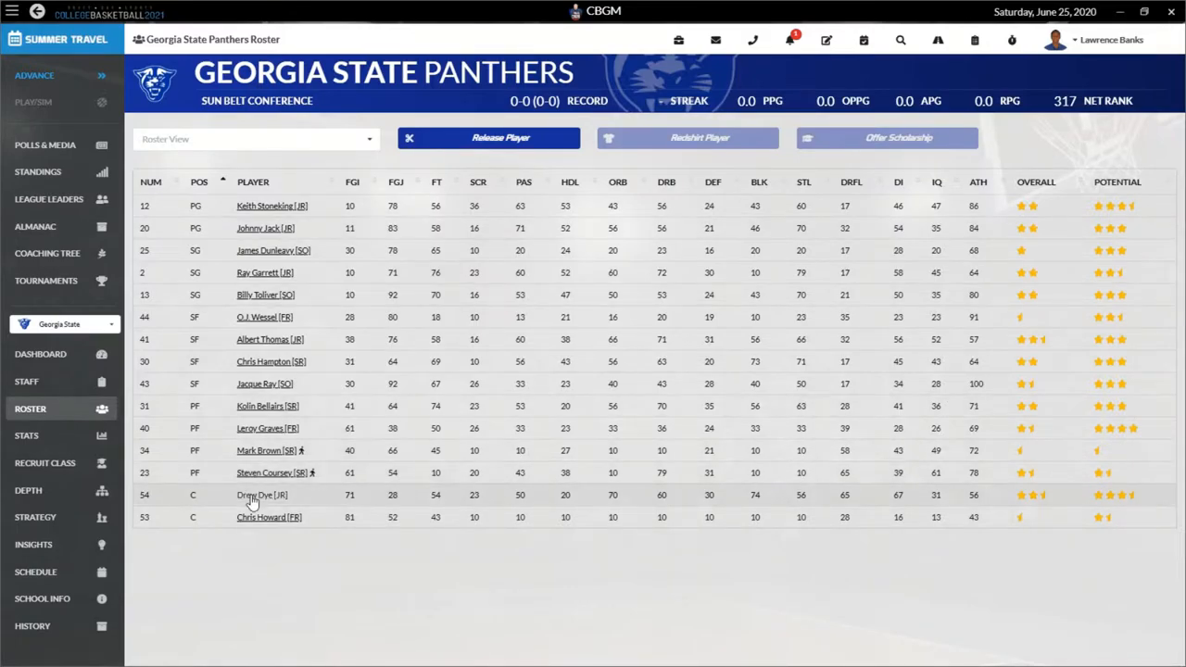
pyautogui.click(256, 495)
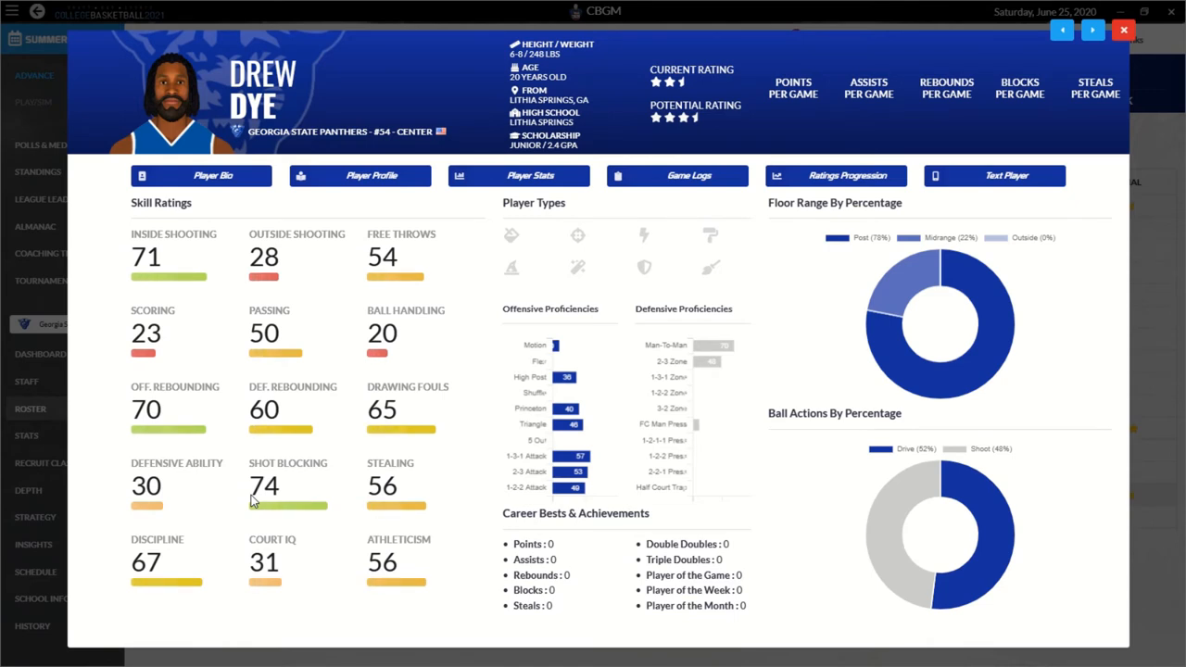
pyautogui.moveTo(311, 244)
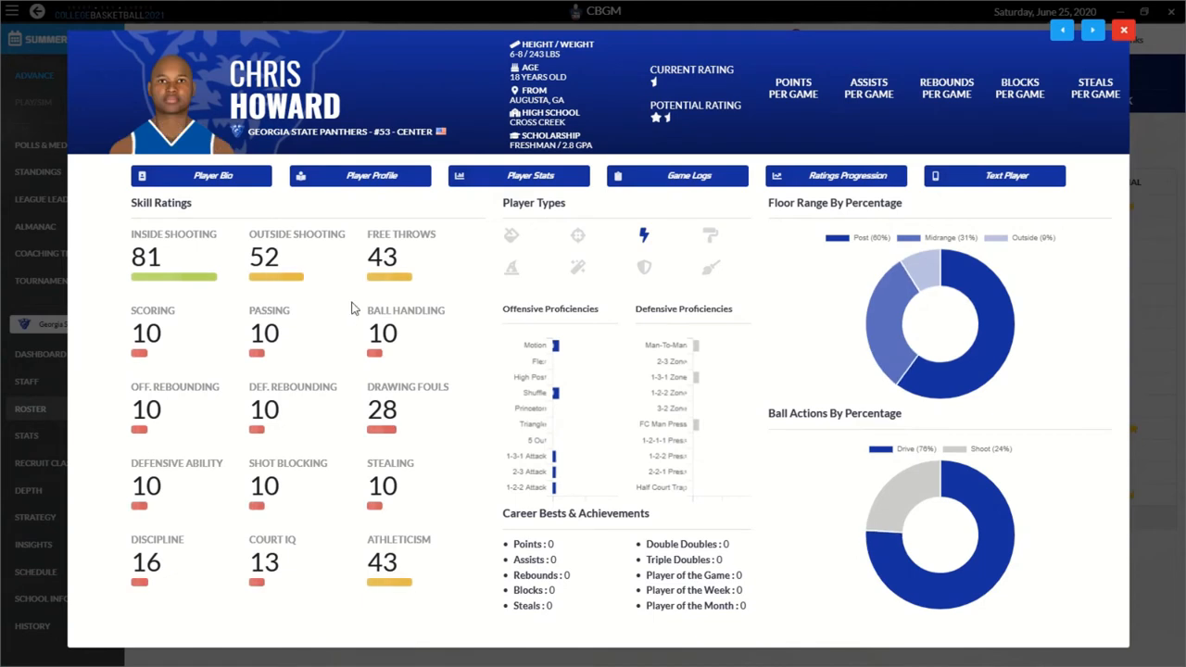
pyautogui.moveTo(645, 233)
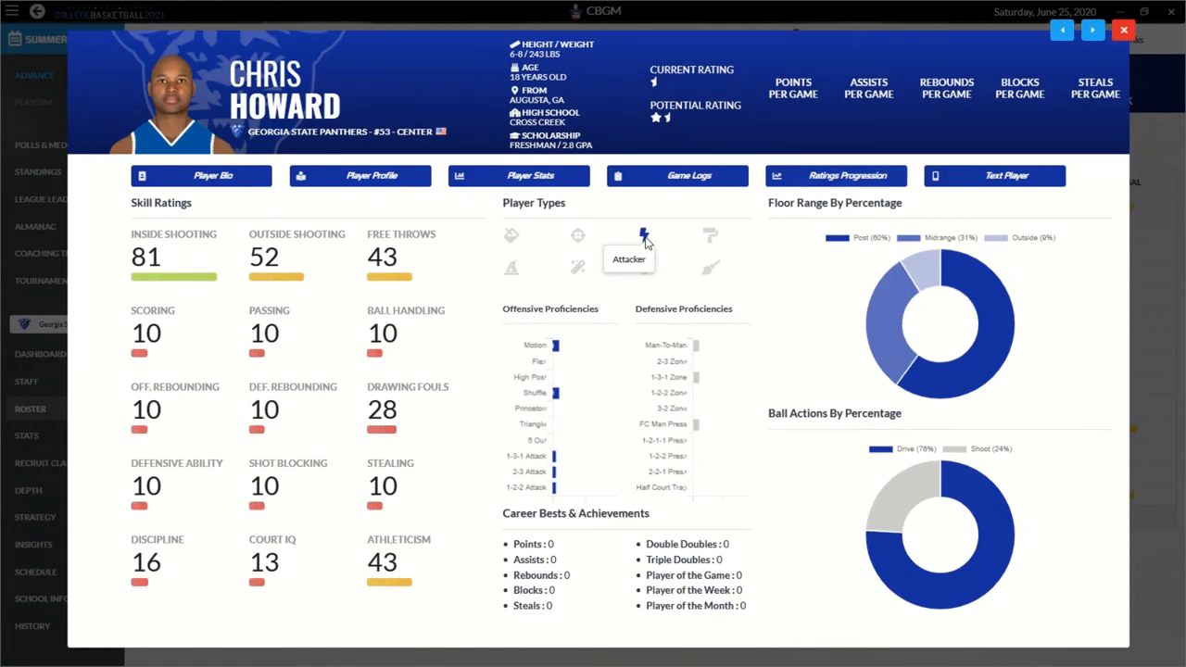
pyautogui.moveTo(467, 541)
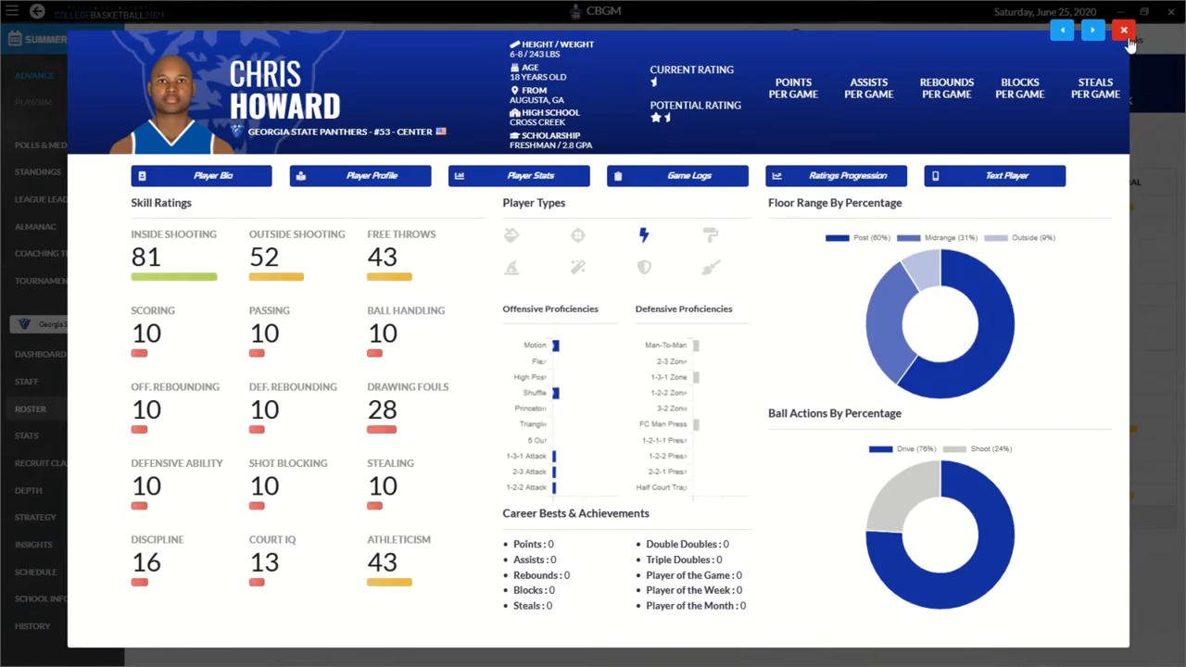
pyautogui.click(1122, 30)
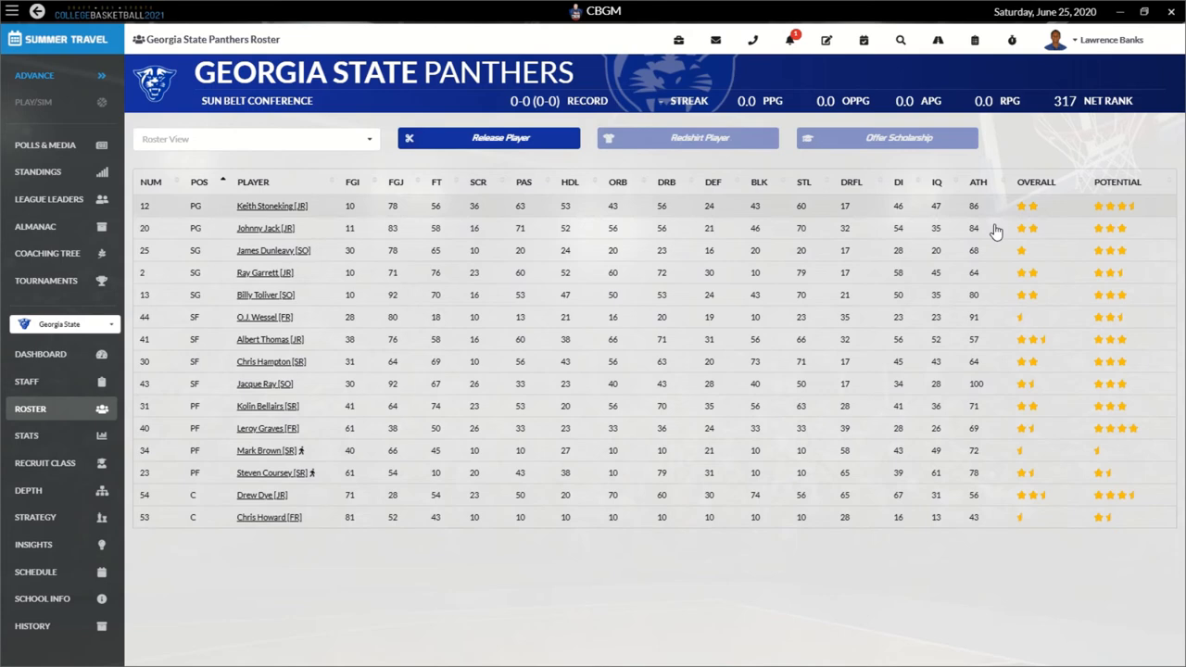
pyautogui.moveTo(194, 378)
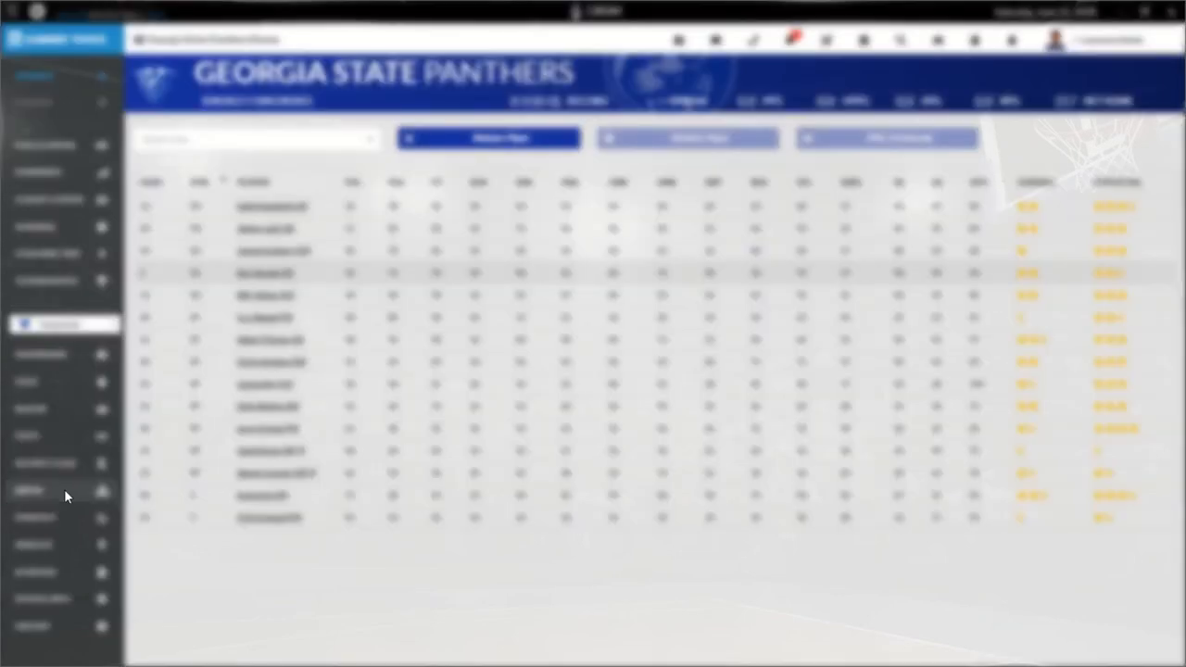
# Step: Review the Georgia State depth chart and Johnny Jack's card, then go to the head coach's office
pyautogui.click(28, 489)
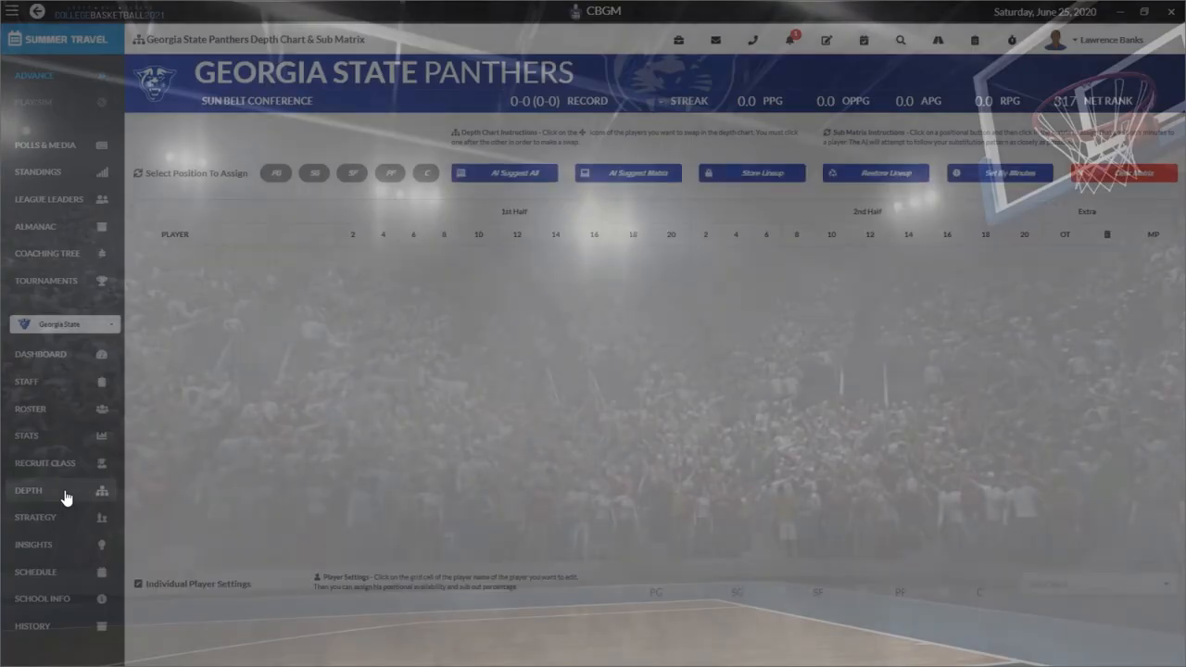
pyautogui.click(28, 489)
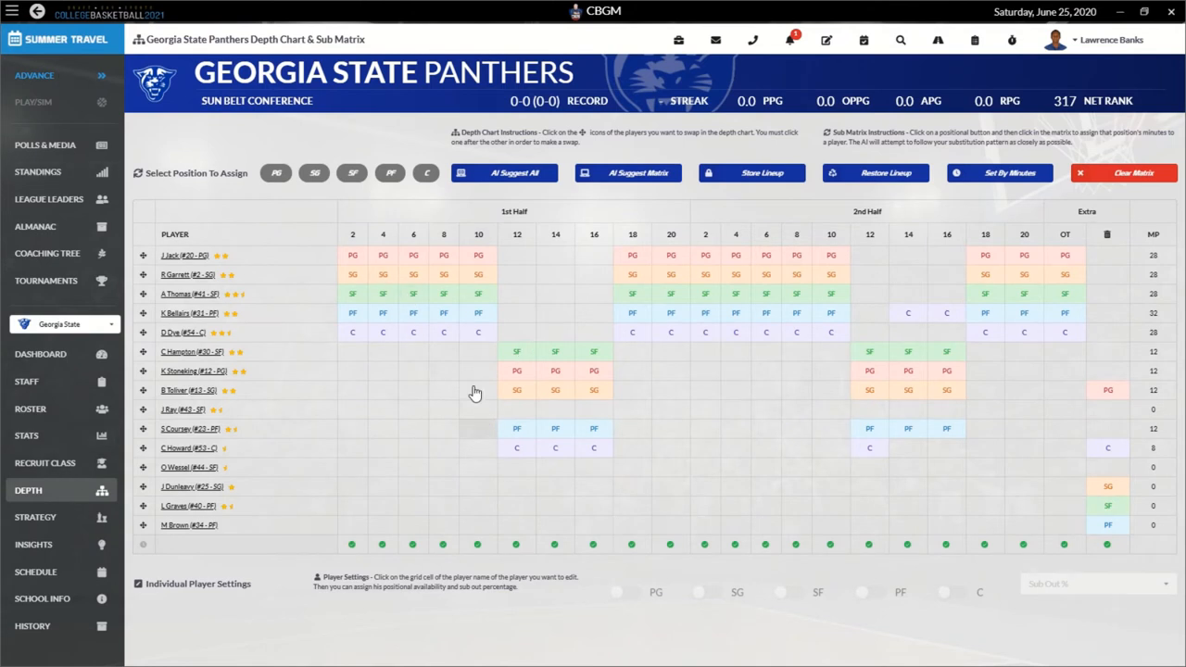
pyautogui.click(184, 256)
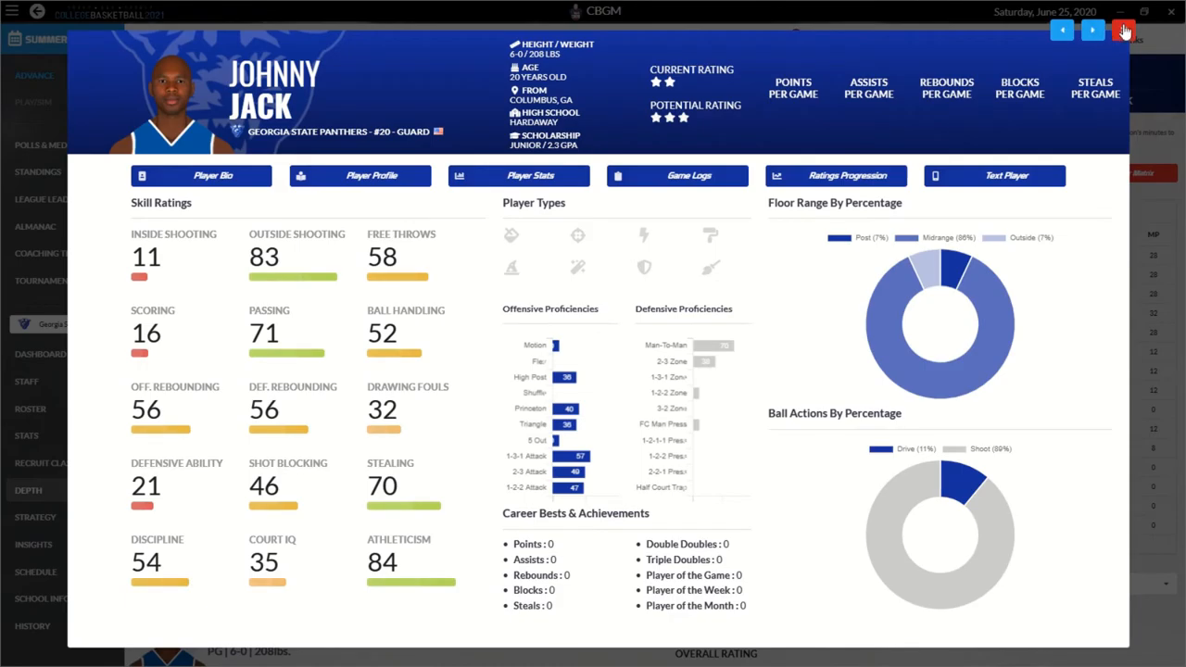
pyautogui.click(1123, 30)
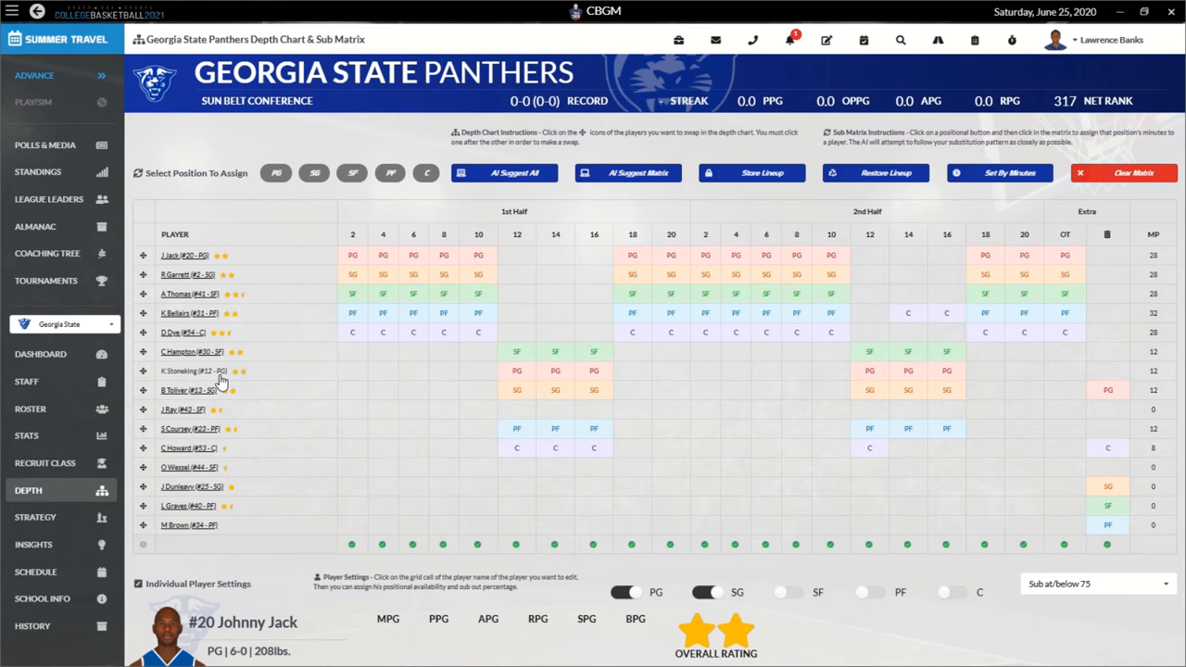
pyautogui.moveTo(1019, 285)
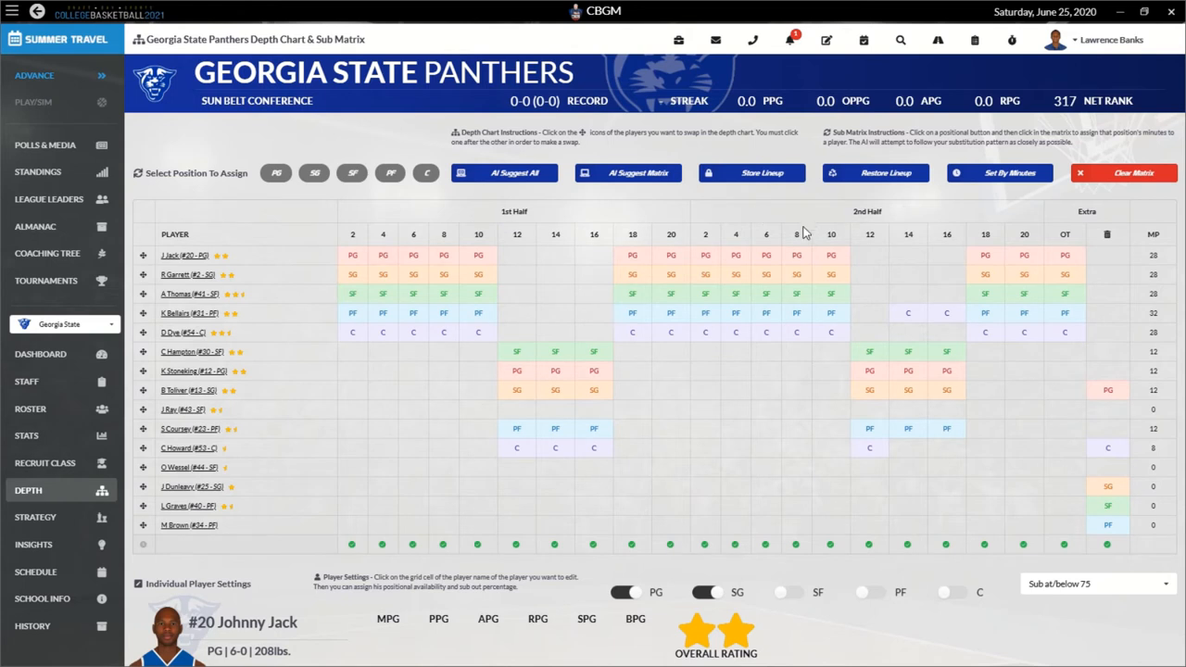
pyautogui.moveTo(504, 245)
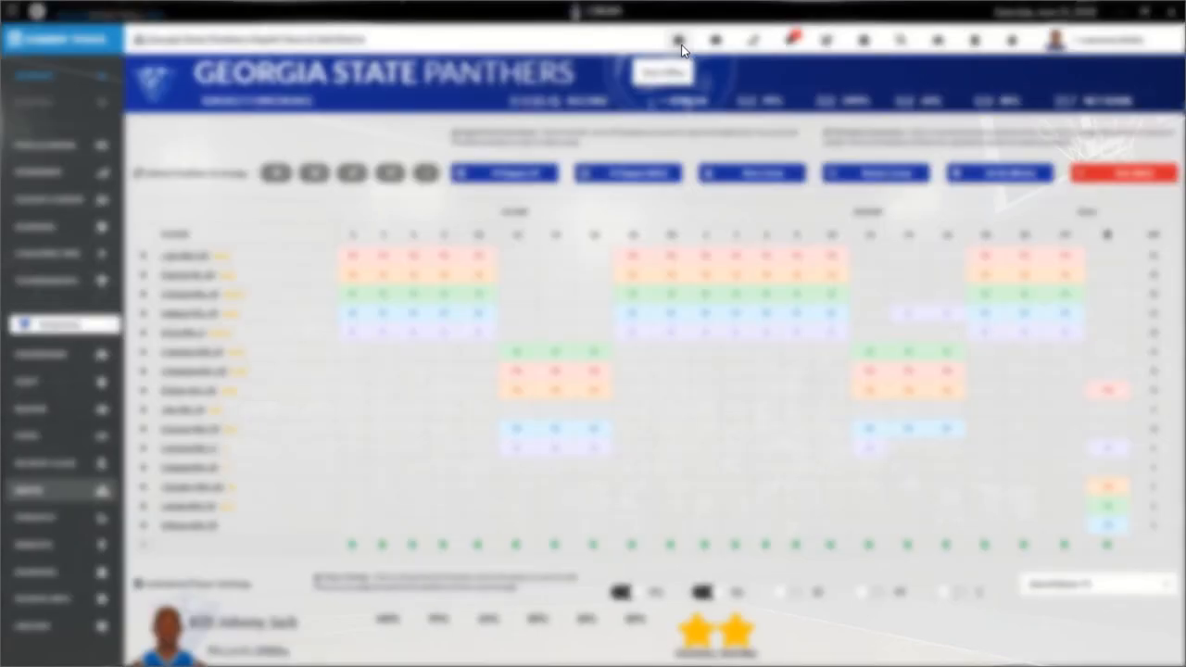
pyautogui.click(678, 39)
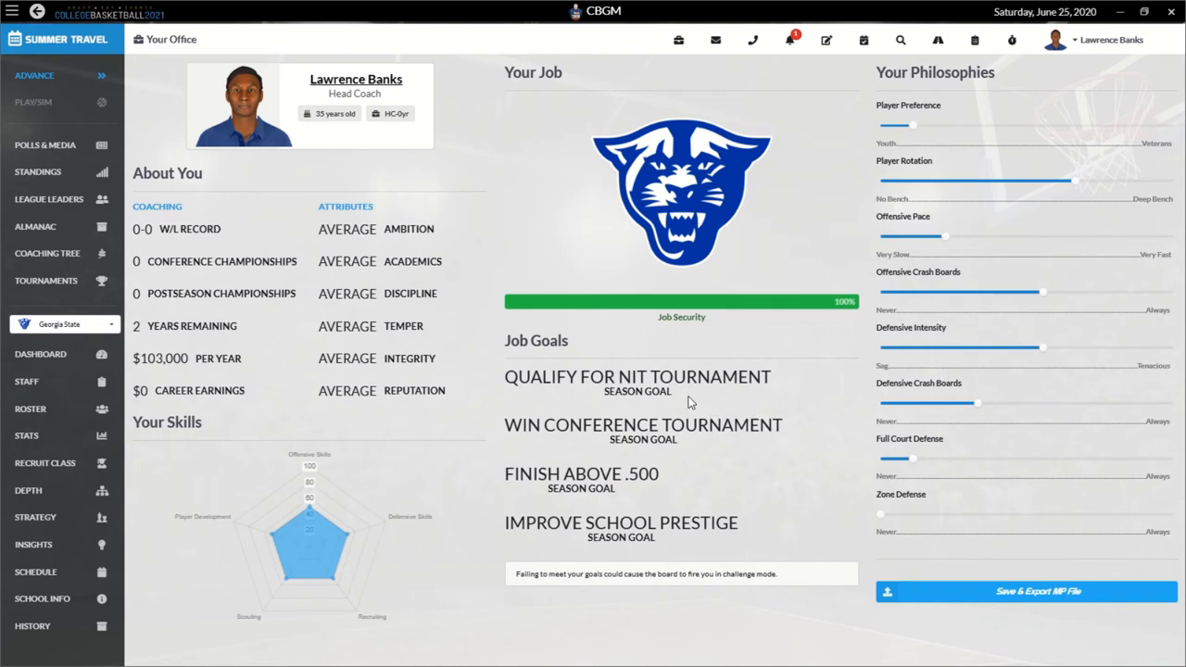
pyautogui.moveTo(300, 111)
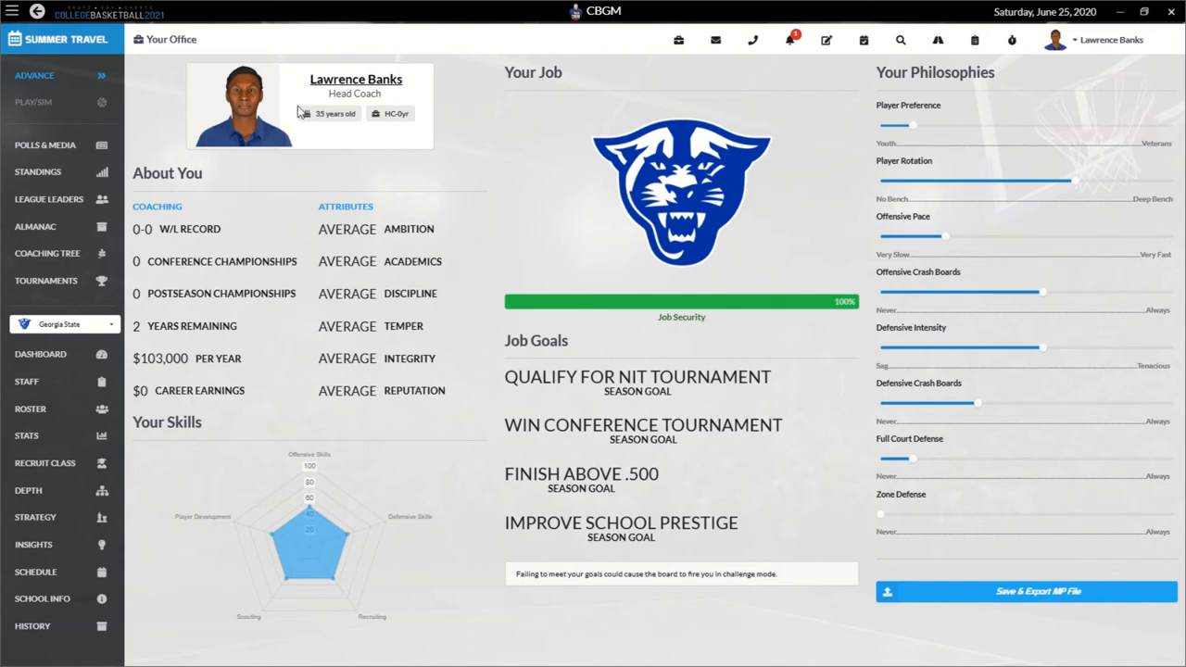
pyautogui.moveTo(917, 234)
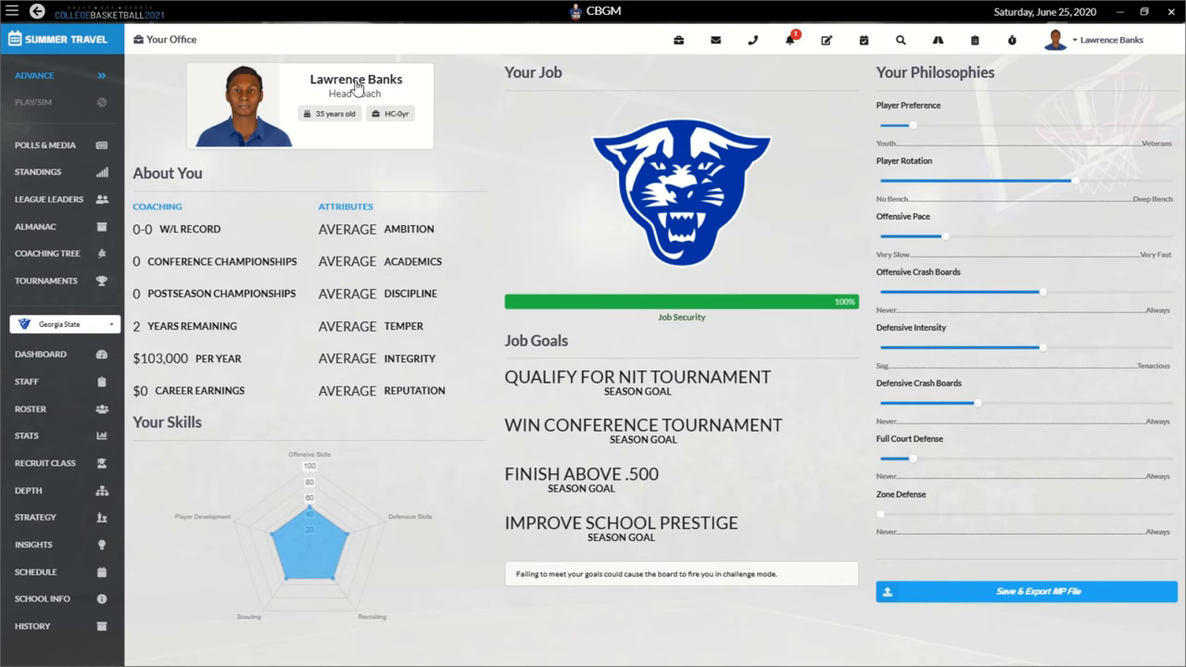
pyautogui.moveTo(930, 78)
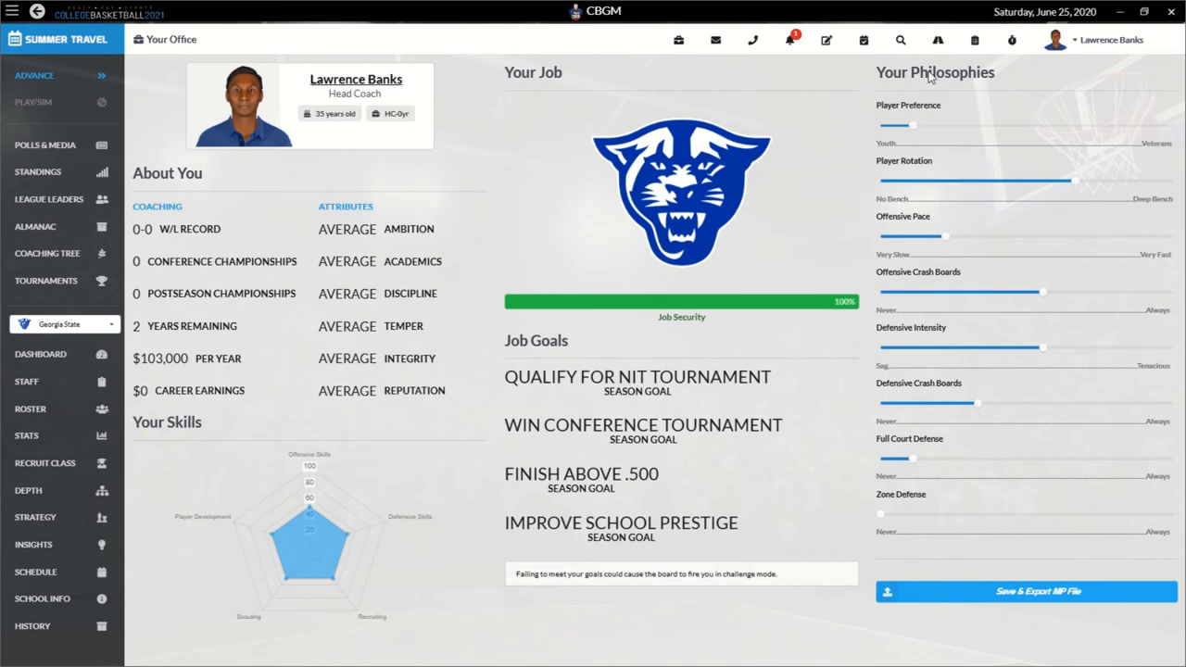
pyautogui.moveTo(982, 534)
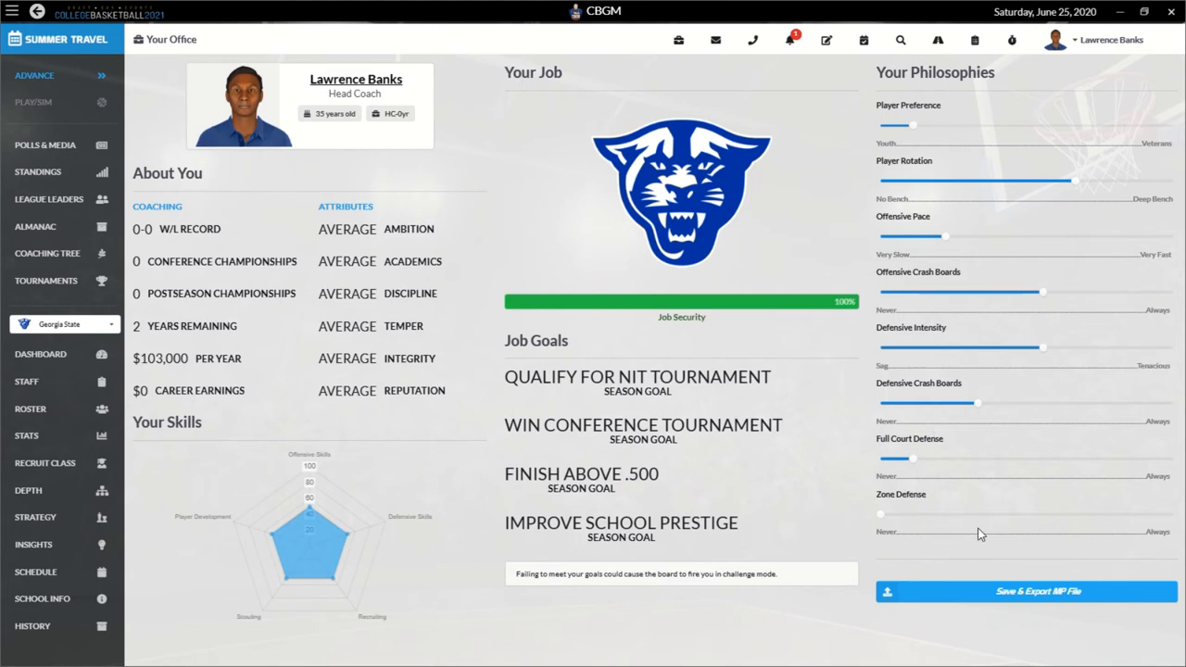
pyautogui.moveTo(718, 419)
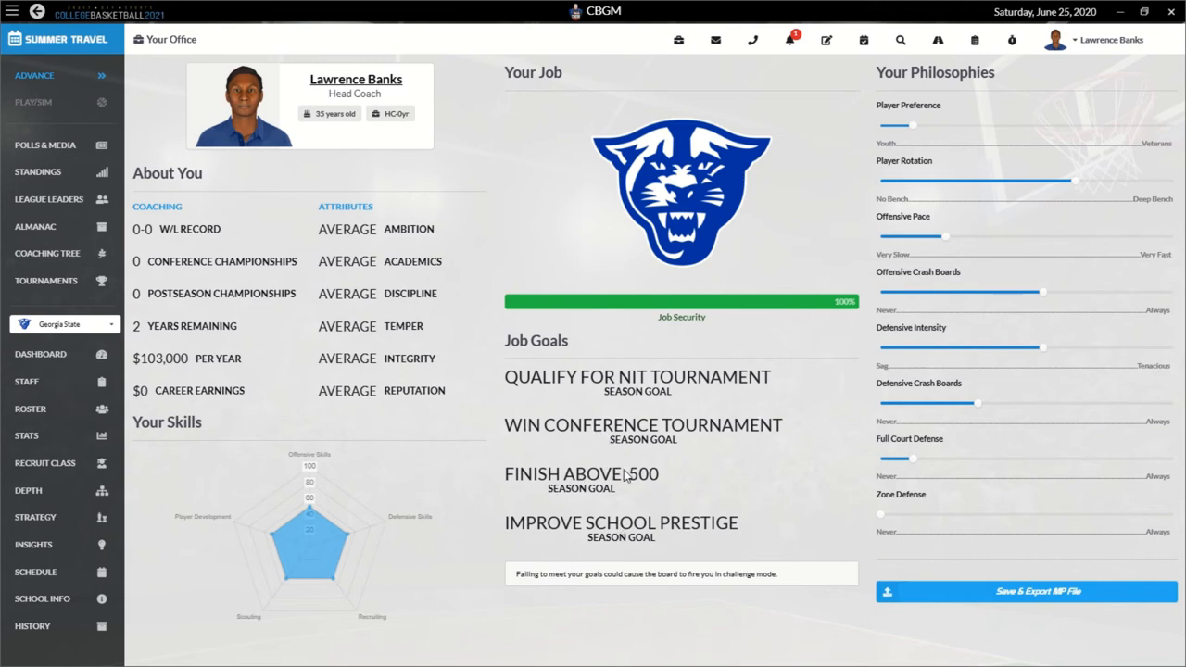
pyautogui.moveTo(718, 384)
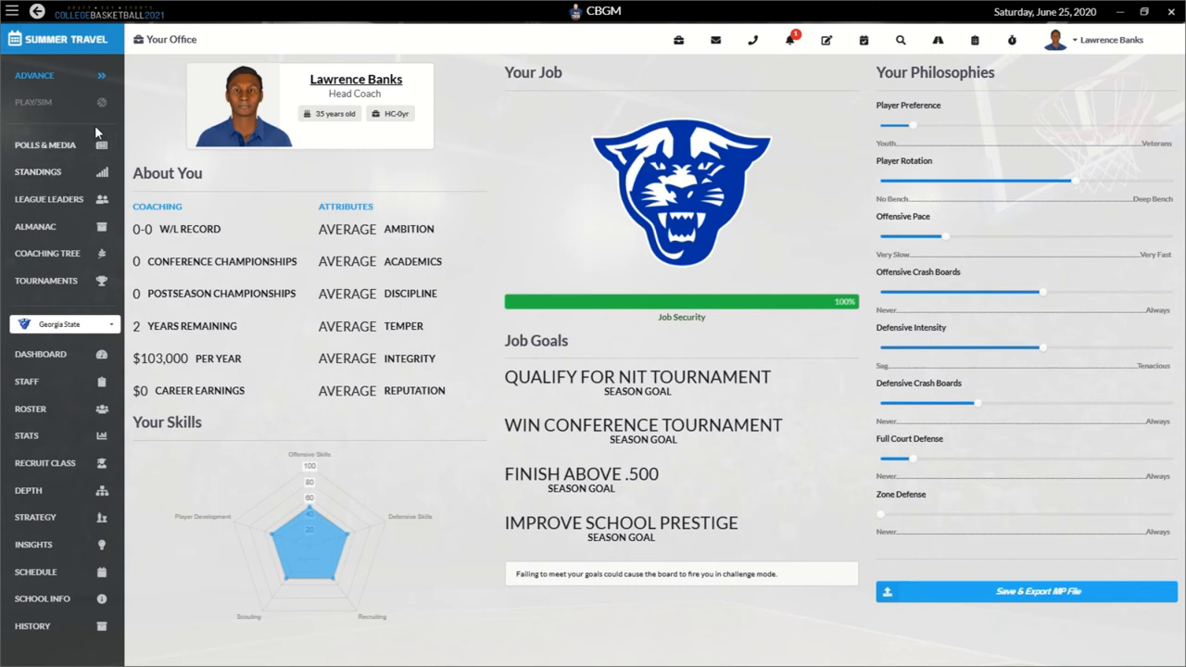
pyautogui.moveTo(48, 145)
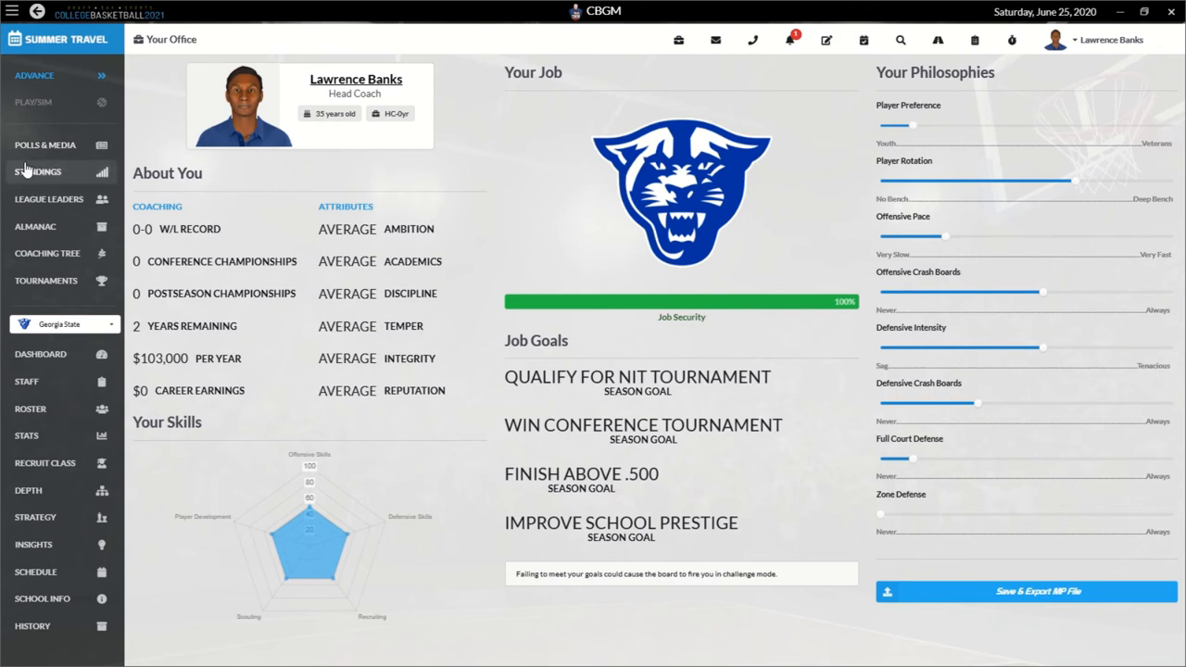
pyautogui.moveTo(91, 341)
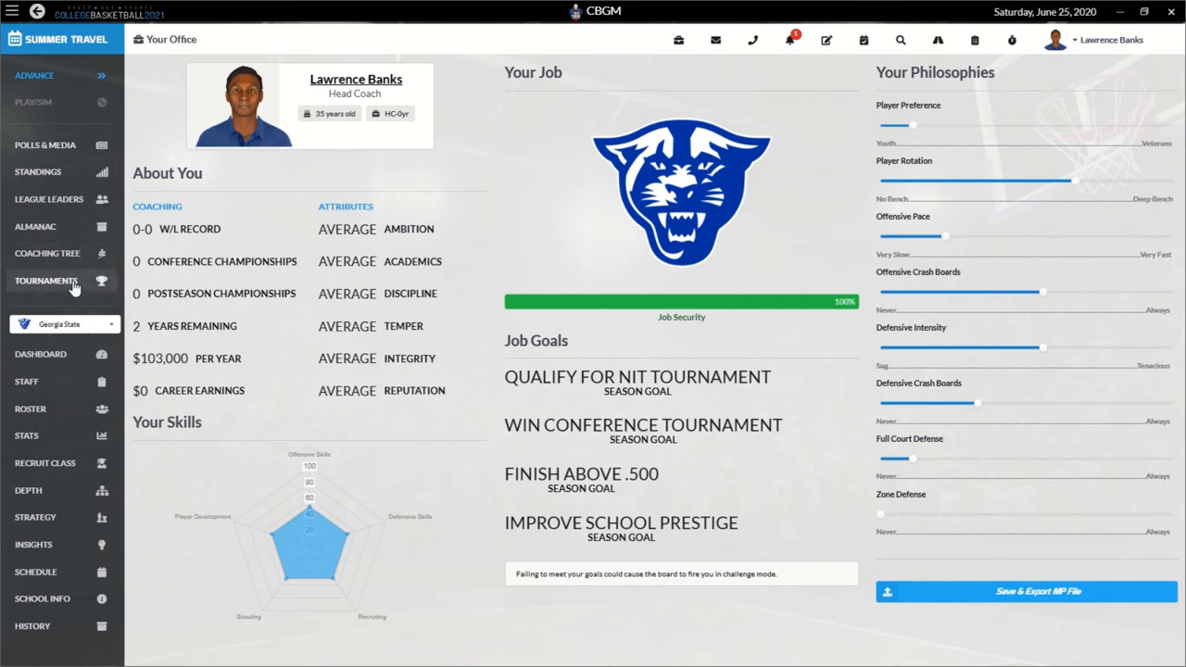
pyautogui.moveTo(45, 463)
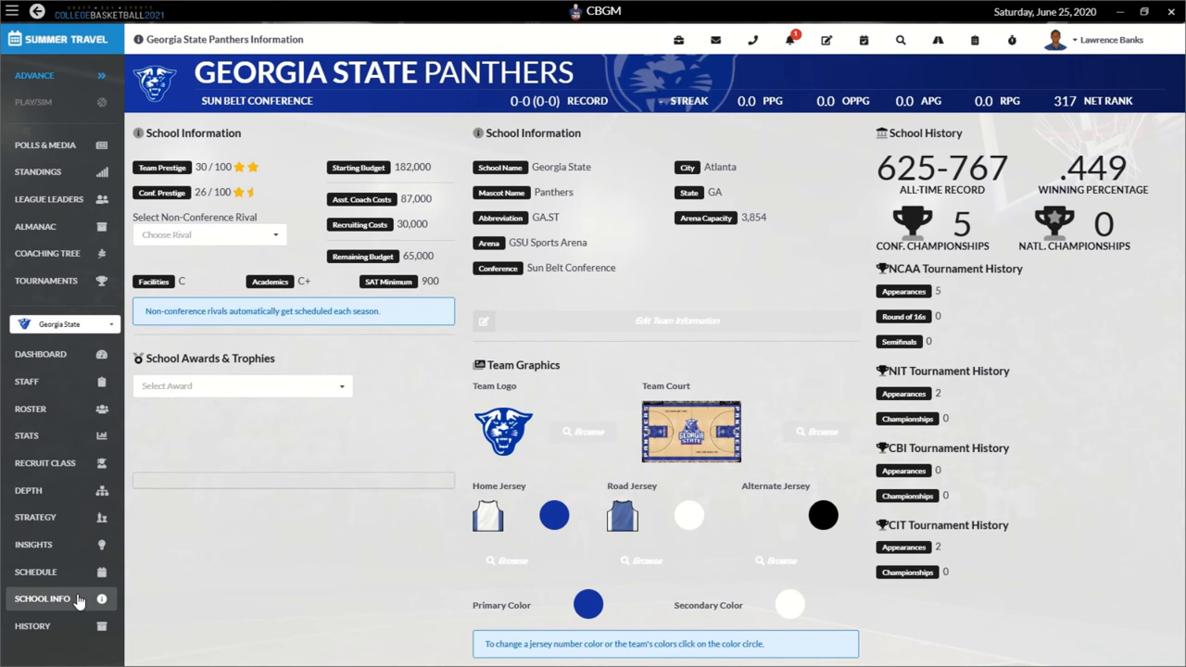
pyautogui.moveTo(222, 234)
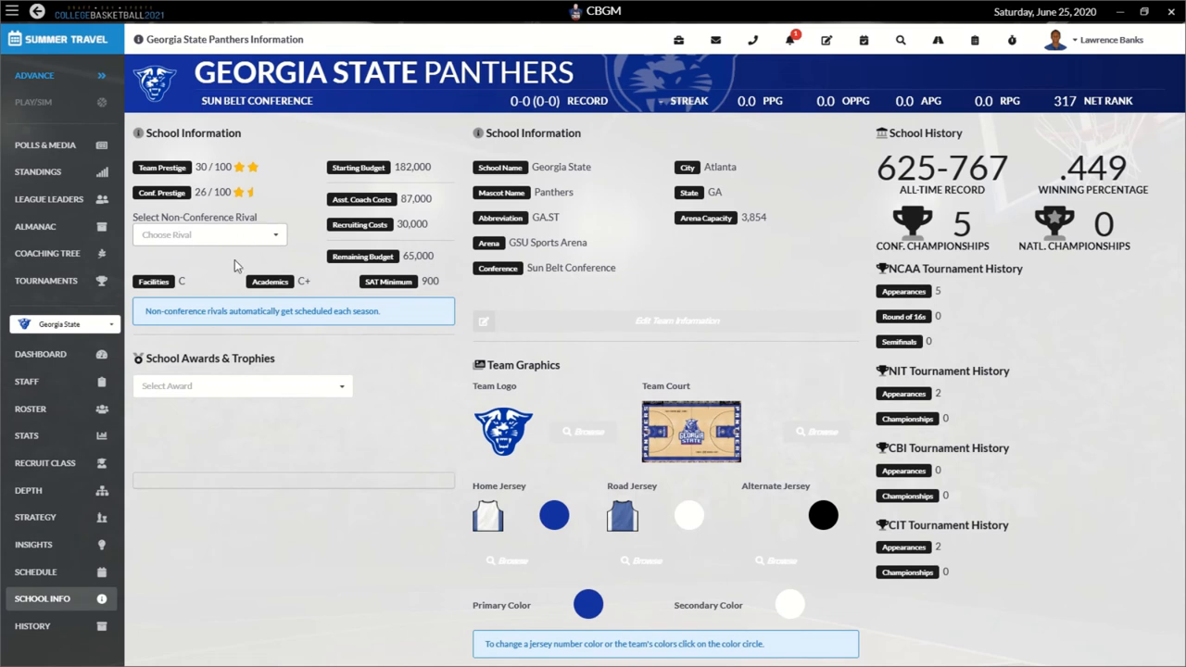
pyautogui.moveTo(519, 293)
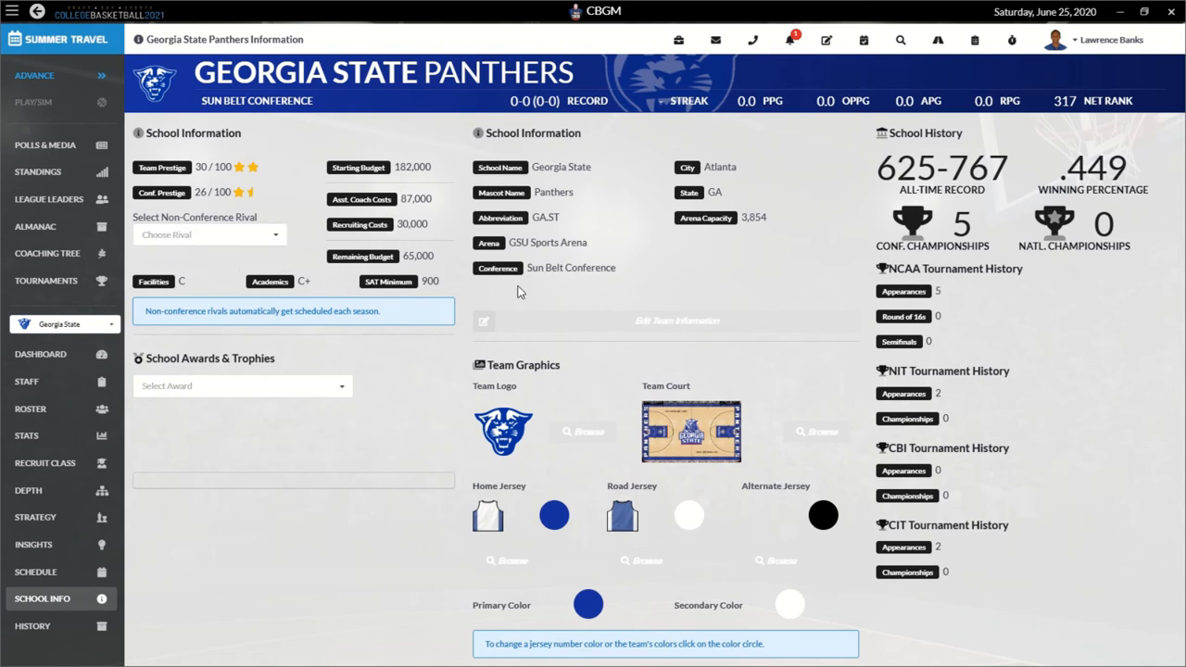
pyautogui.moveTo(441, 269)
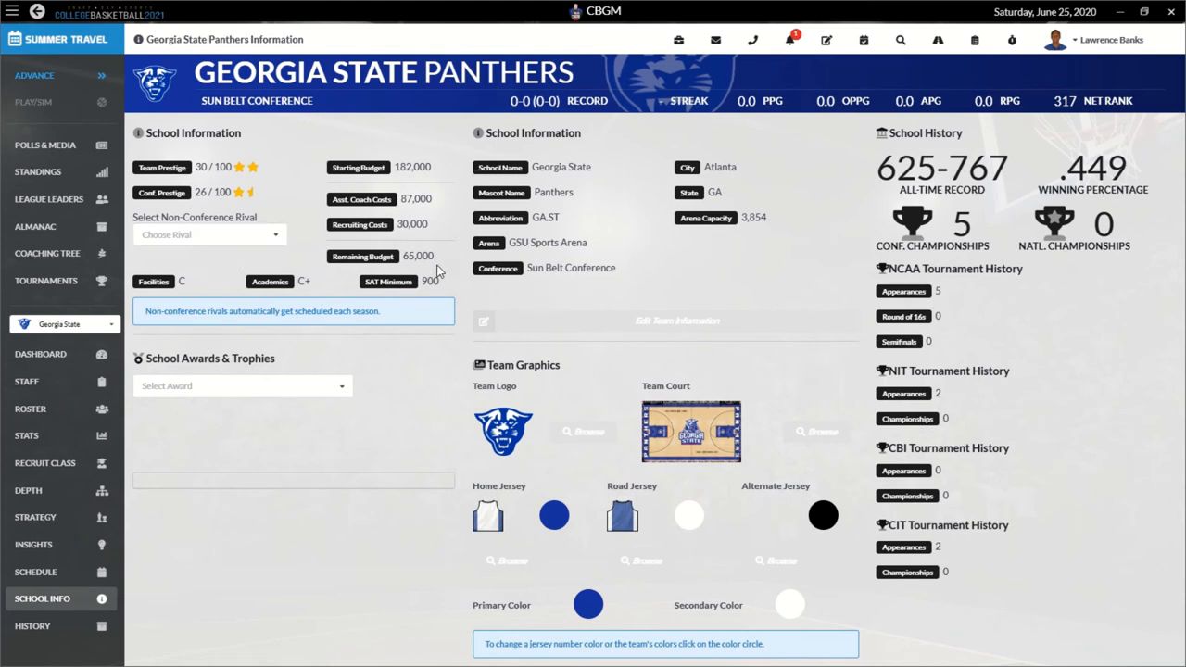
pyautogui.moveTo(449, 287)
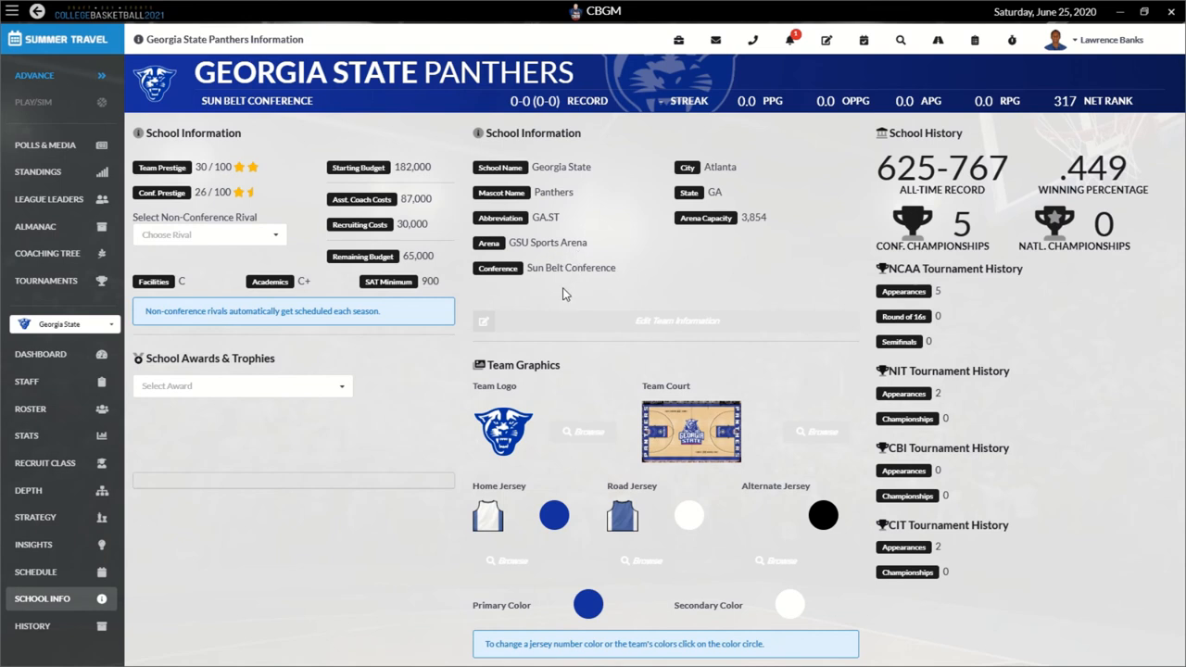
pyautogui.moveTo(741, 300)
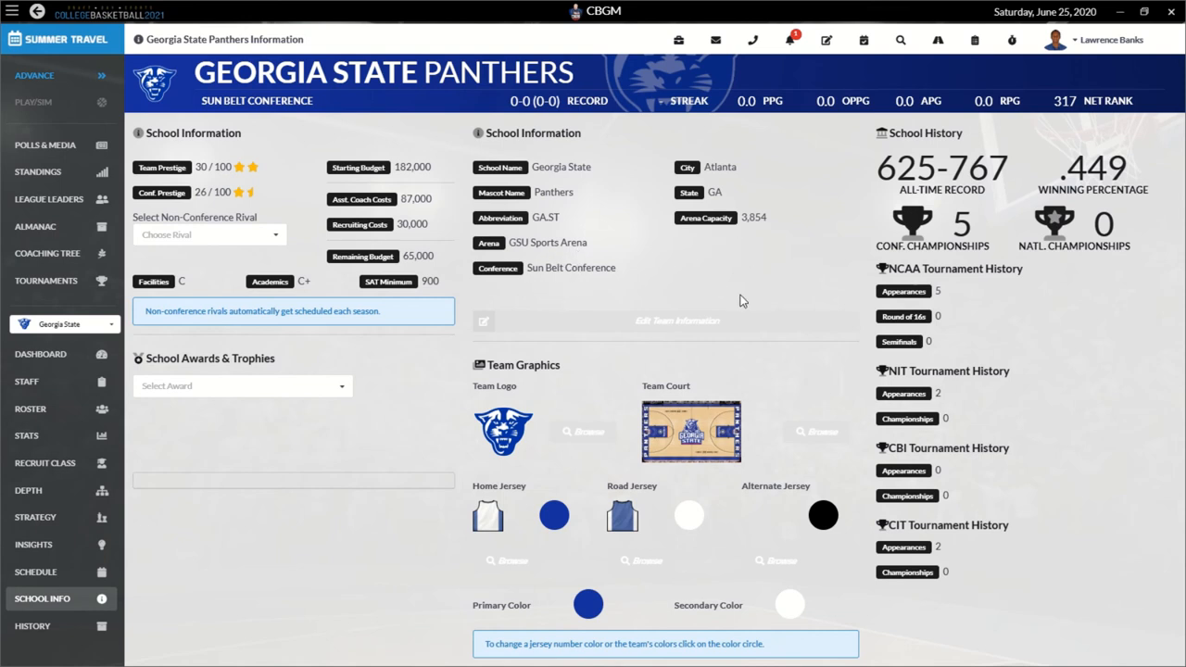
pyautogui.moveTo(727, 230)
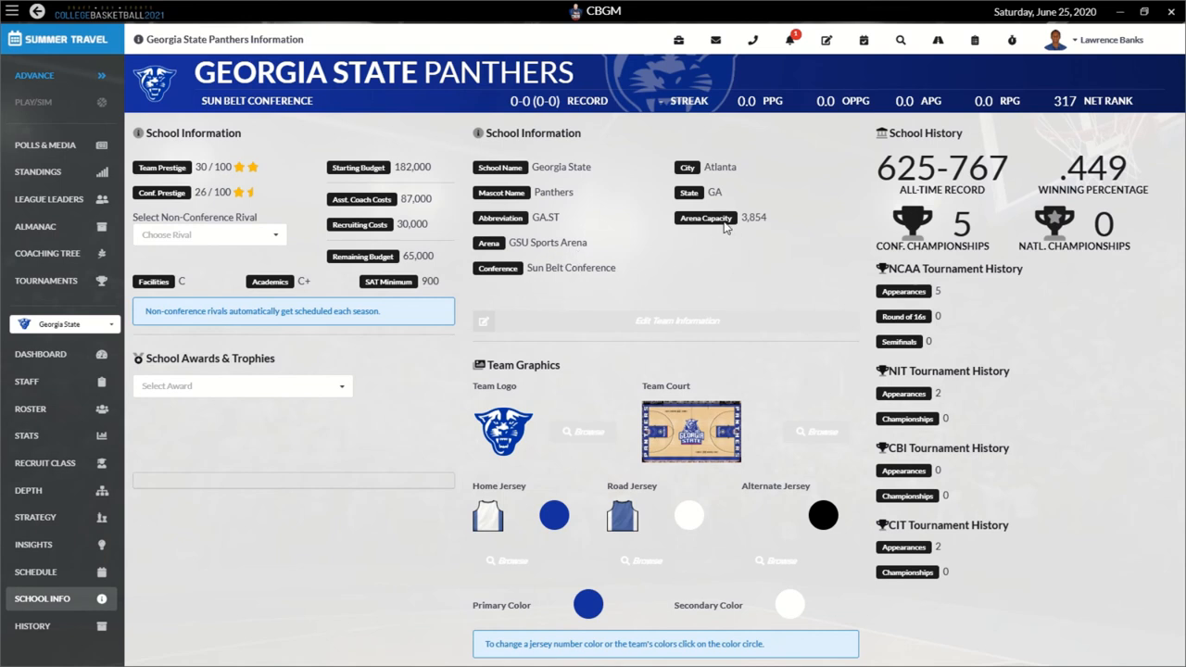
pyautogui.moveTo(763, 230)
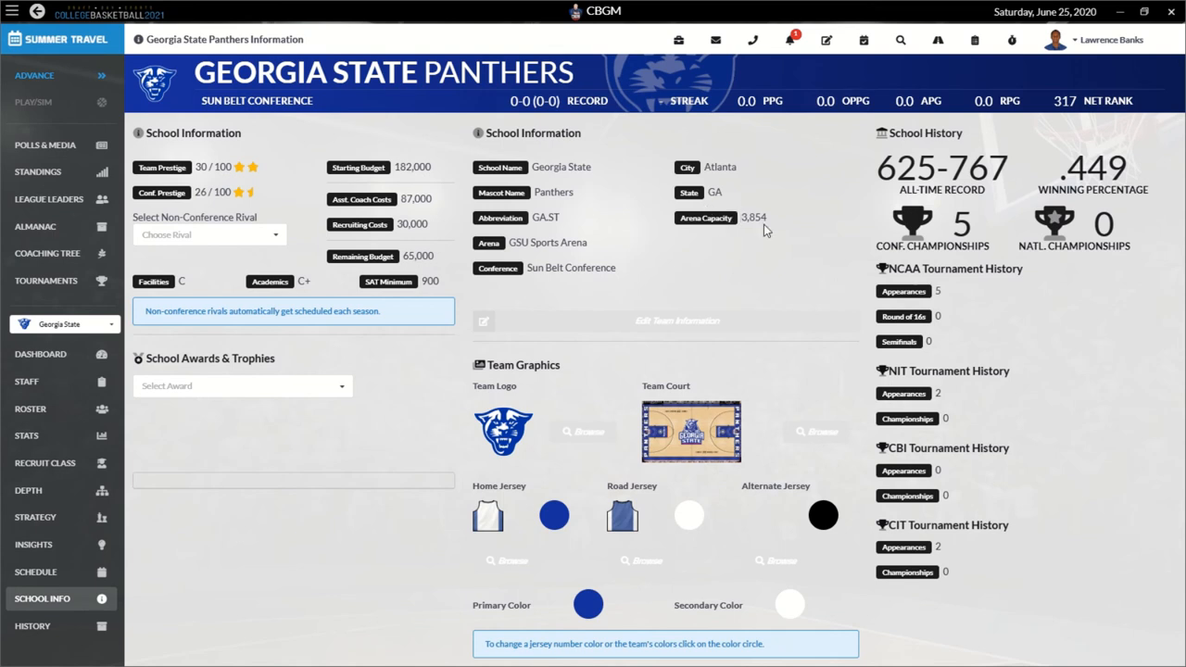
pyautogui.moveTo(478, 208)
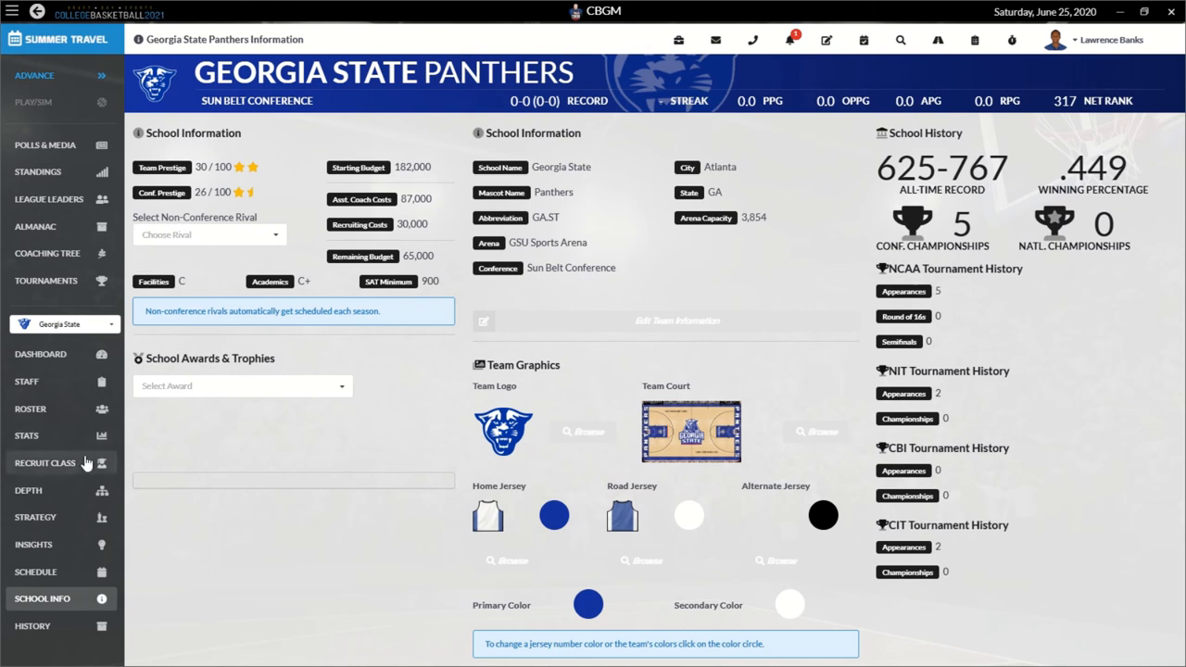
pyautogui.moveTo(107, 517)
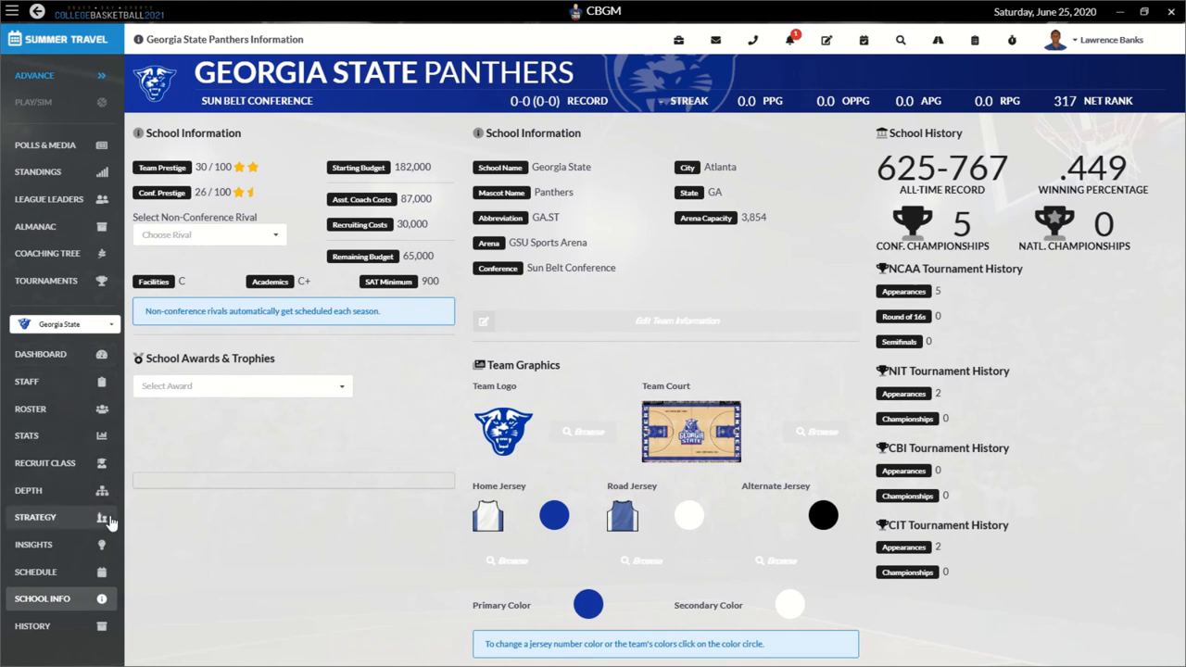
pyautogui.moveTo(114, 297)
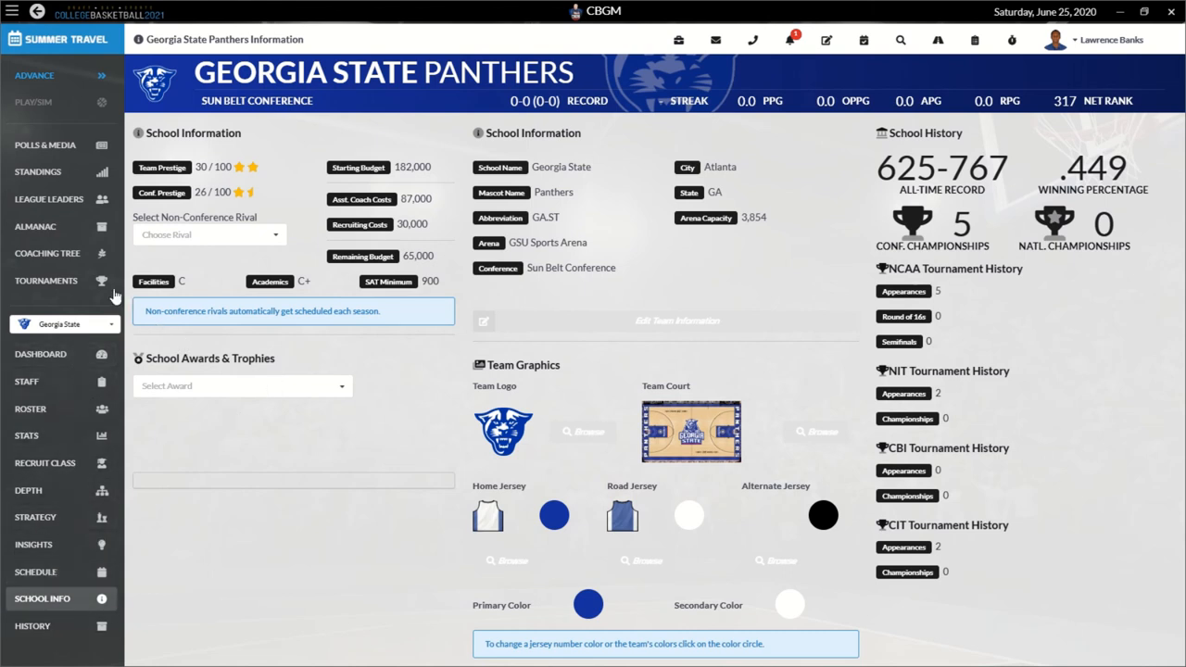
pyautogui.moveTo(89, 186)
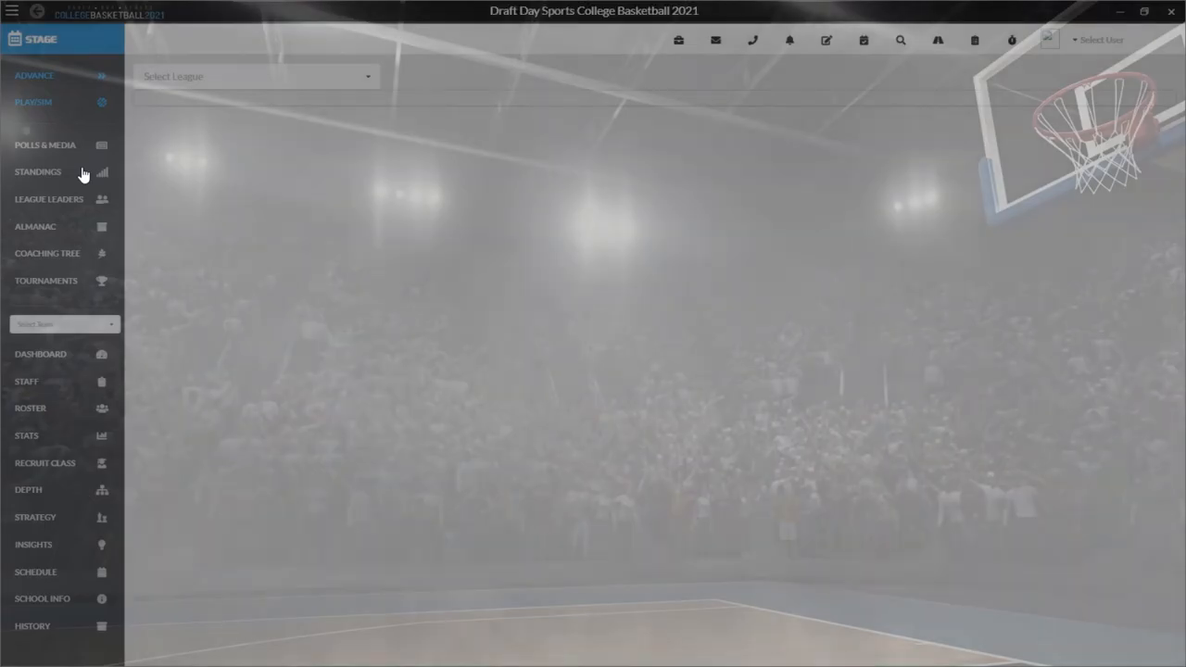
# Step: Return to Standings and show the Sun Belt Conference table again
pyautogui.click(37, 170)
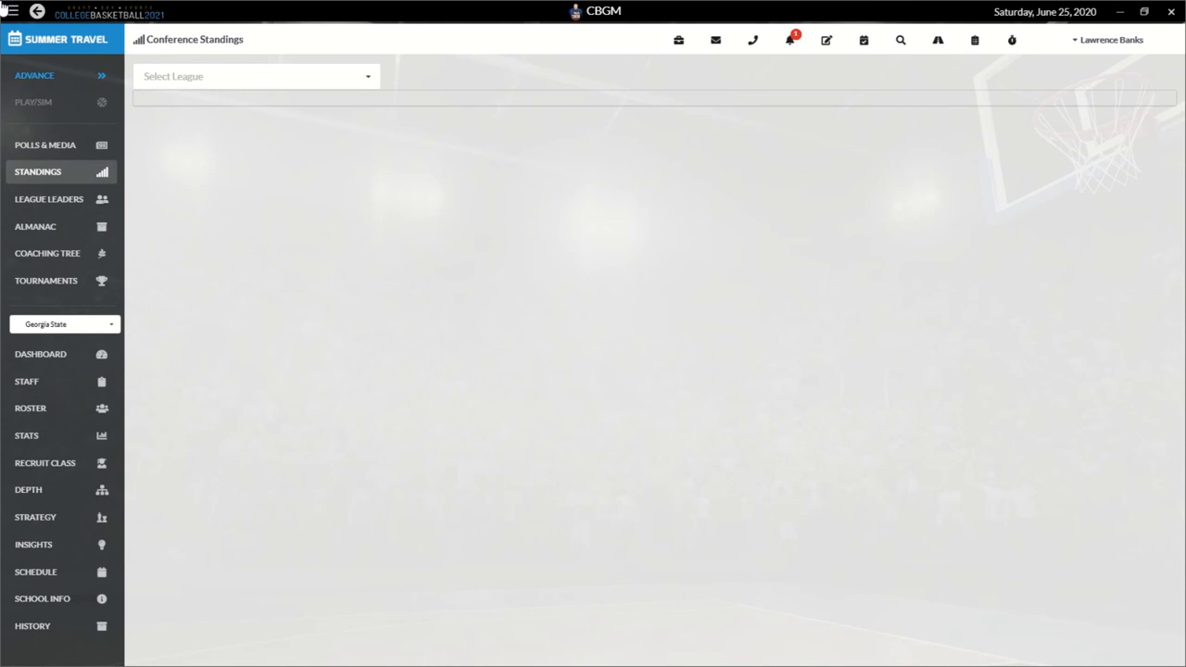
pyautogui.click(255, 76)
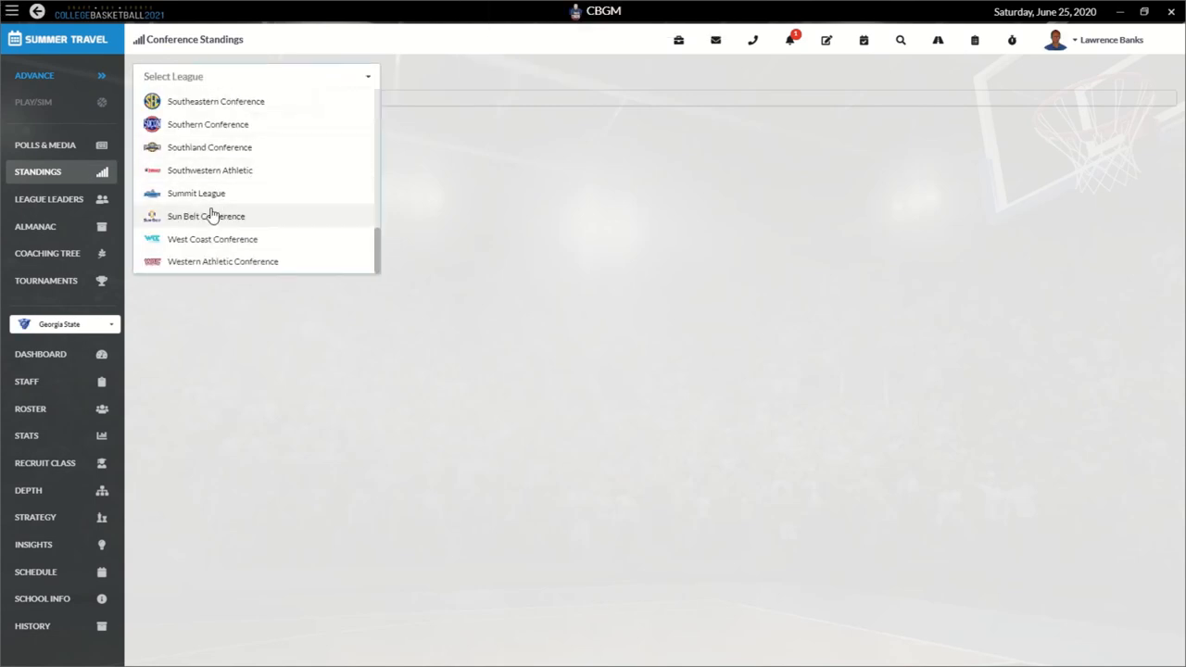
pyautogui.click(205, 215)
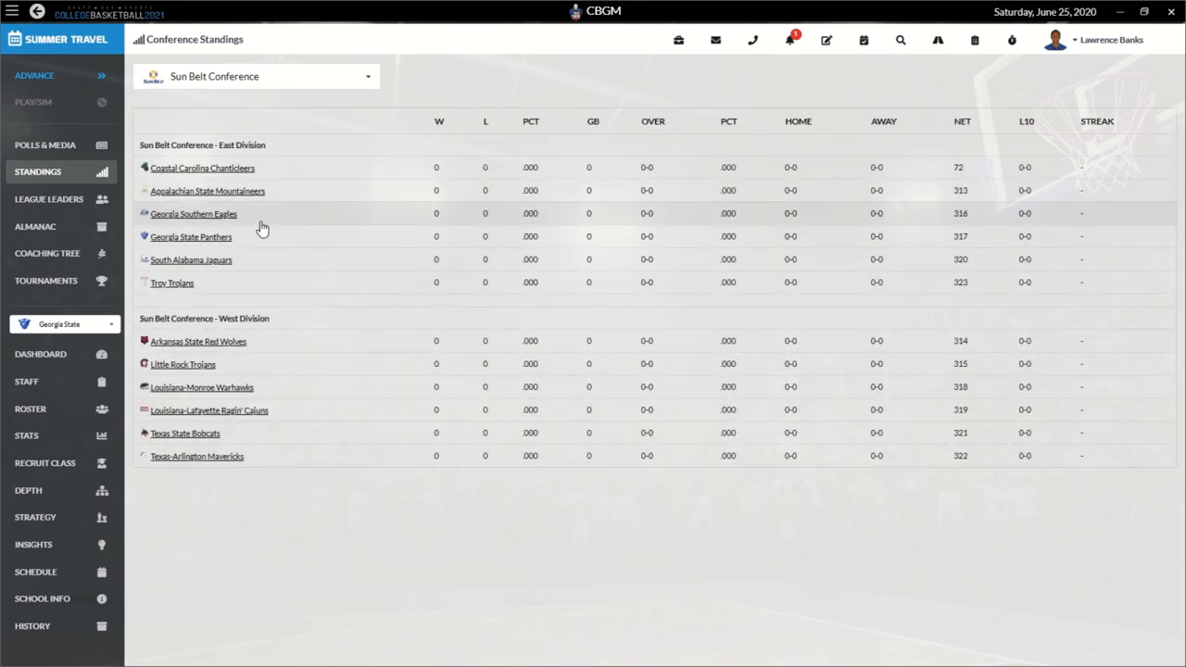
pyautogui.moveTo(193, 219)
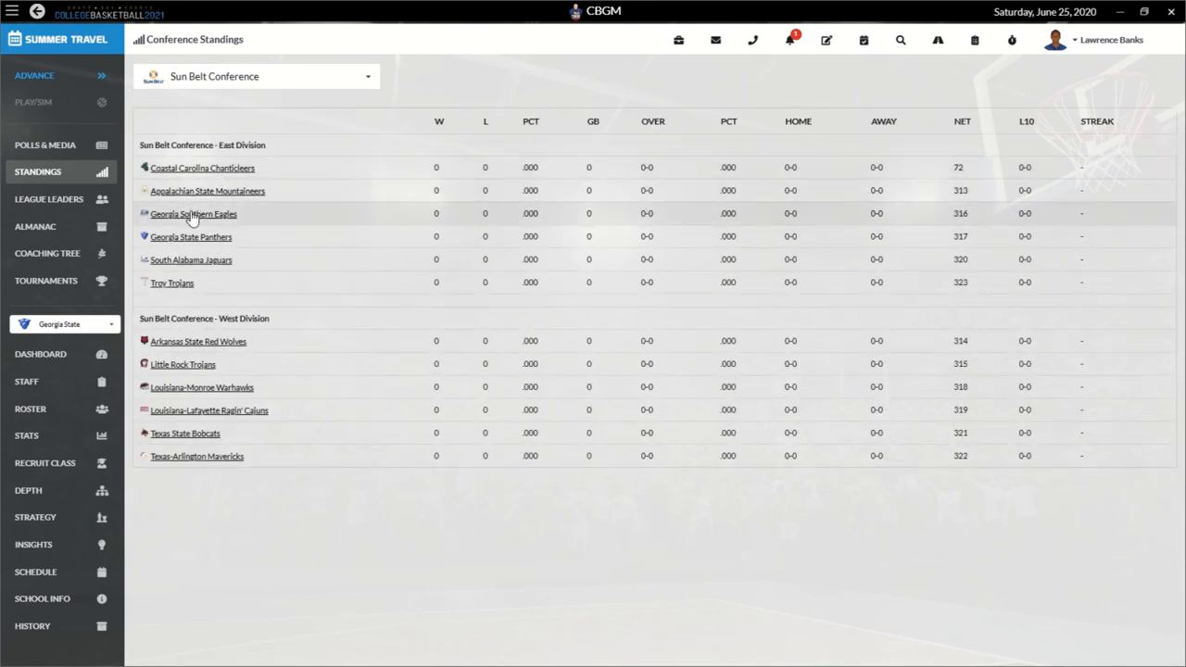
pyautogui.moveTo(217, 238)
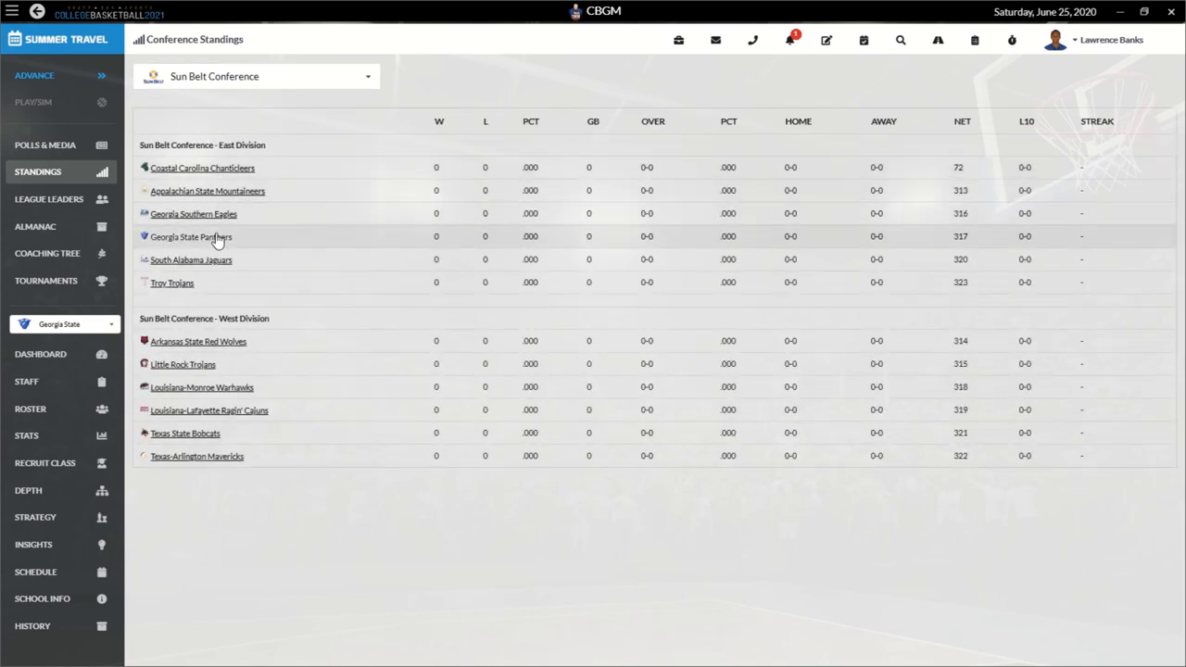
pyautogui.moveTo(212, 241)
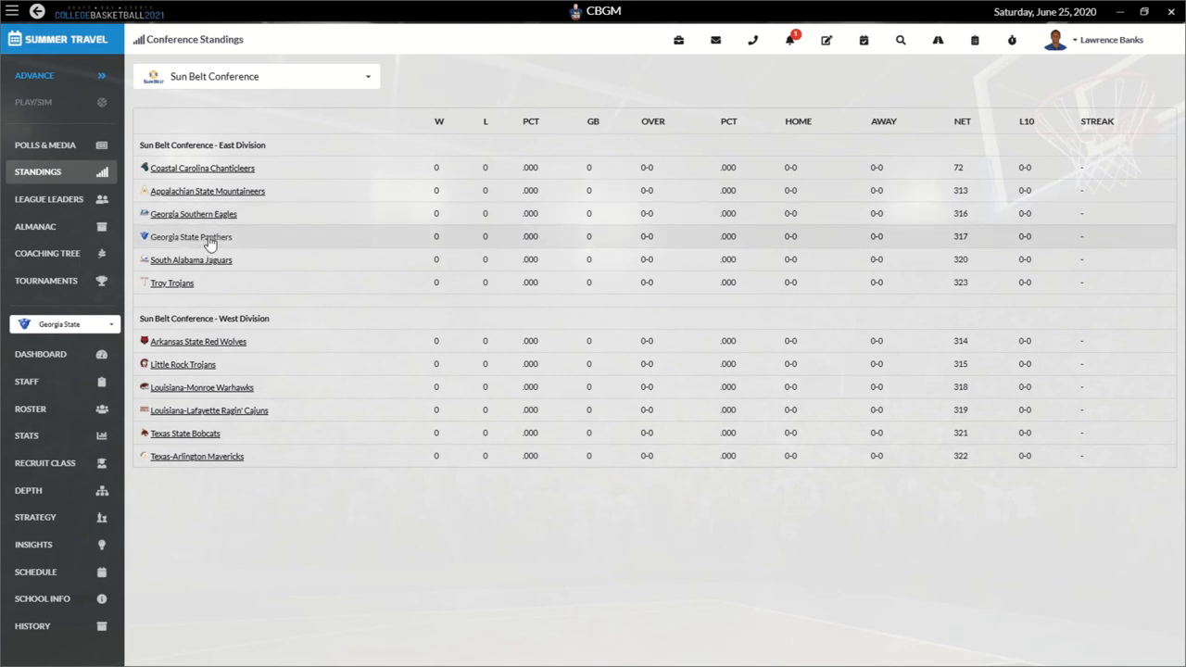
pyautogui.moveTo(172, 281)
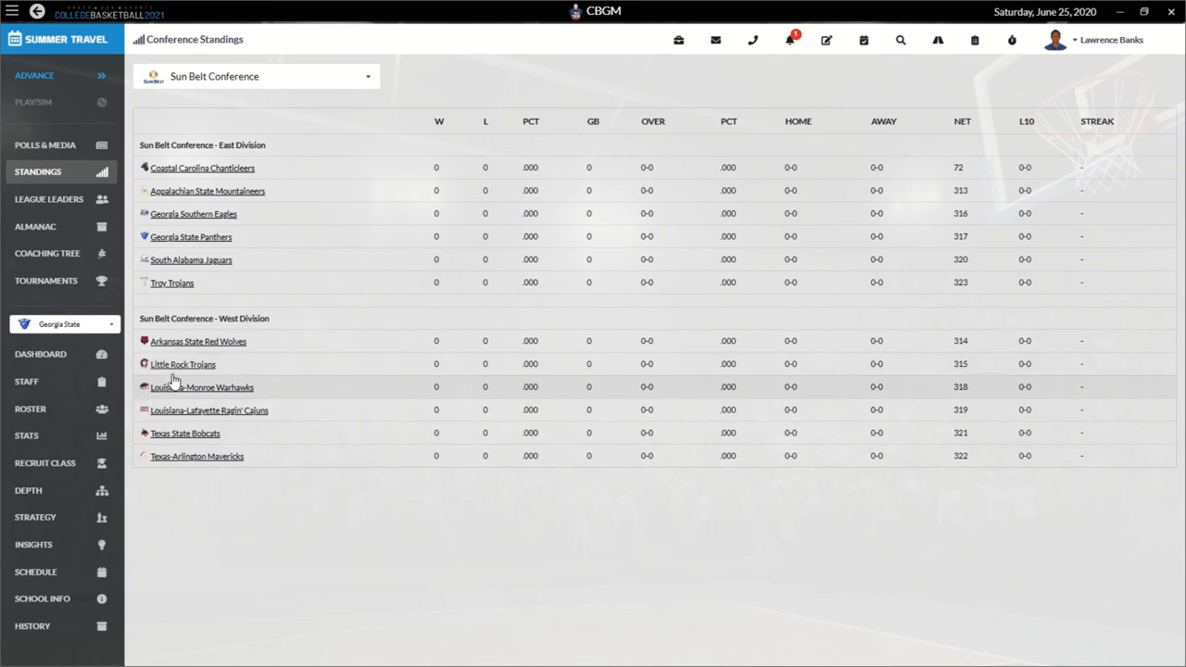
pyautogui.moveTo(178, 404)
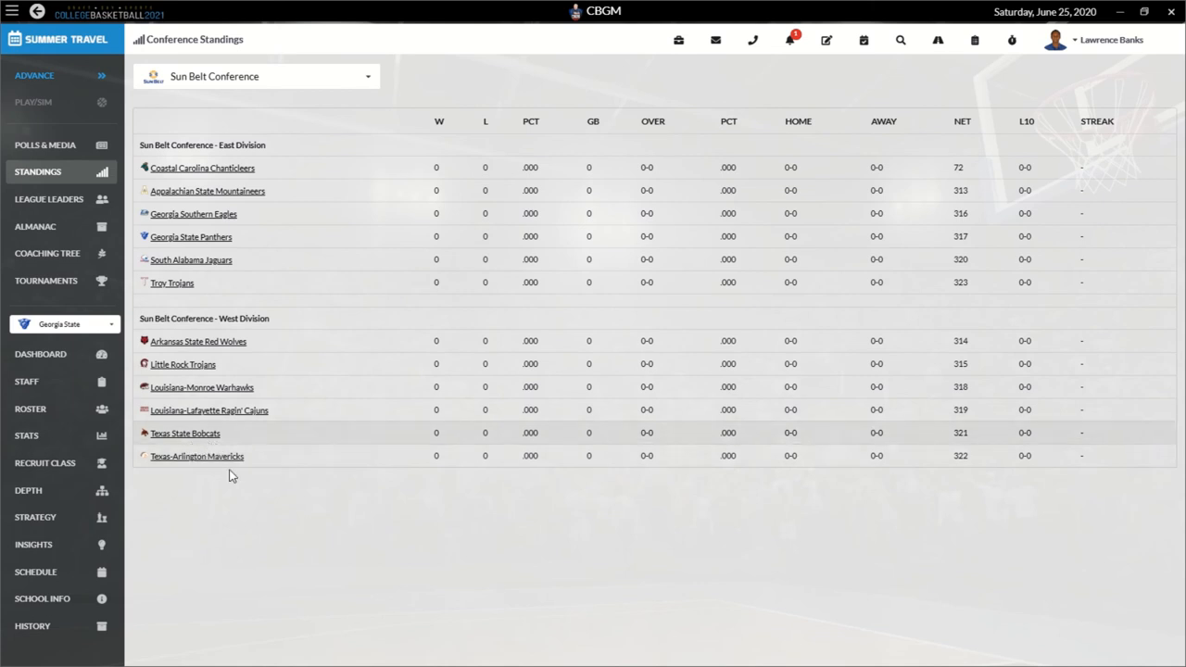
pyautogui.moveTo(237, 424)
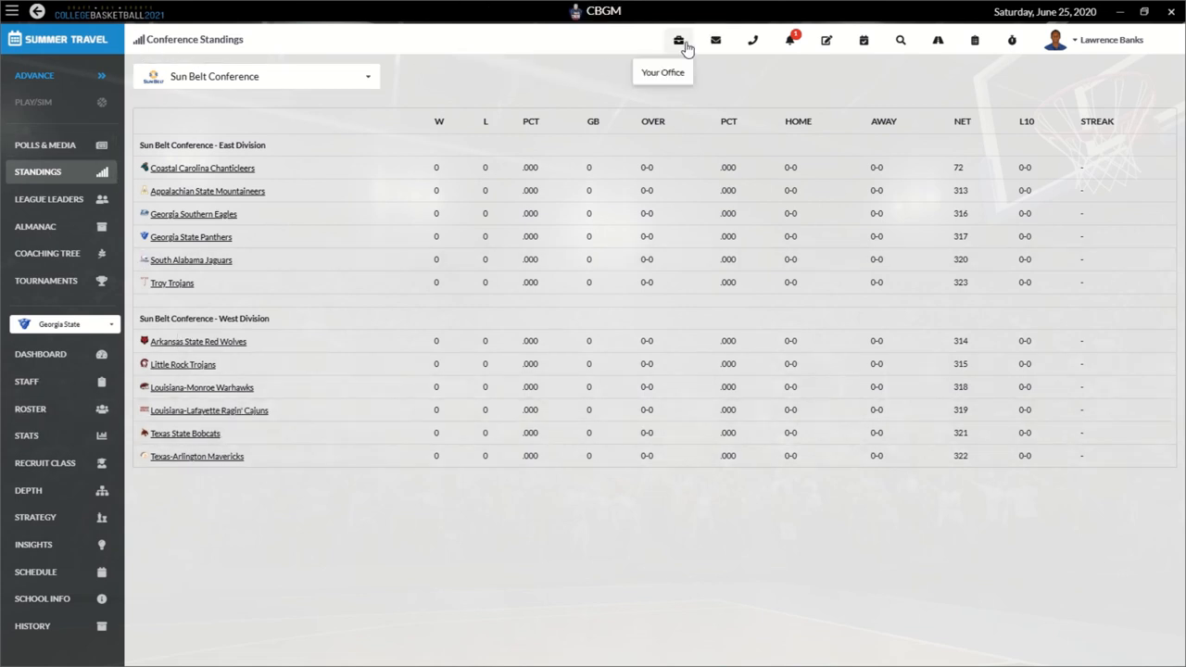
pyautogui.moveTo(786, 74)
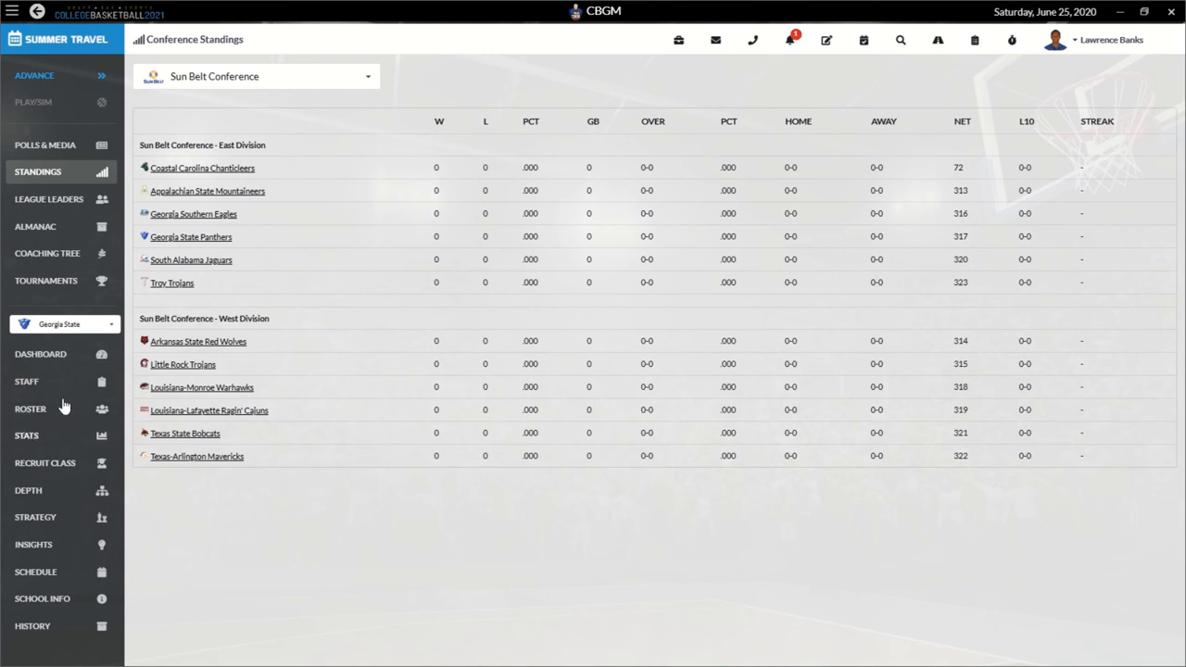
pyautogui.moveTo(322, 122)
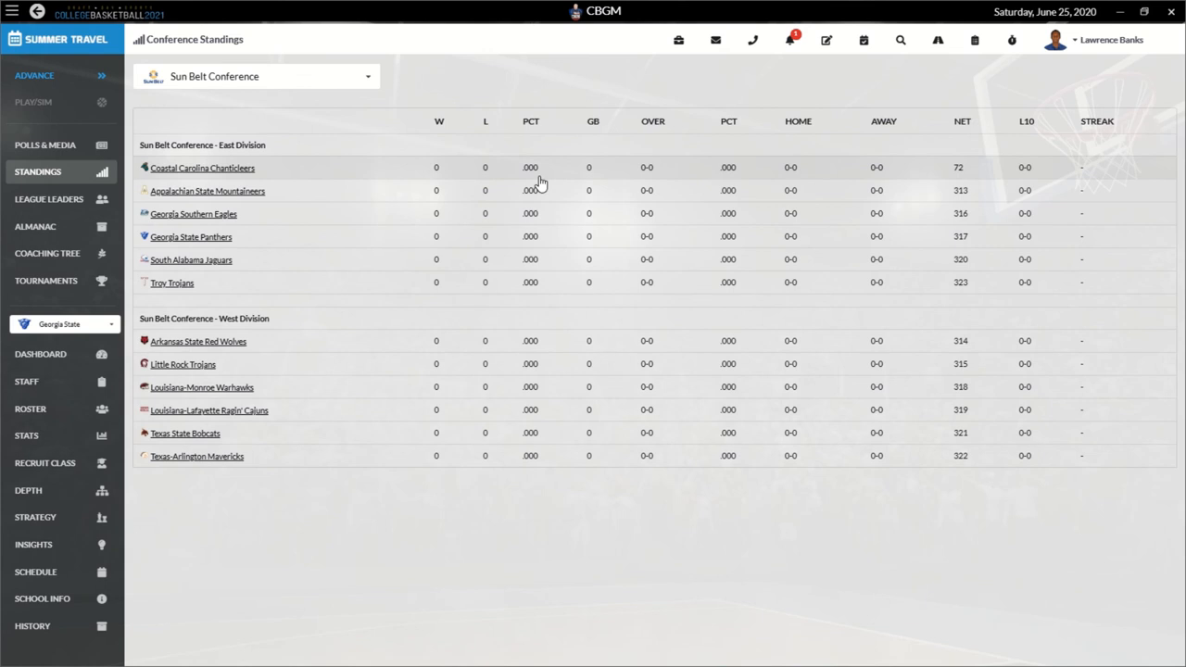
pyautogui.moveTo(306, 150)
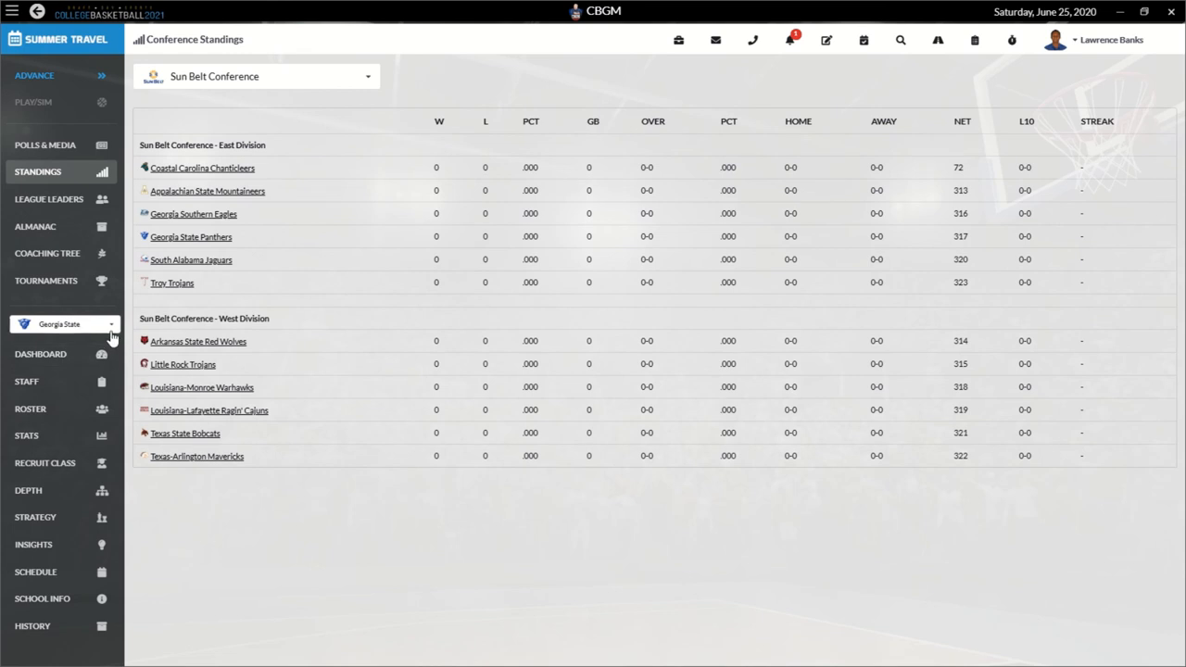
pyautogui.moveTo(92, 318)
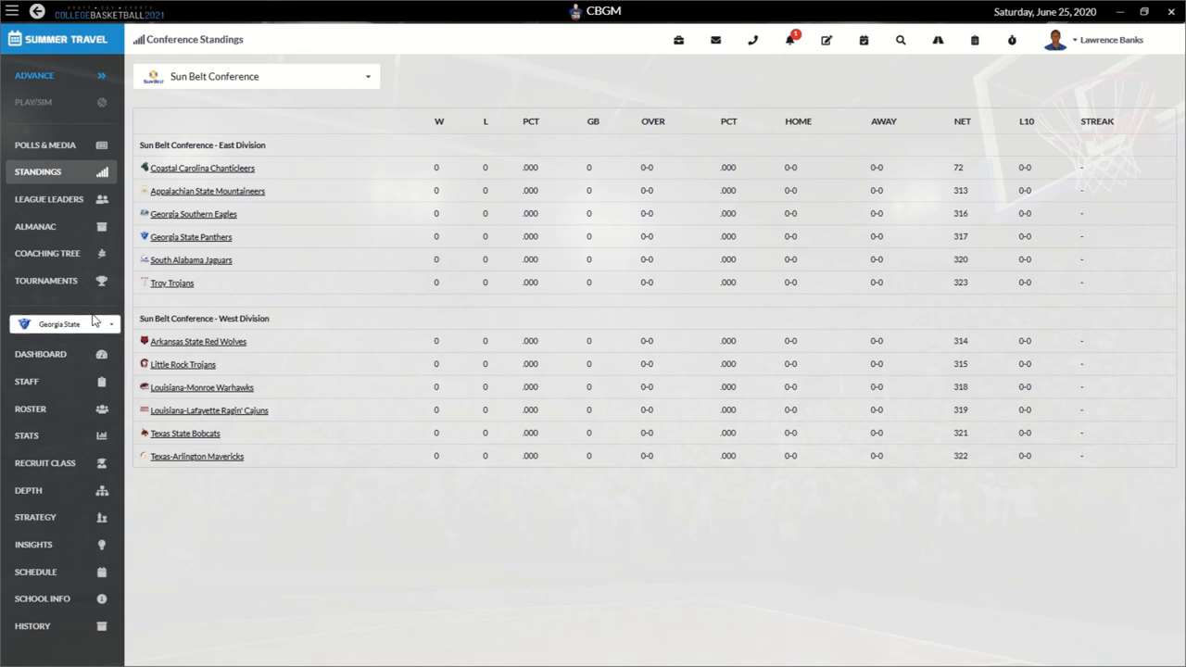